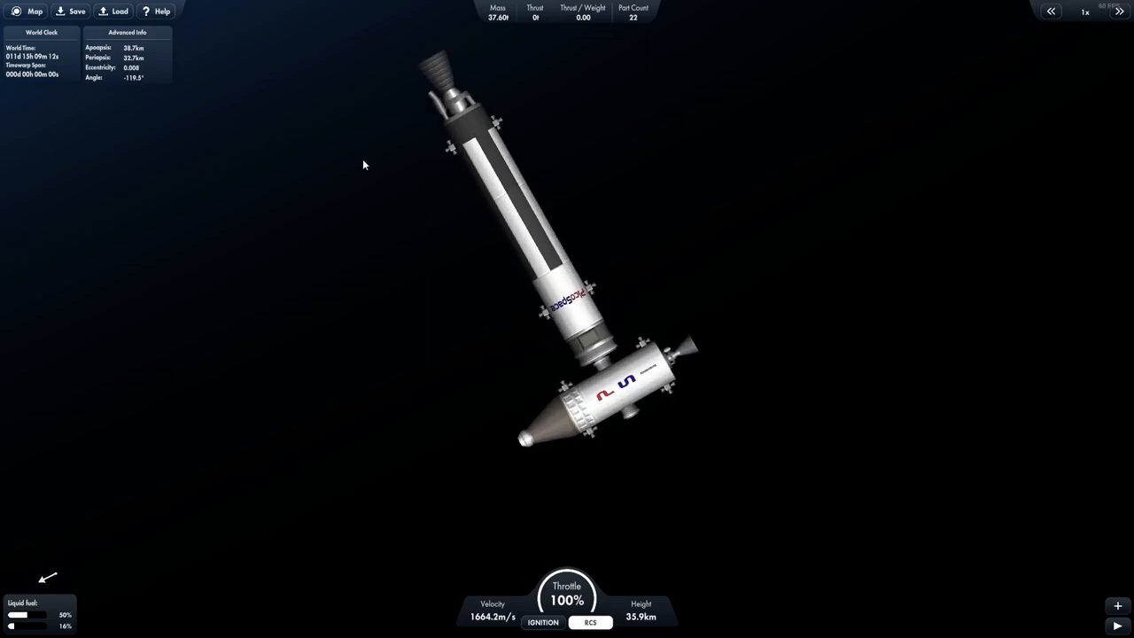
mouse_move(864, 111)
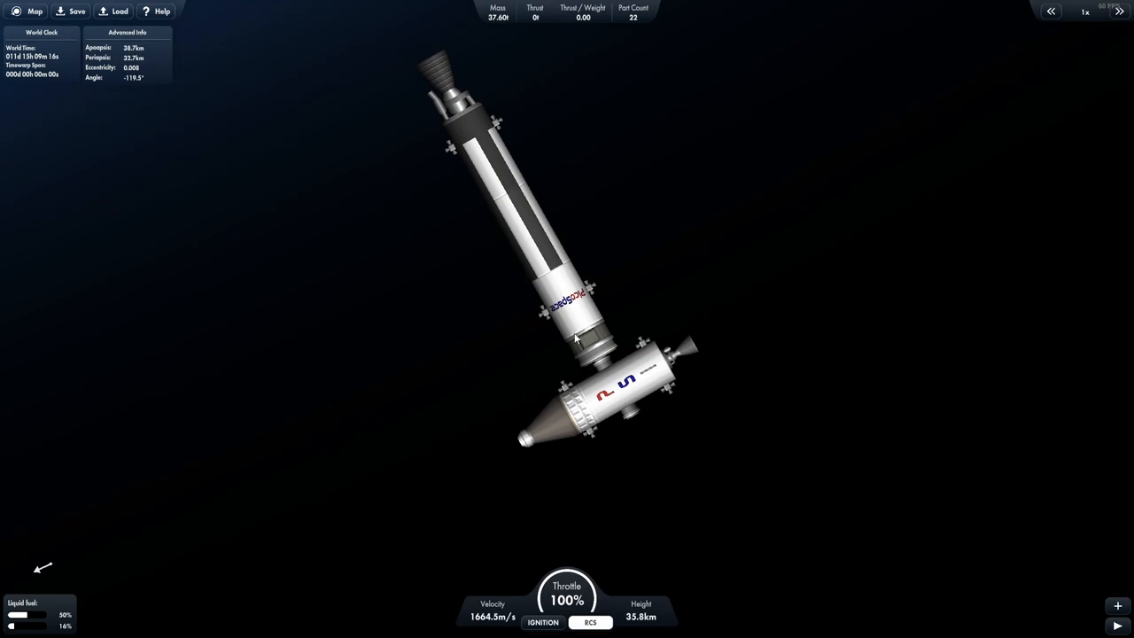
mouse_move(531, 145)
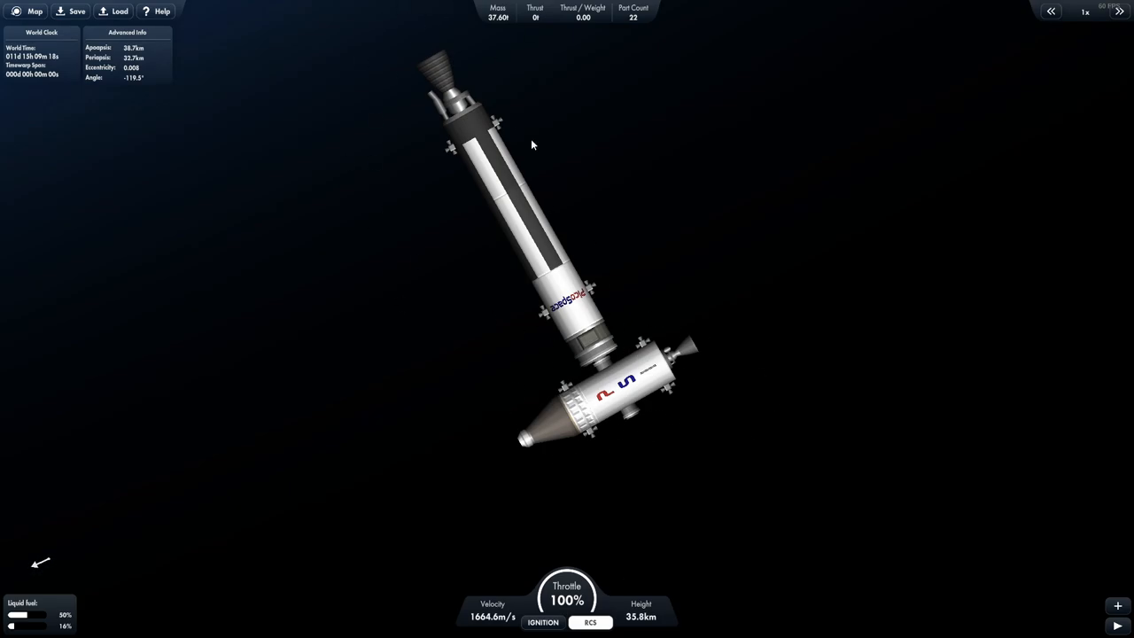
mouse_move(547, 447)
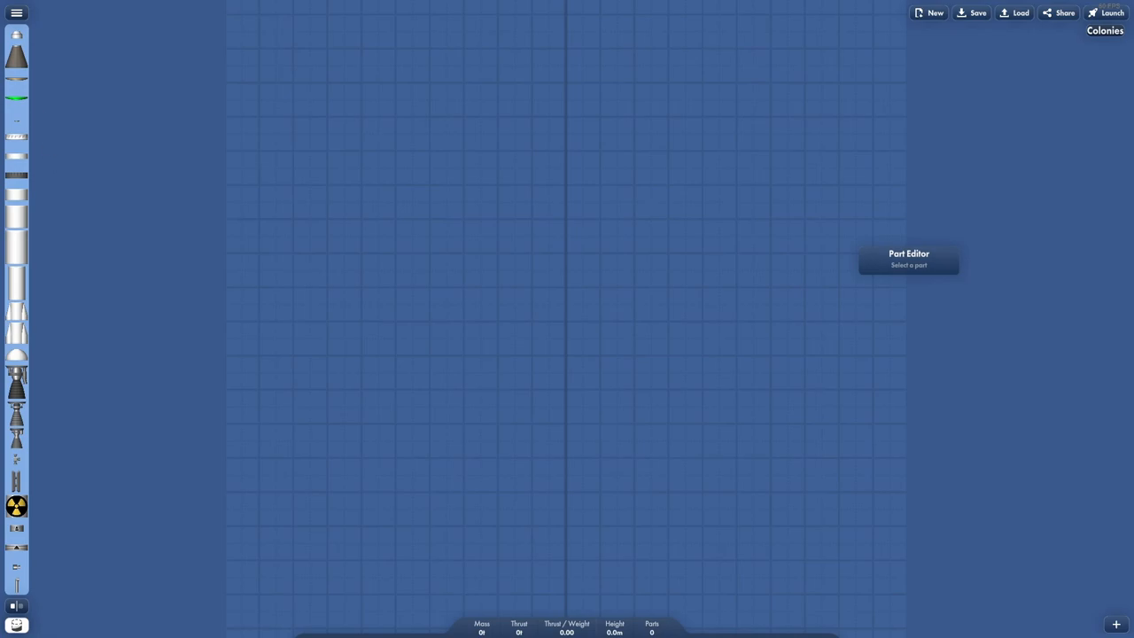
Assemble the PicoSpace lander: capsule, fuel tank, engine and side landing legs on the build grid.
click(16, 13)
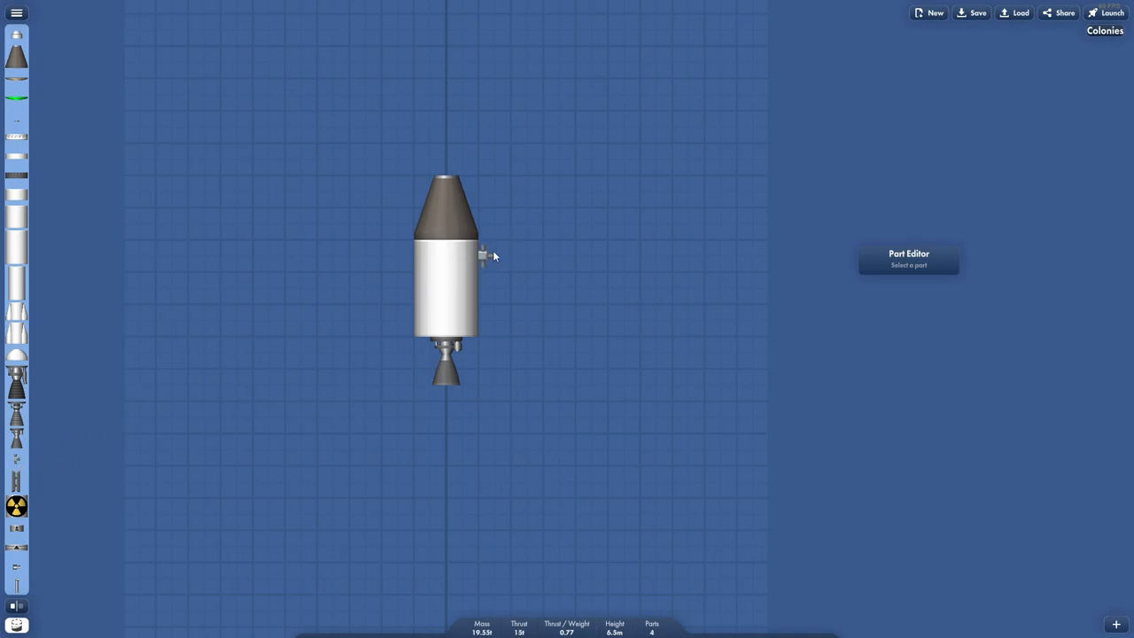
click(408, 255)
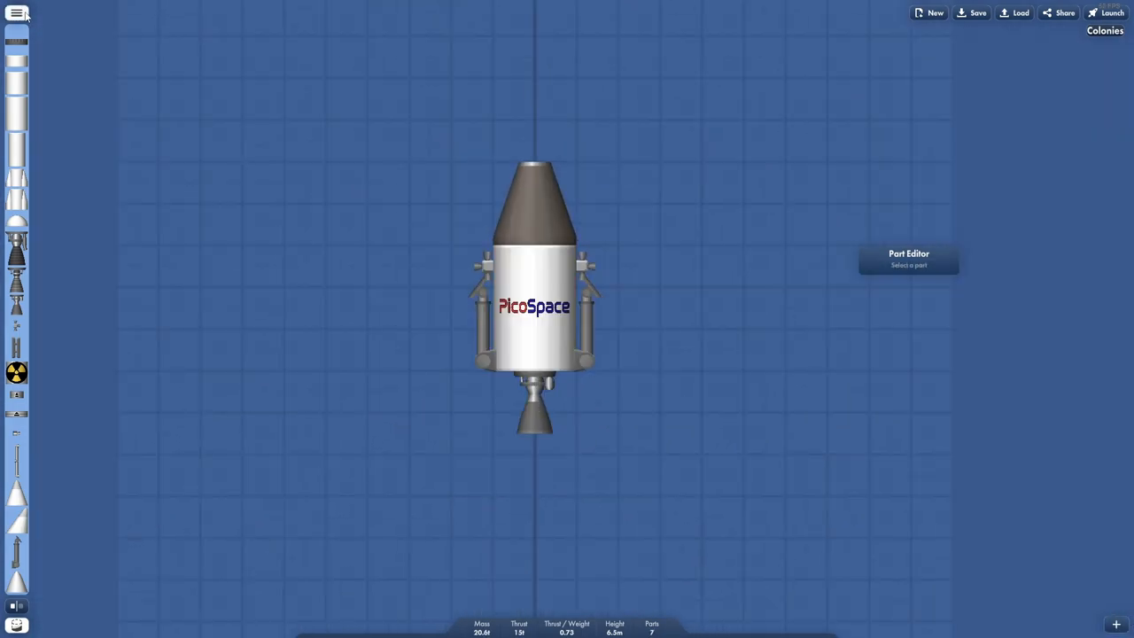
click(16, 14)
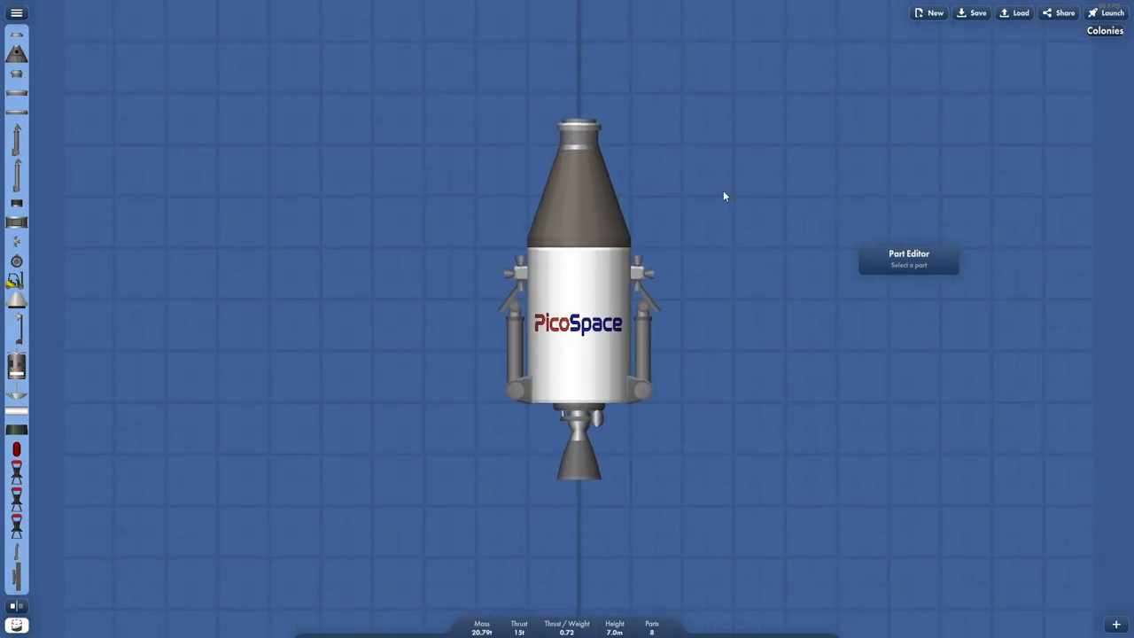
mouse_move(618, 540)
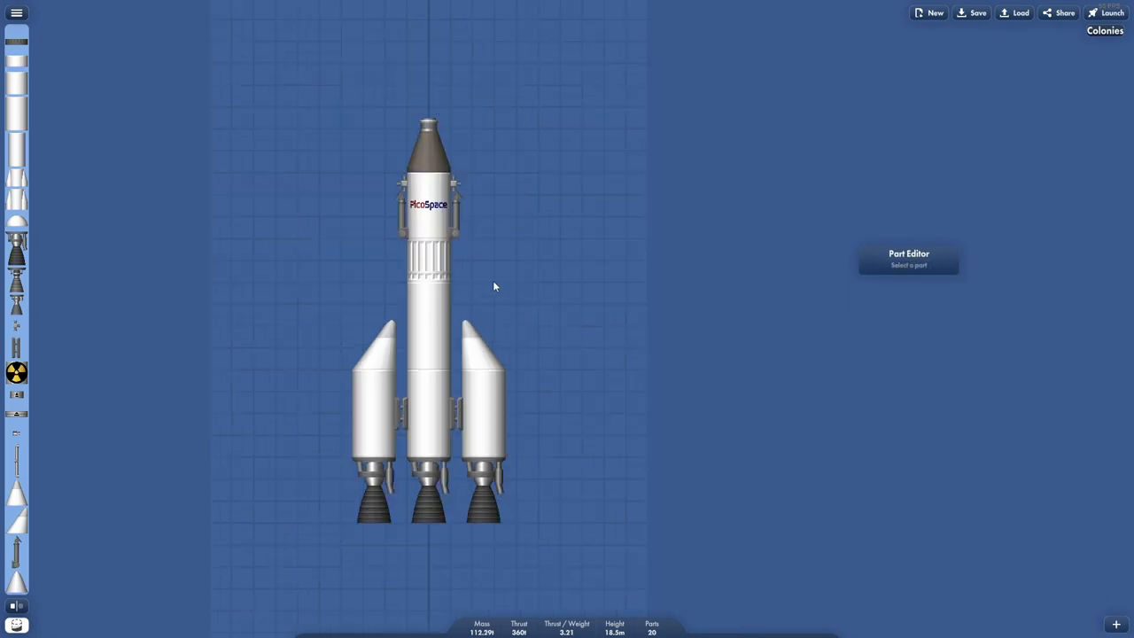
mouse_move(523, 170)
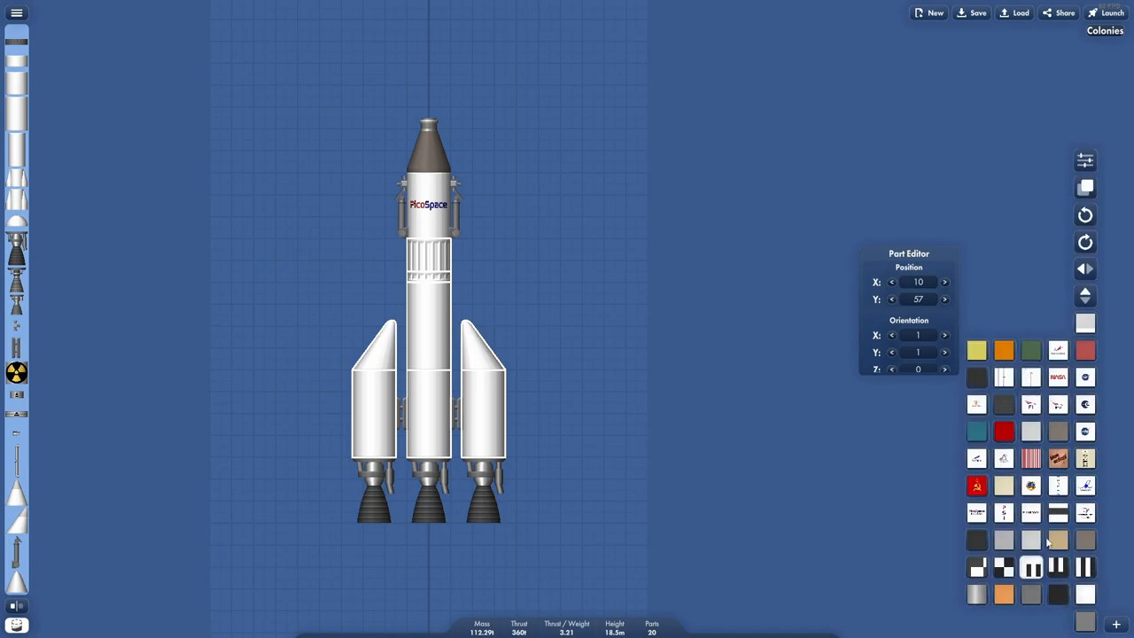
Apply the orange ribbed texture to the core stage, side boosters and interstage, then deselect.
click(1057, 539)
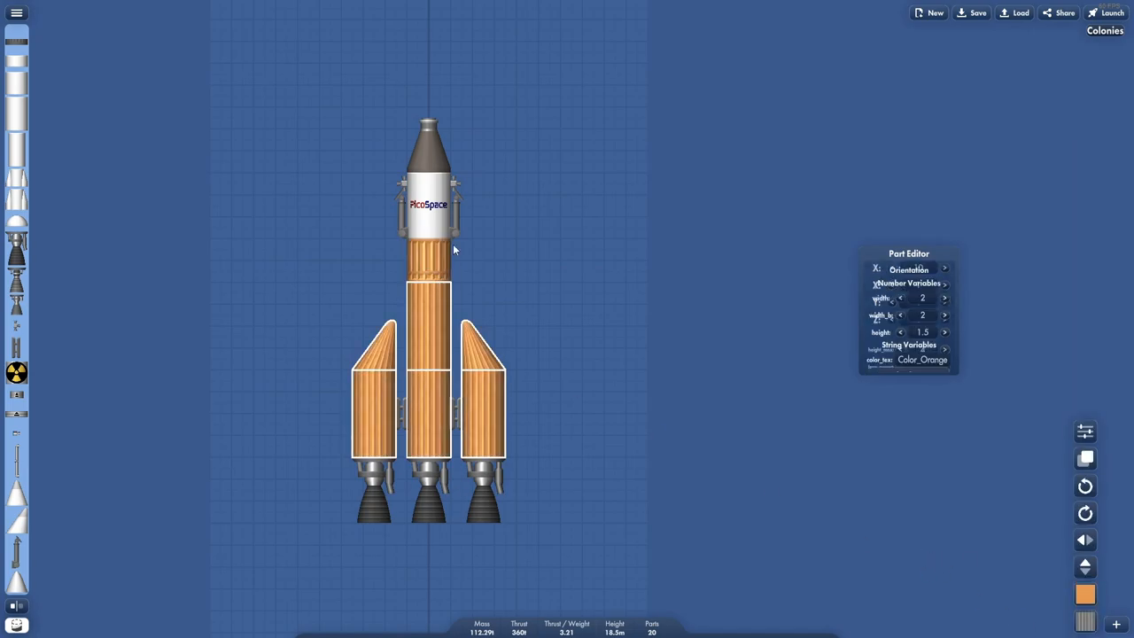
click(292, 233)
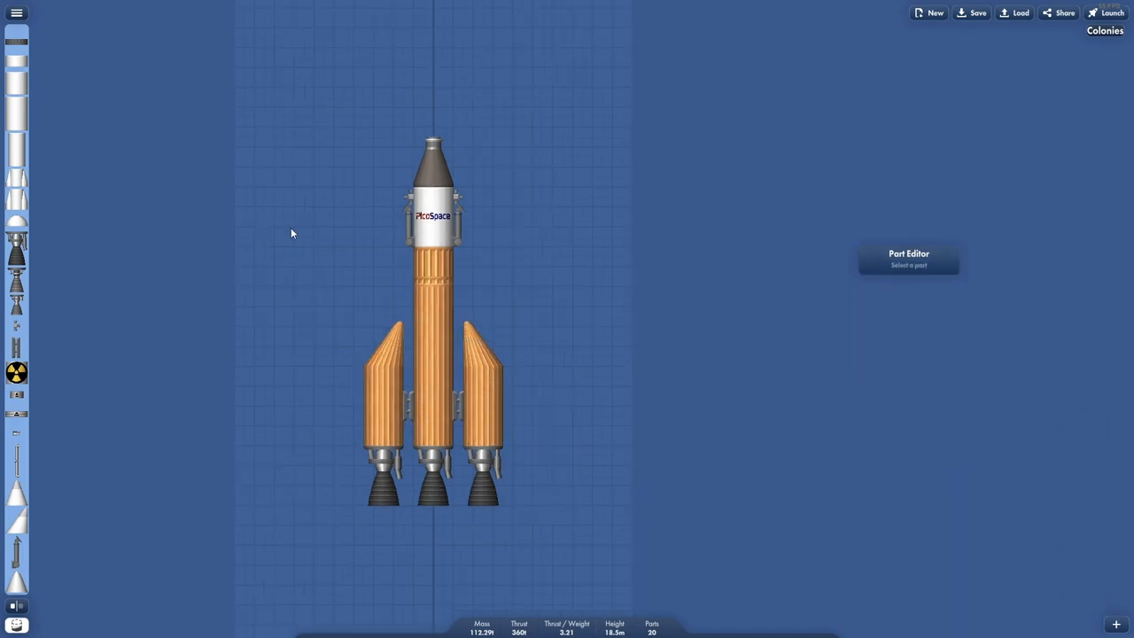
mouse_move(432, 295)
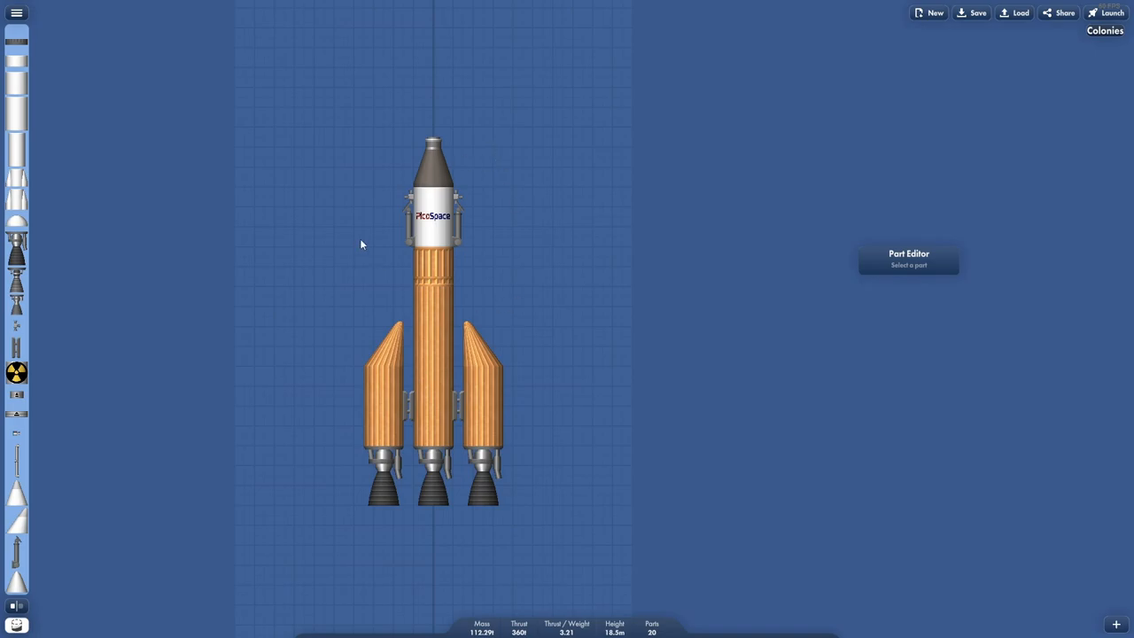
mouse_move(404, 295)
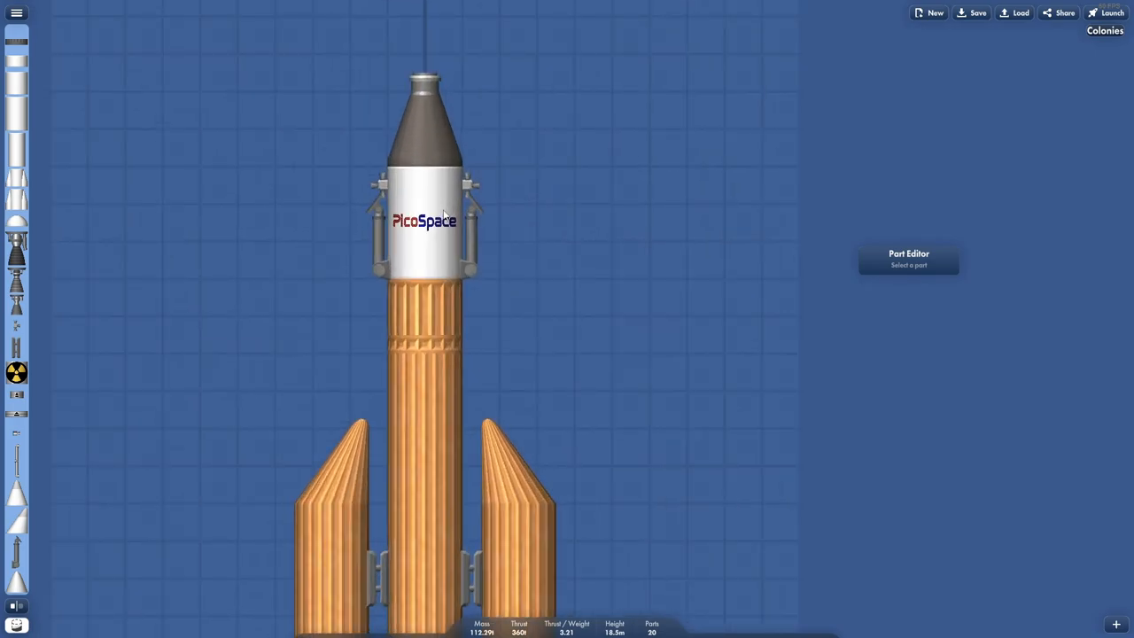
mouse_move(595, 216)
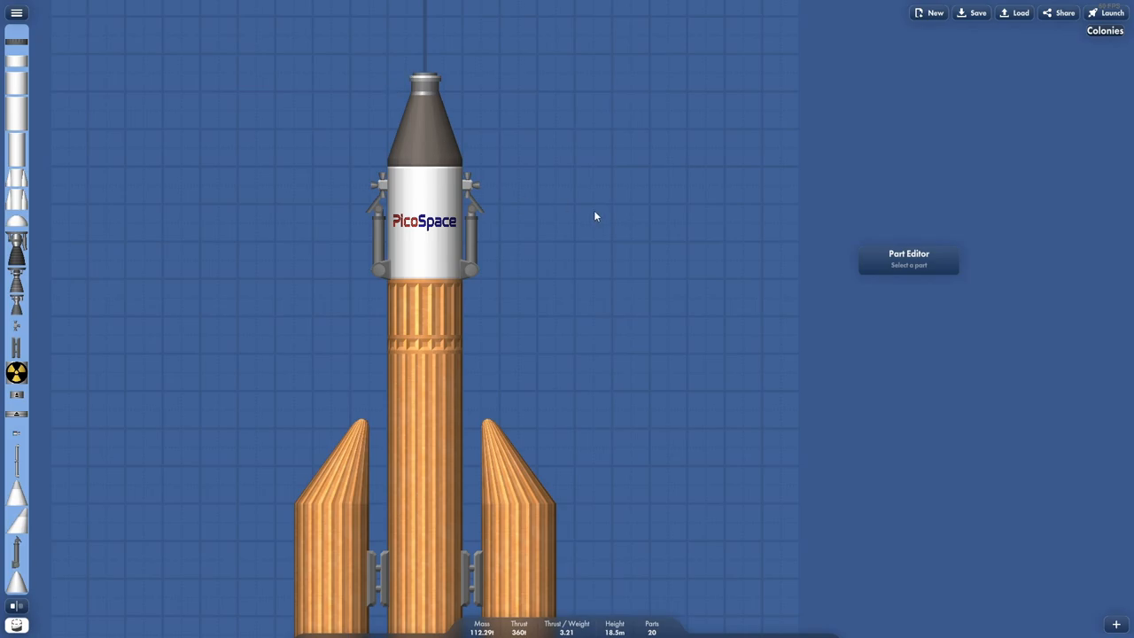
Launch the orange rocket with ignition, then raise time warp twice during the climb.
click(1112, 13)
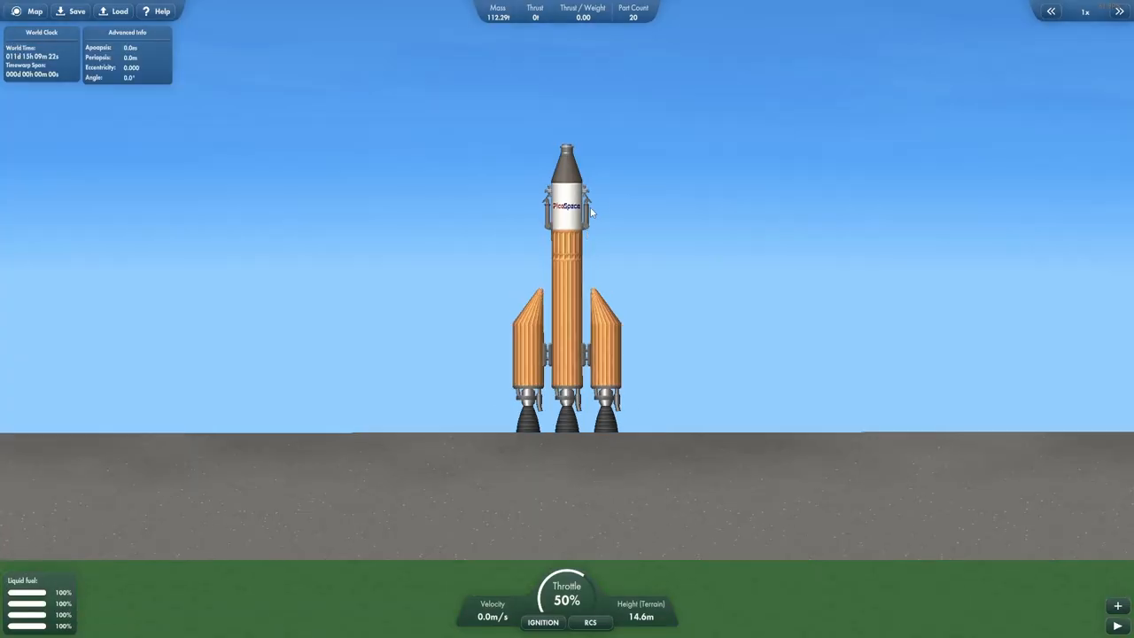
click(542, 622)
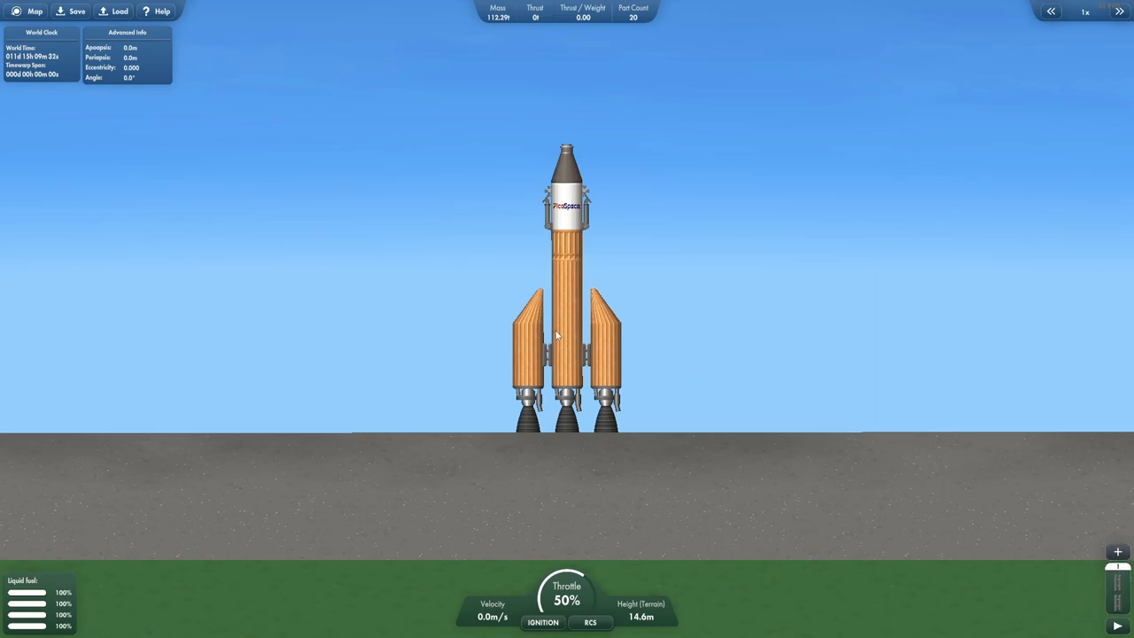
mouse_move(547, 70)
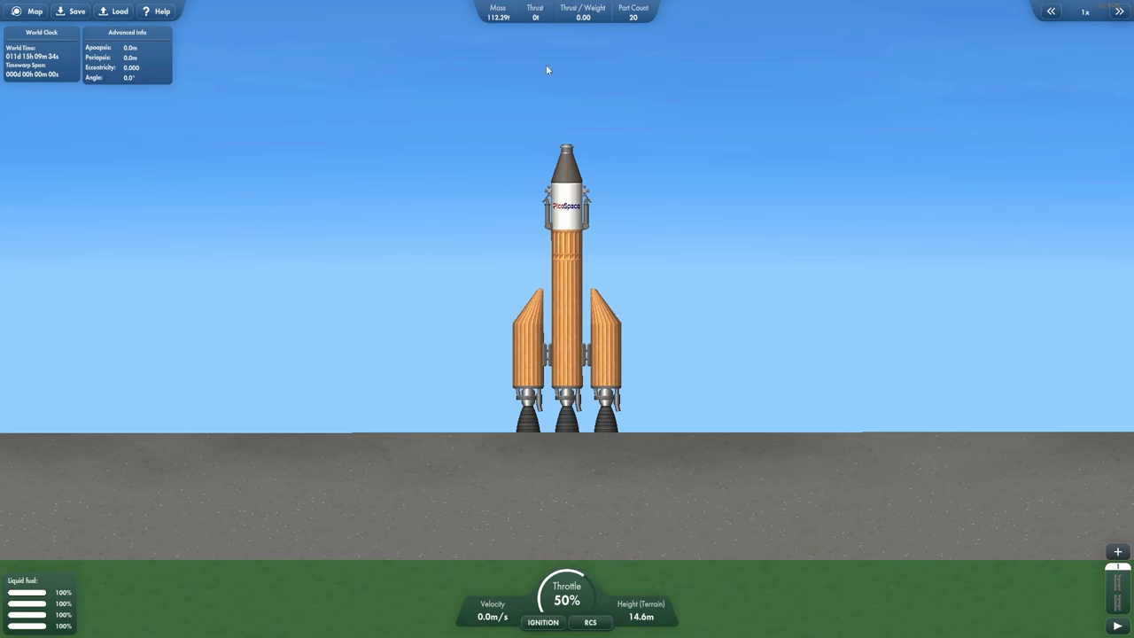
mouse_move(762, 275)
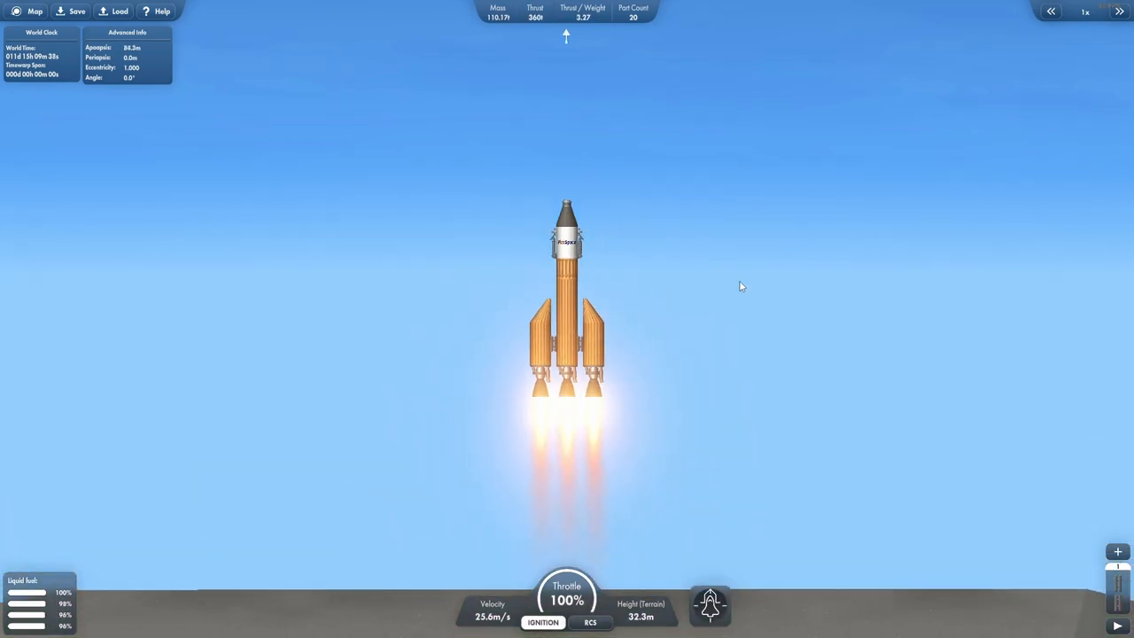
click(1119, 11)
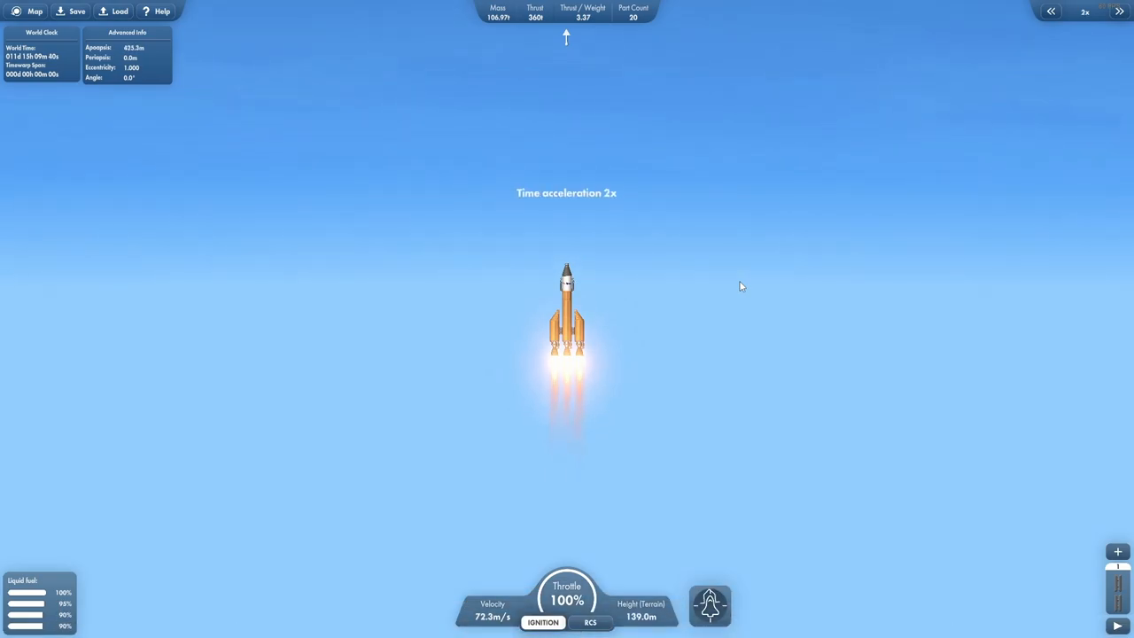
click(1119, 11)
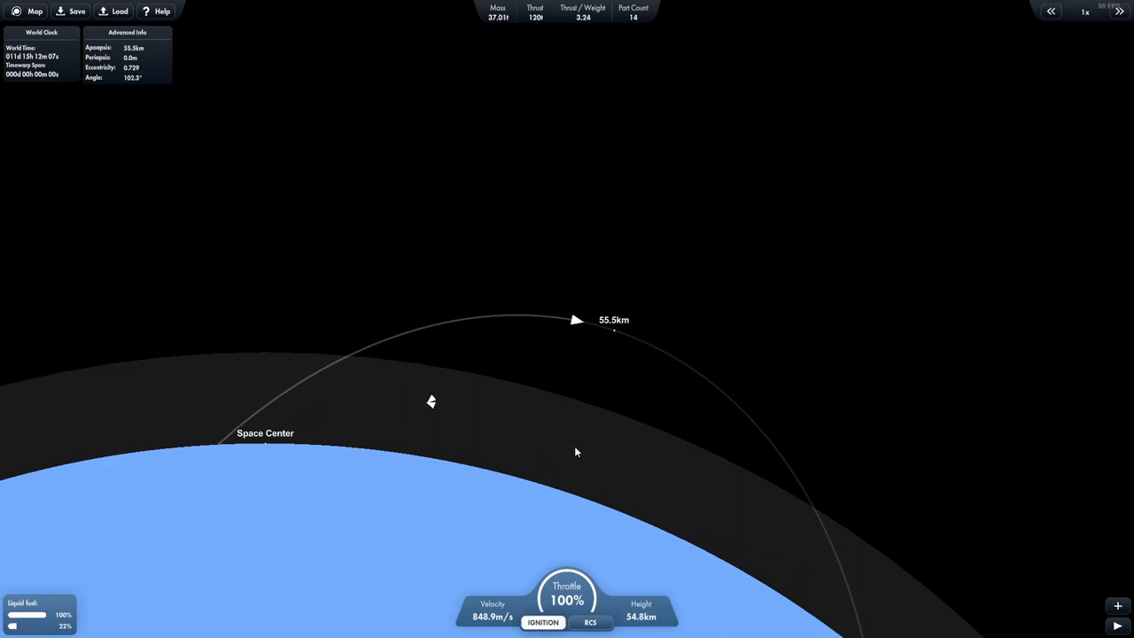
Switch control to the other orbiting rocket and set the dock target as navigation destination.
scroll(down, 3)
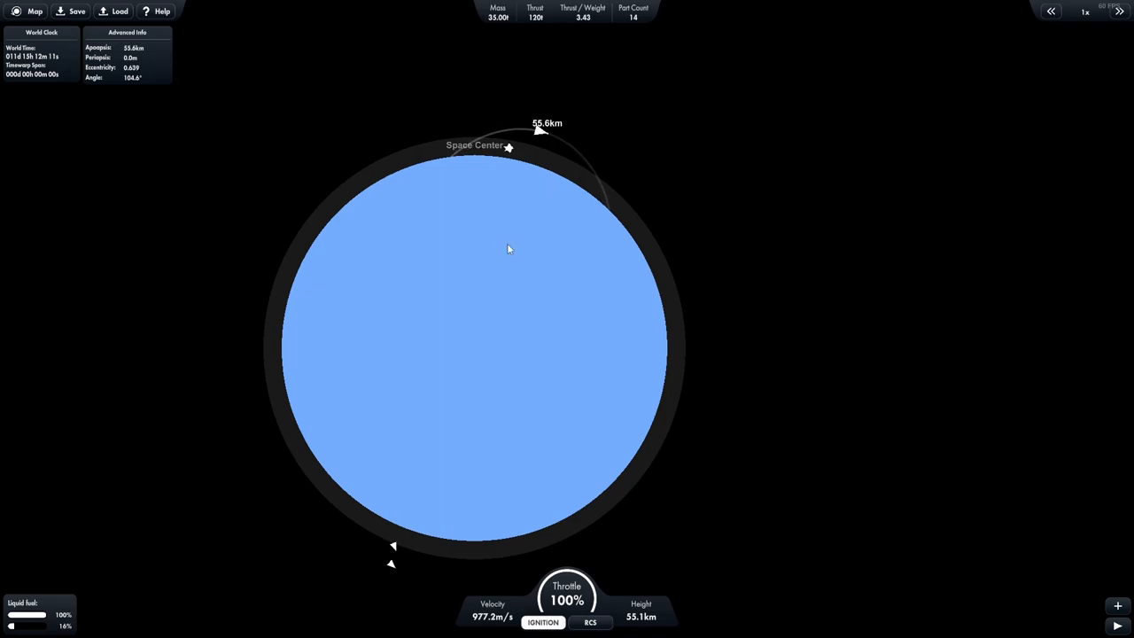
click(1119, 10)
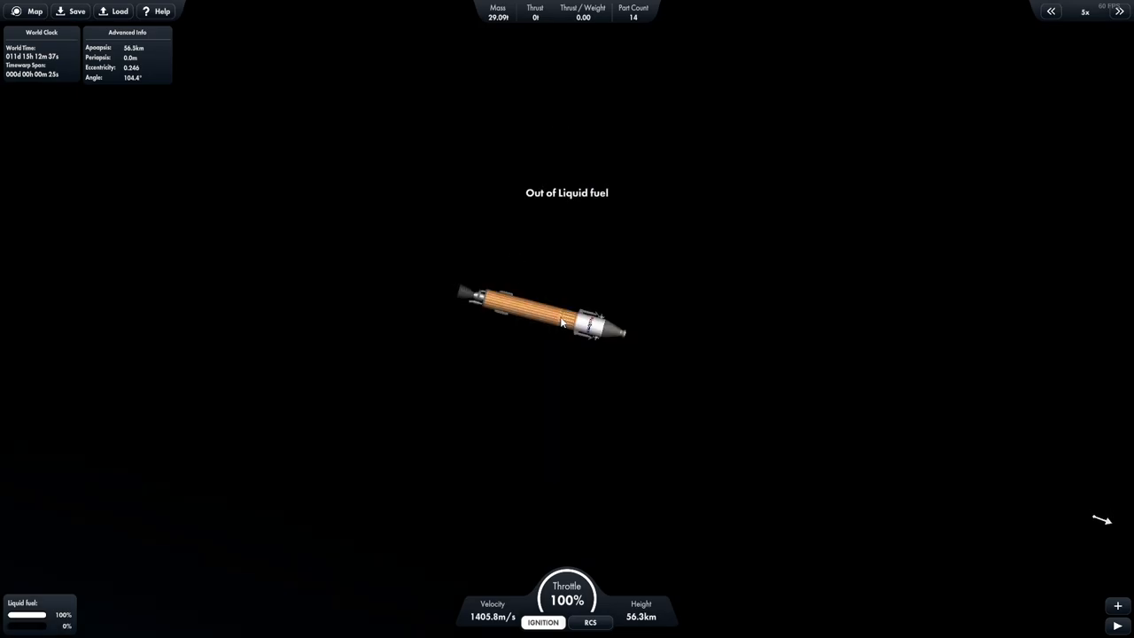
click(35, 12)
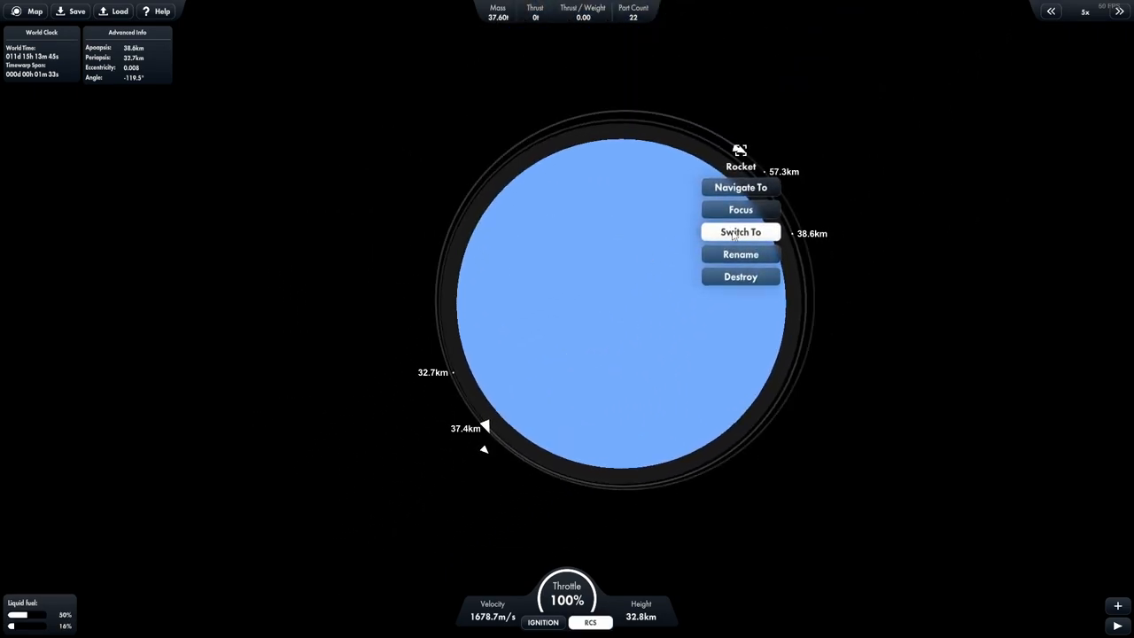
click(741, 231)
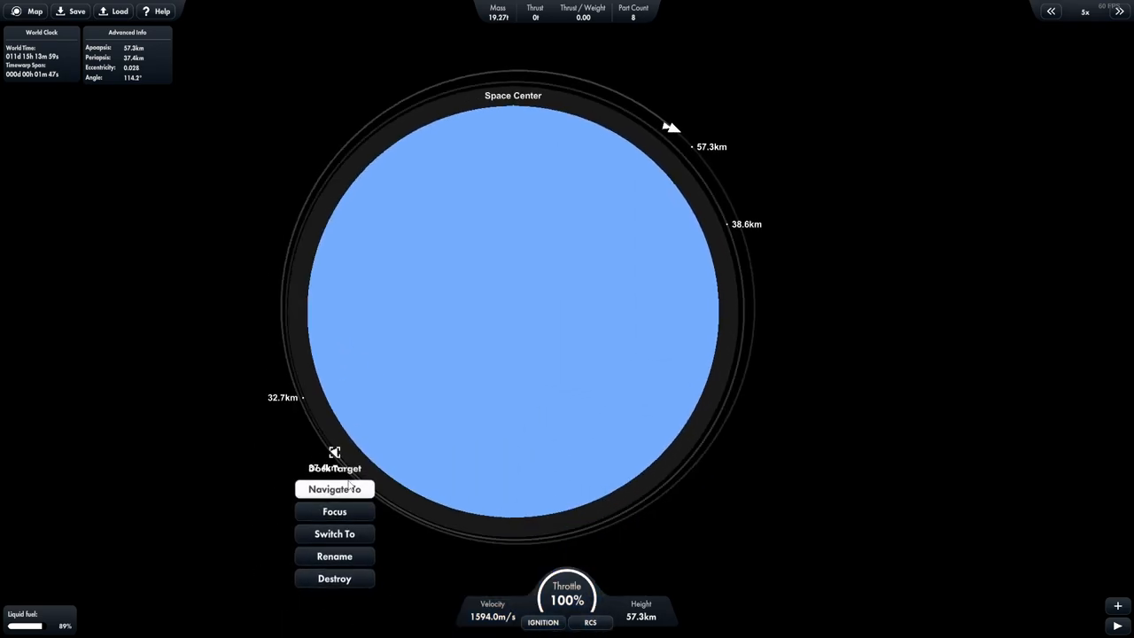
click(334, 489)
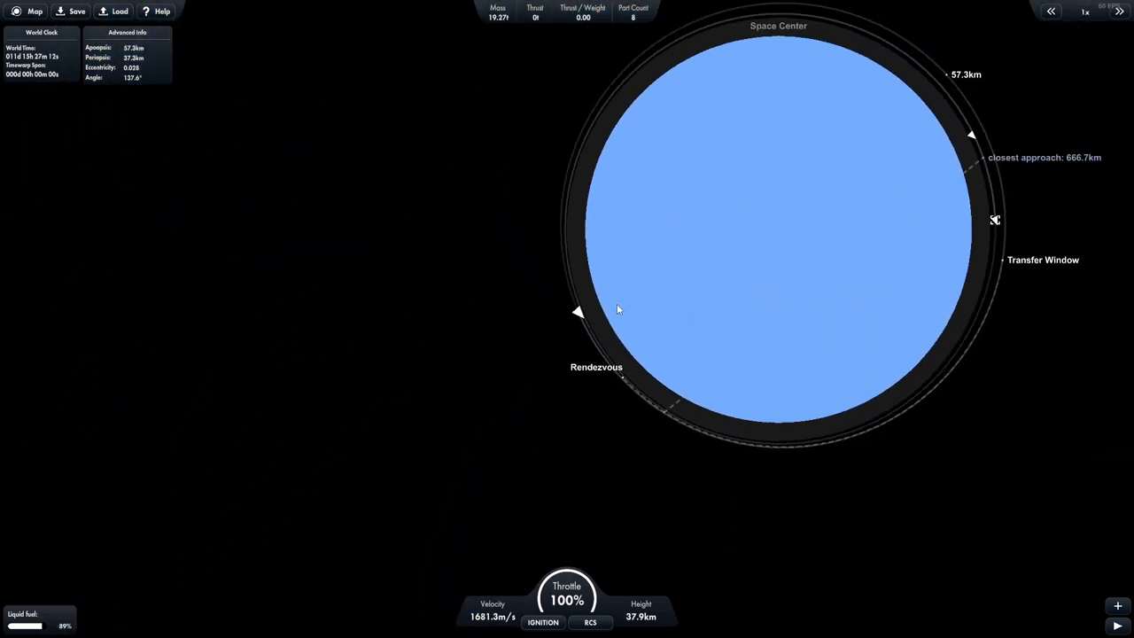
Time-warp along the orbit, stop near the transfer window and enable RCS.
click(1119, 12)
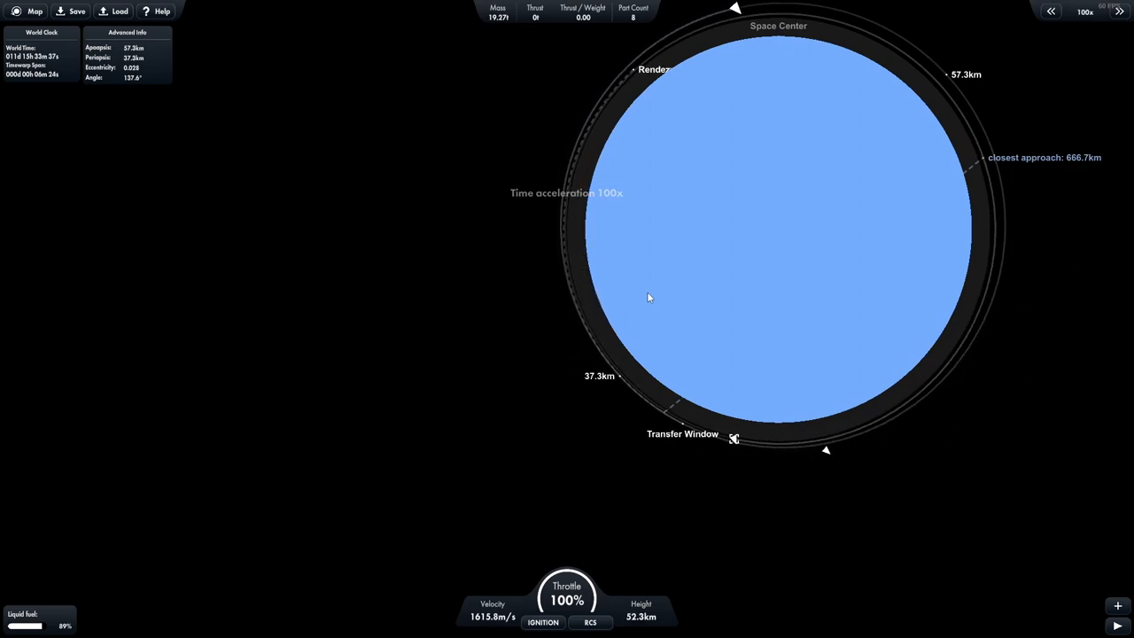
click(1119, 10)
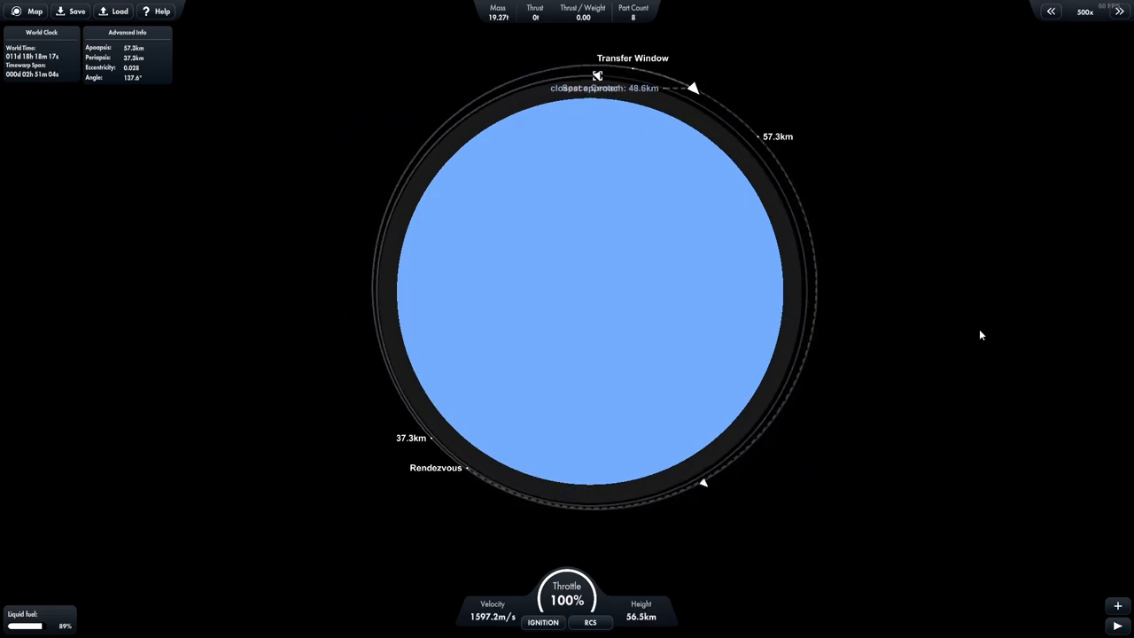
click(1050, 12)
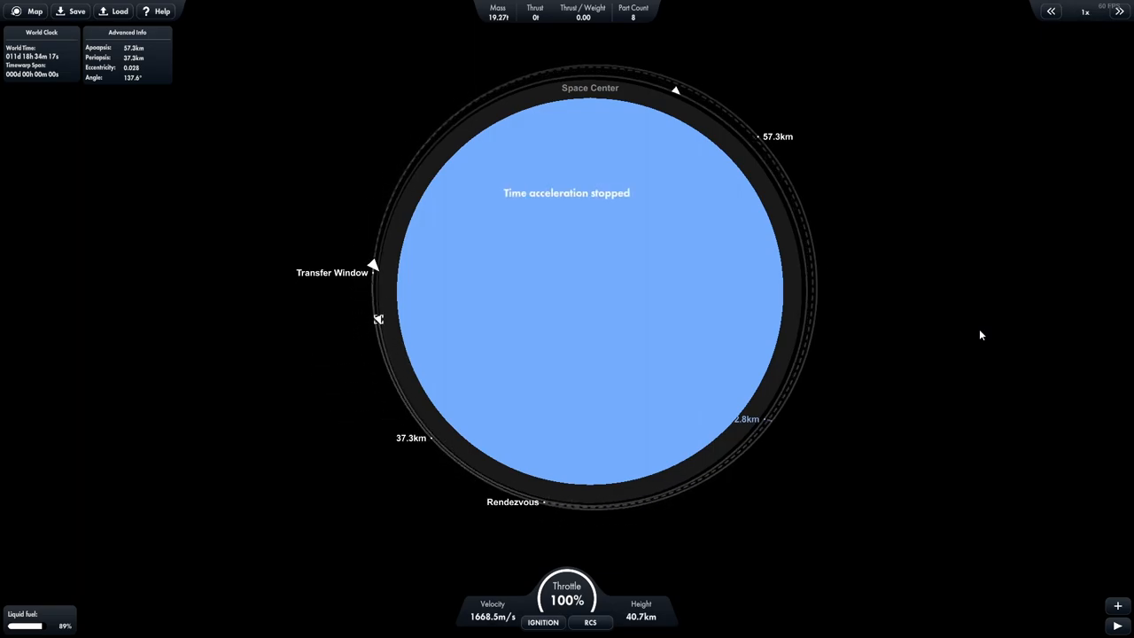
click(1119, 10)
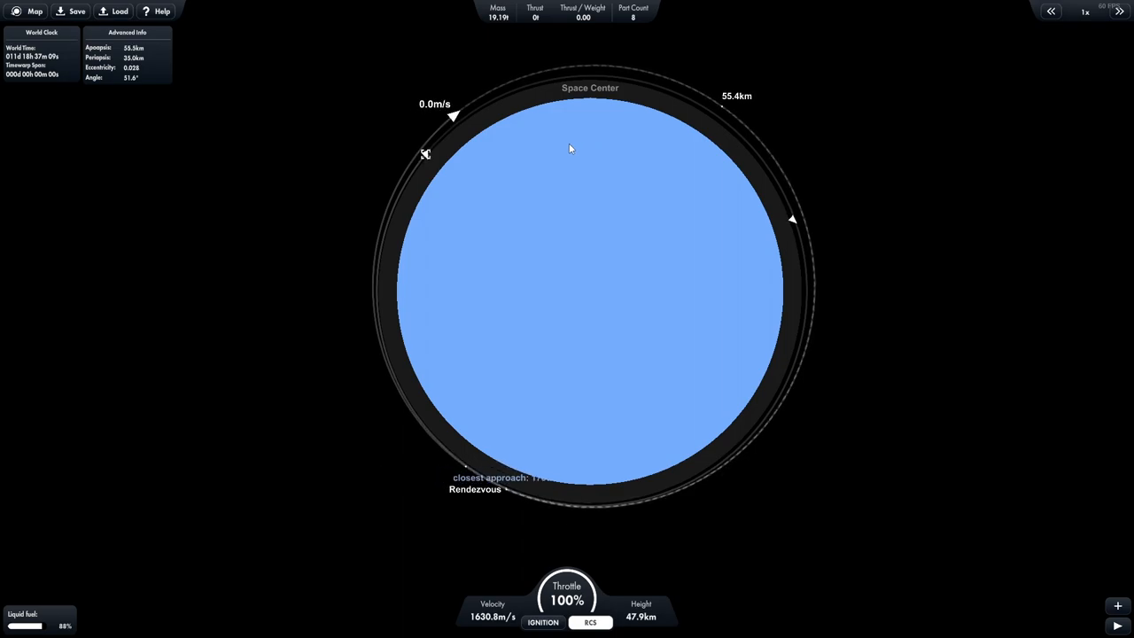
Zoom the orbit map and warp ahead to the chosen point near the rendezvous.
scroll(up, 3)
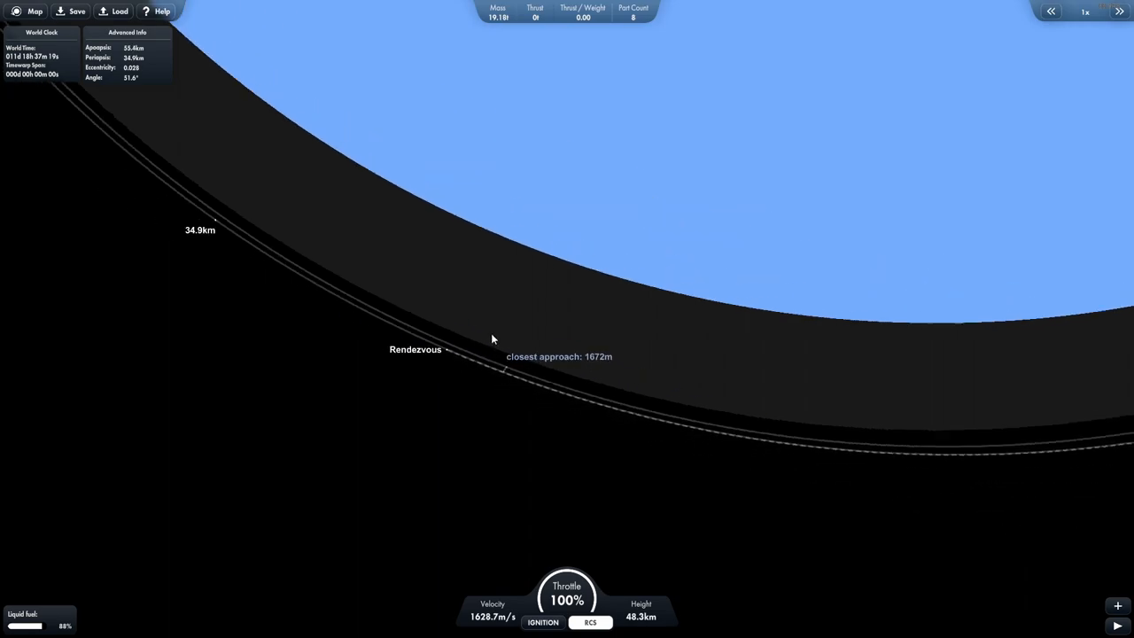
scroll(down, 3)
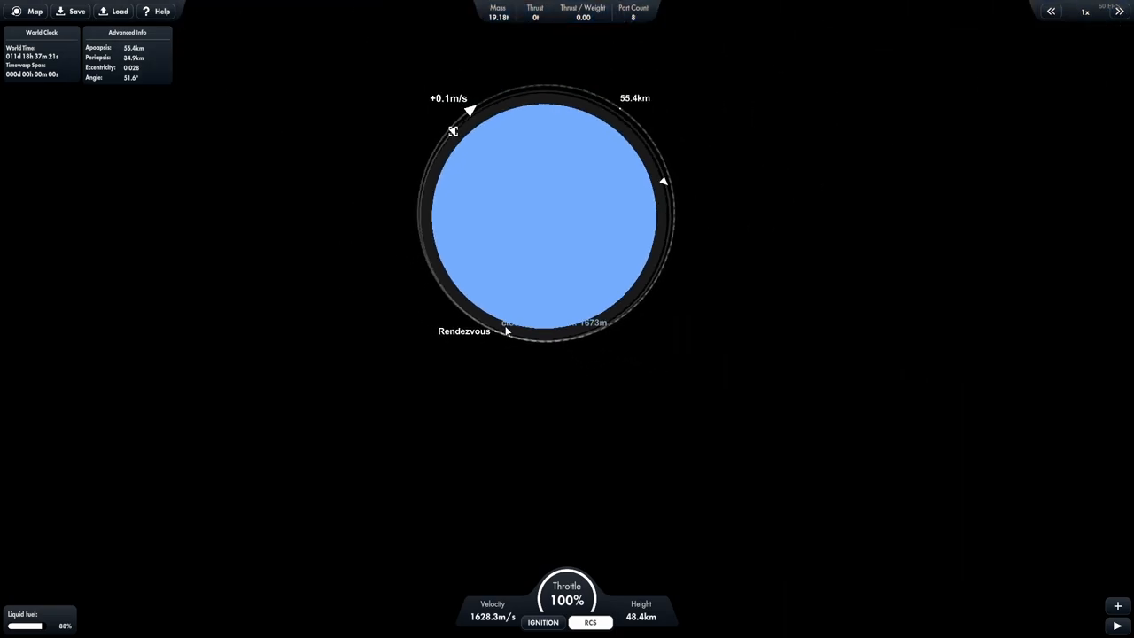
scroll(up, 3)
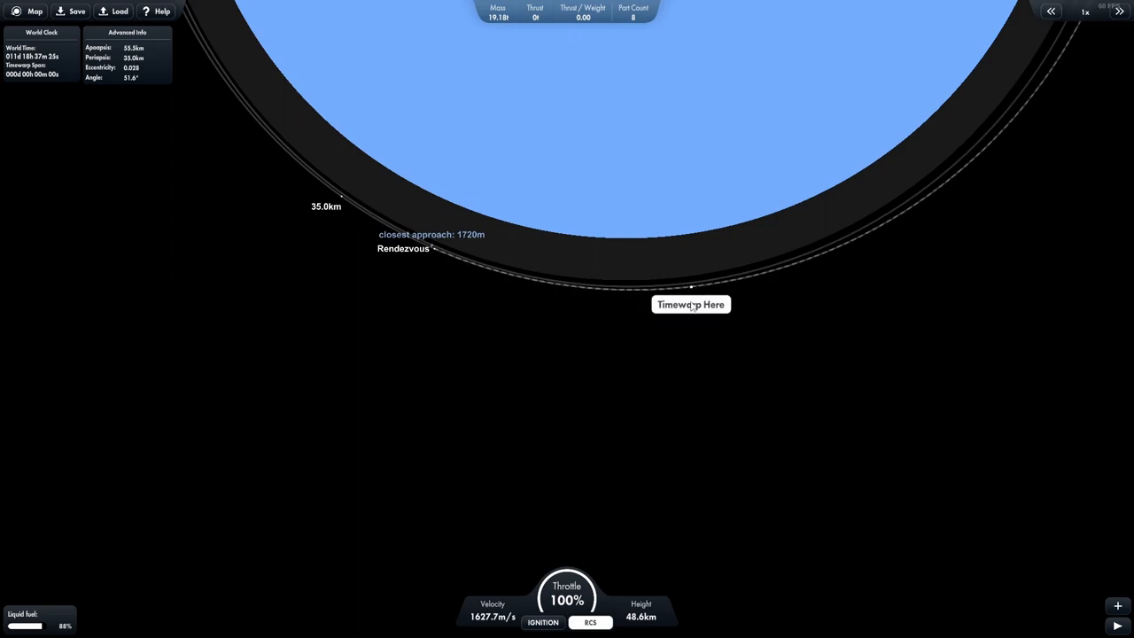
click(691, 304)
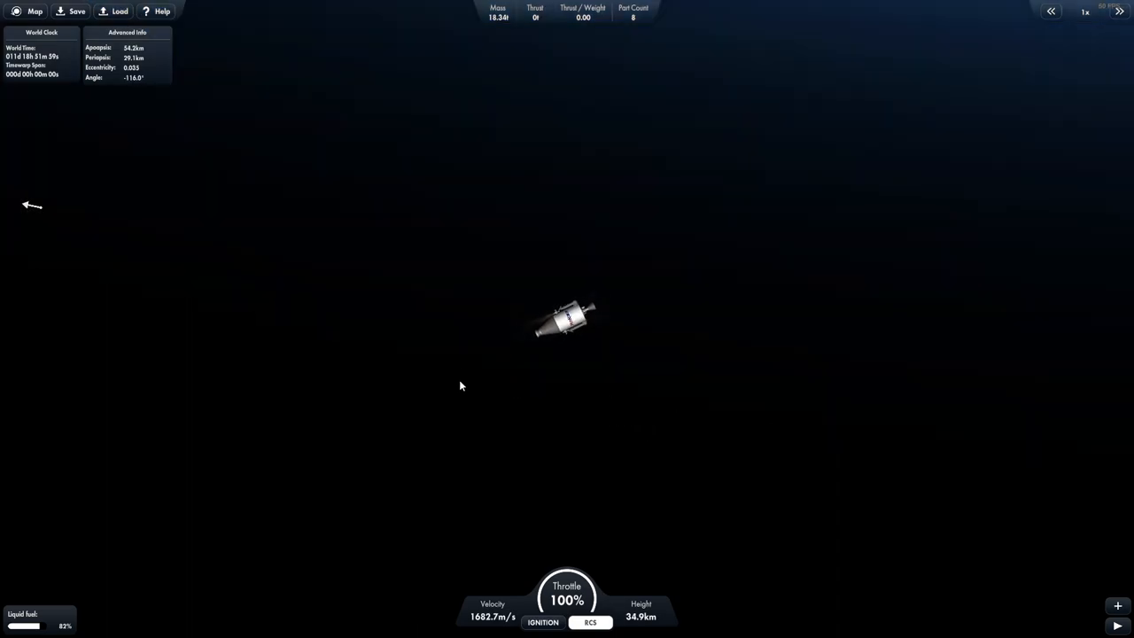
Dock the lander with the target vessel, forming a 30-part, 55-tonne craft.
click(590, 622)
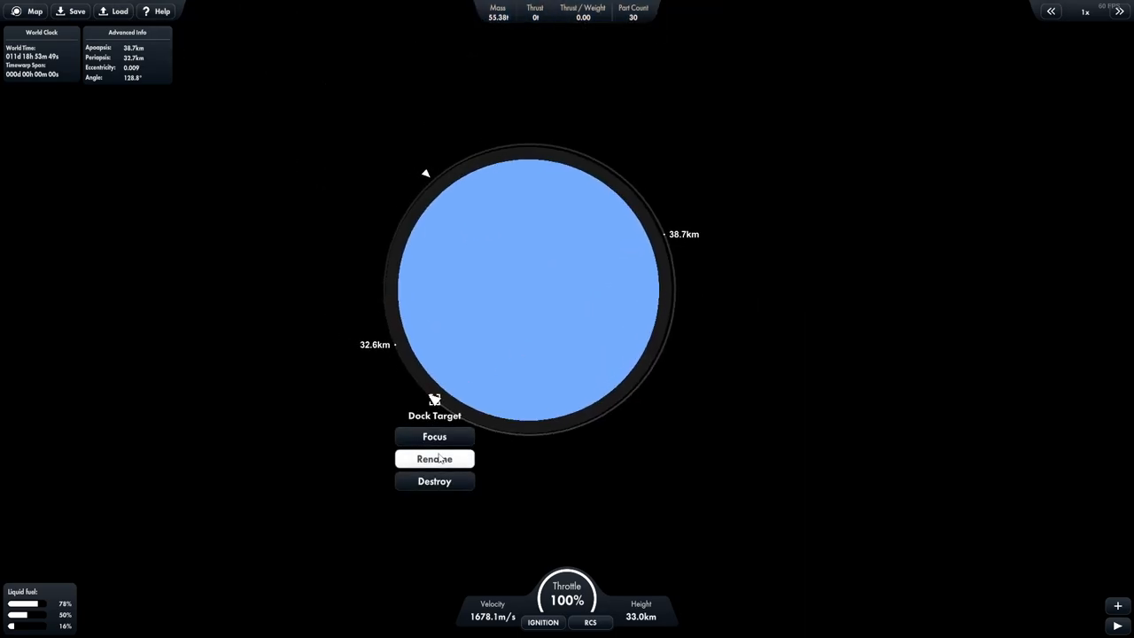
Rename the docked 30-part craft, typing 'Explor' as the new name.
click(434, 459)
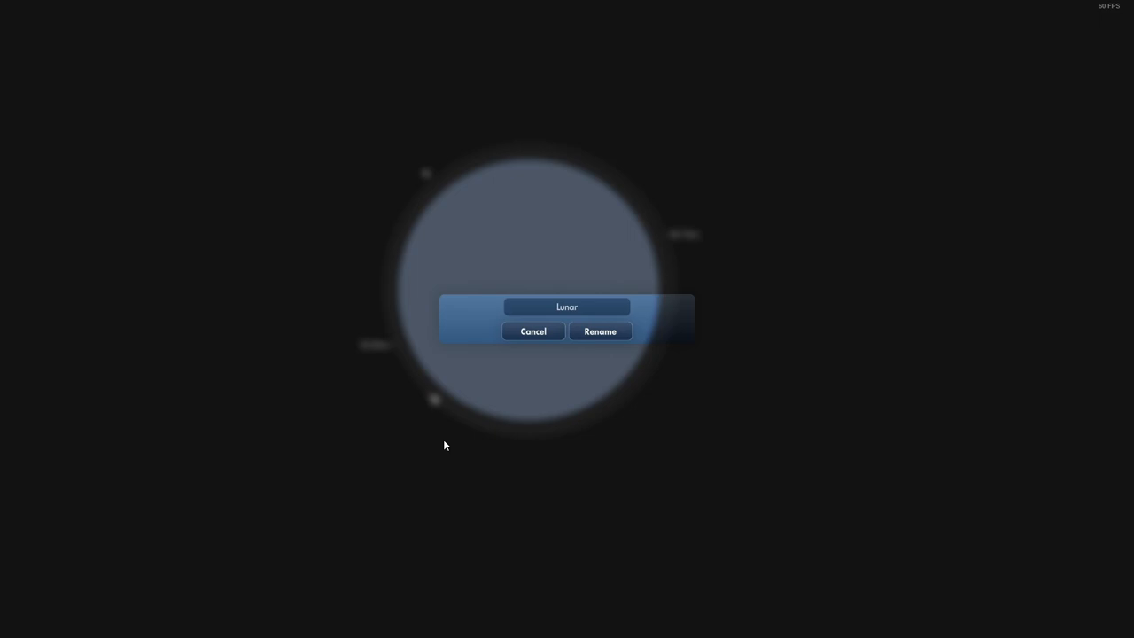
text(Explor)
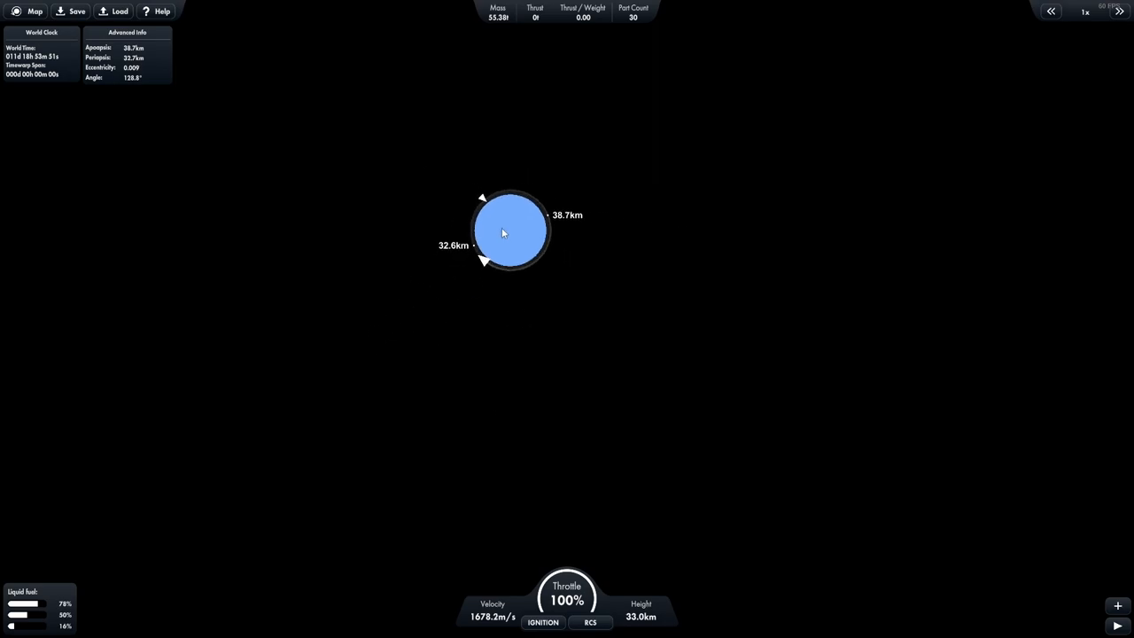
mouse_move(434, 205)
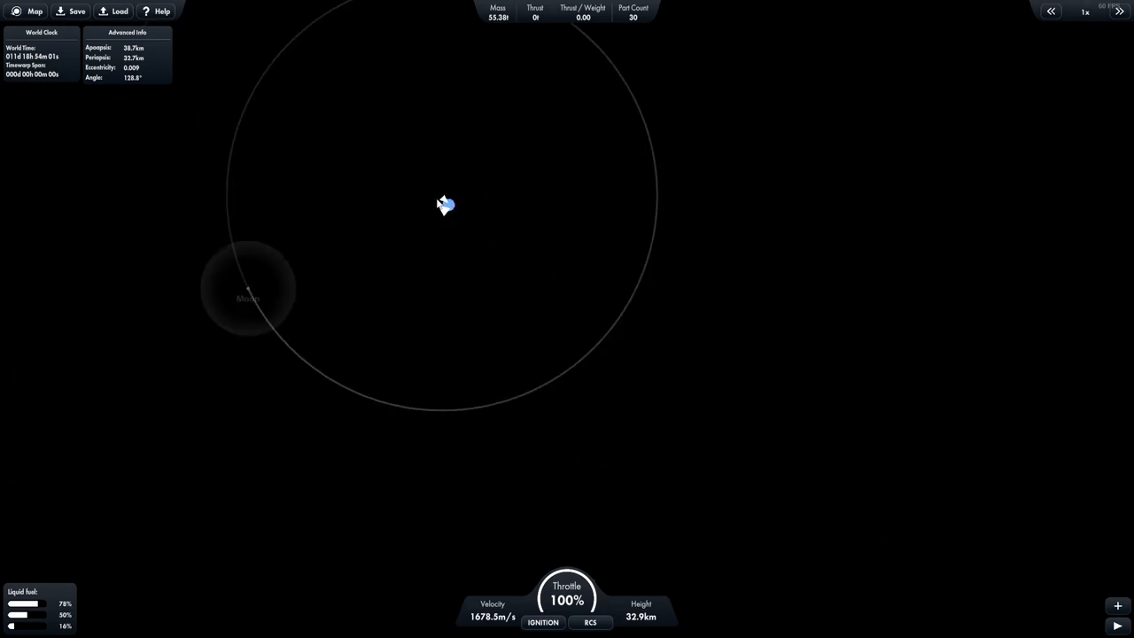
Select the Moon on the map and make it the navigation target.
click(248, 297)
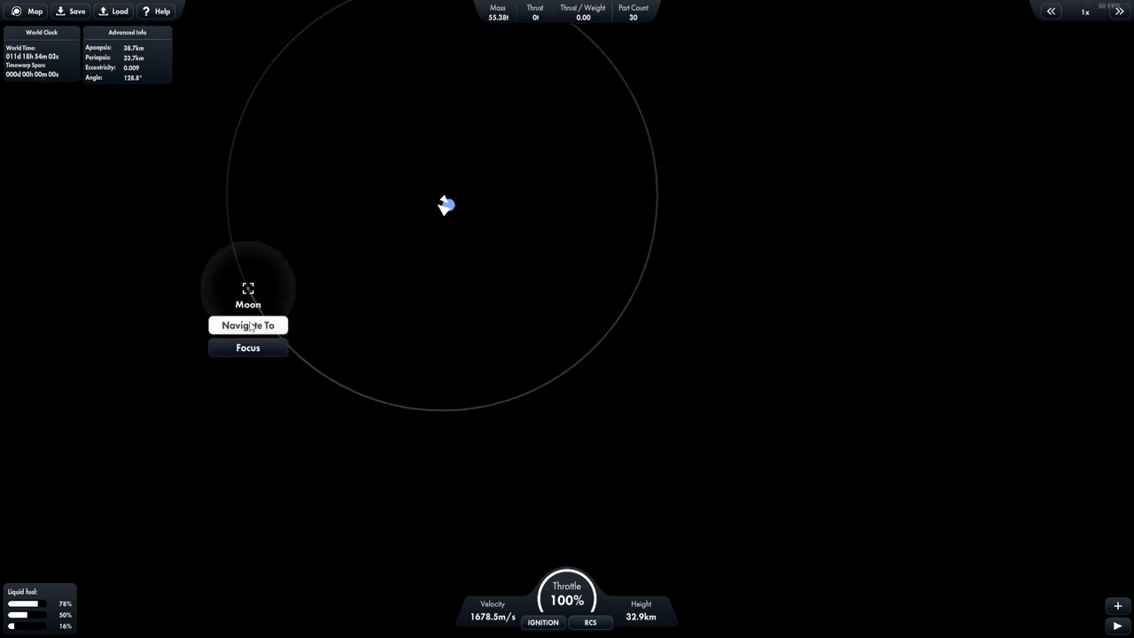
click(248, 325)
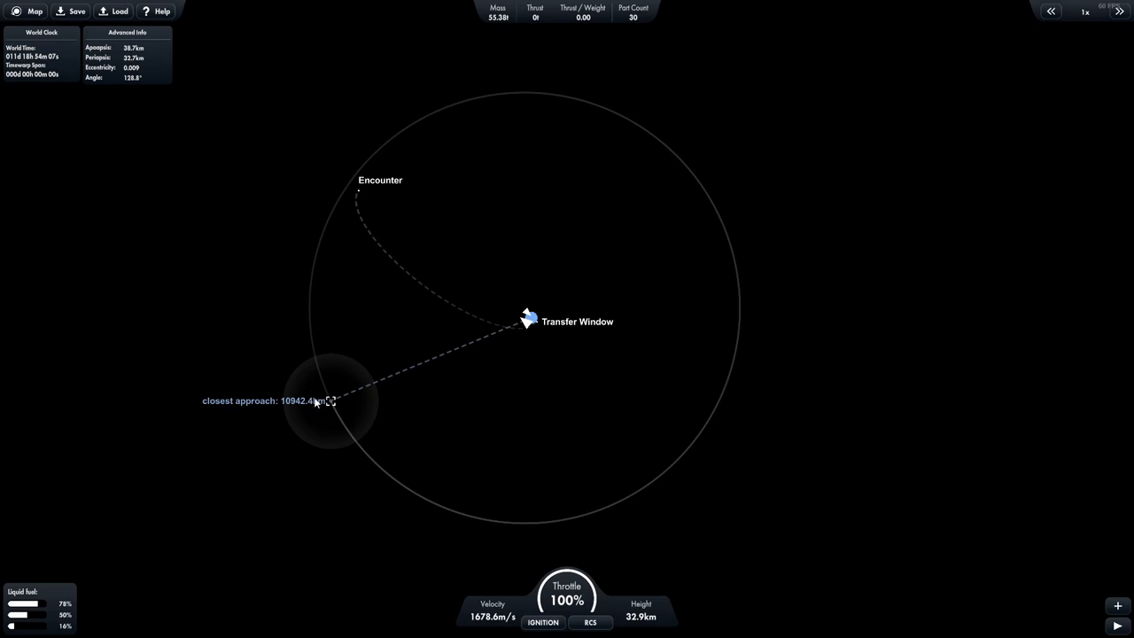
mouse_move(510, 291)
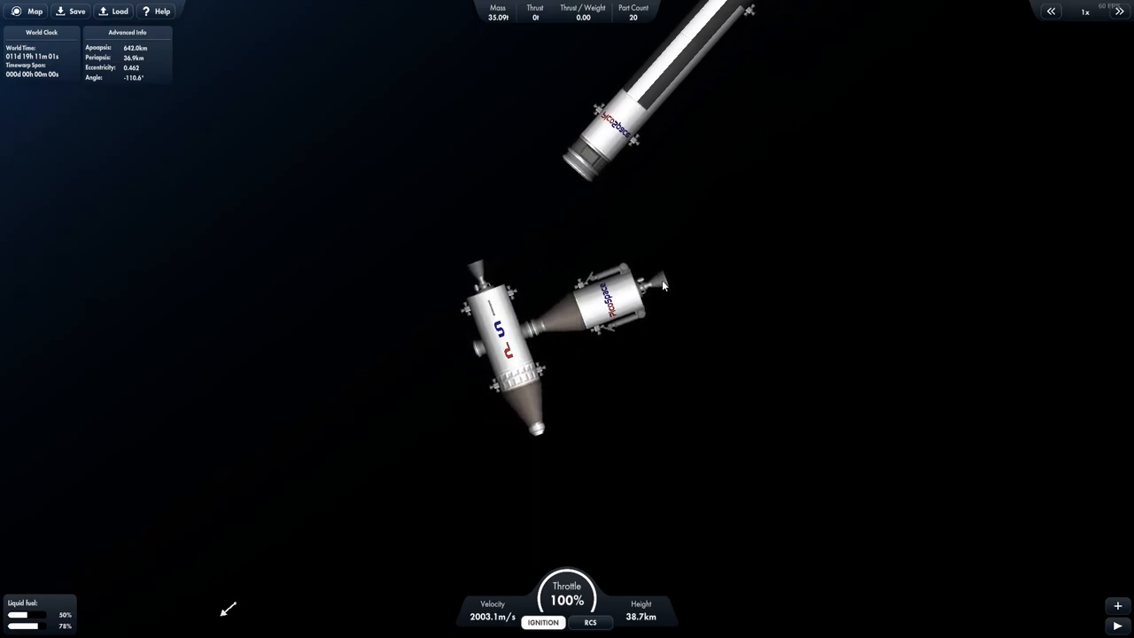
Fire the engine toward the Moon and watch the apoapsis grow on the map.
click(542, 622)
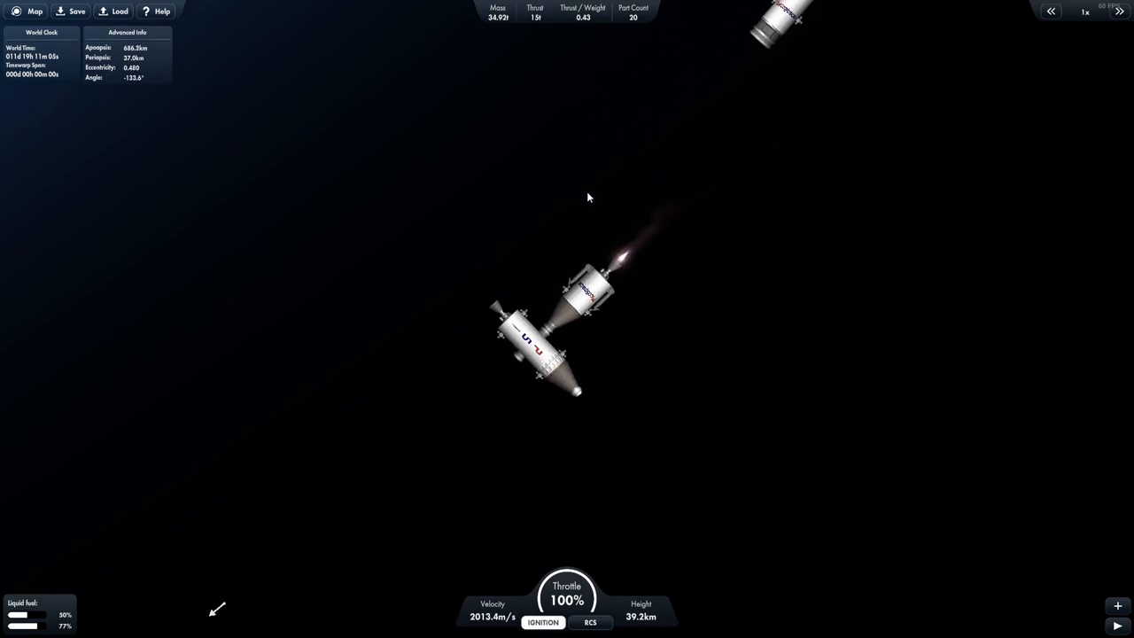
click(35, 12)
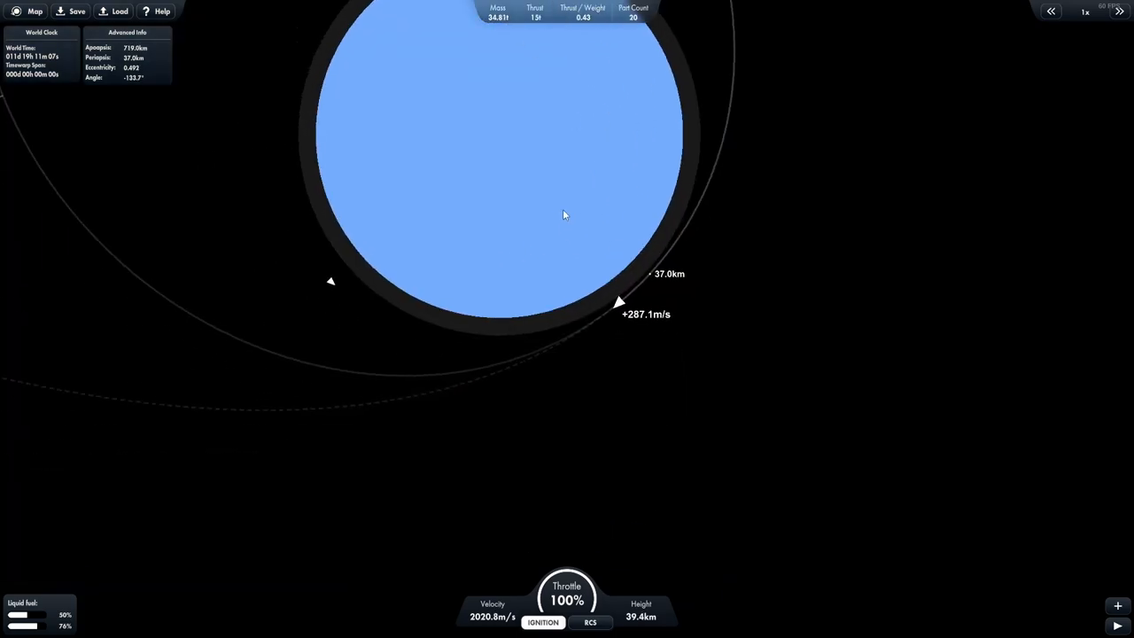
click(1119, 11)
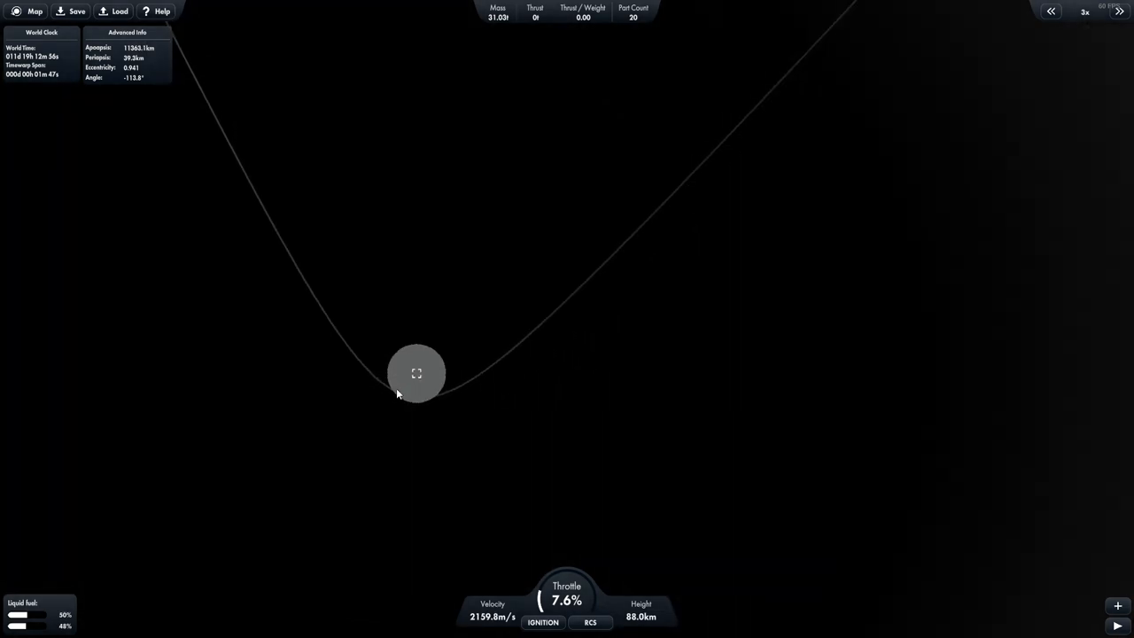
Enable reaction control thrusters while the craft coasts past the Moon.
click(590, 622)
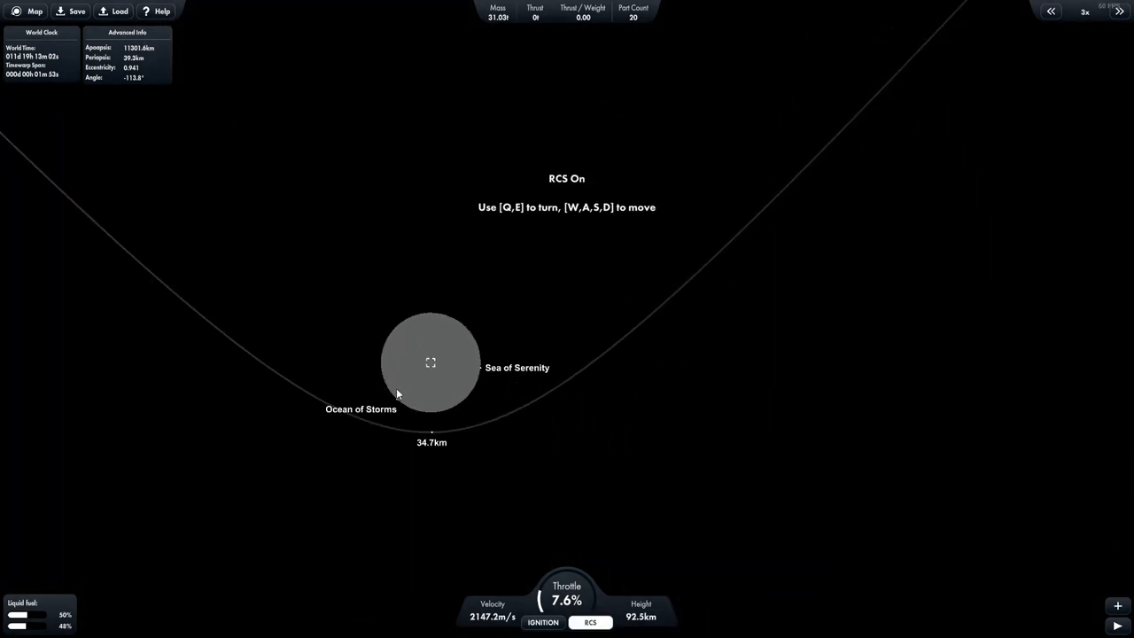
click(590, 621)
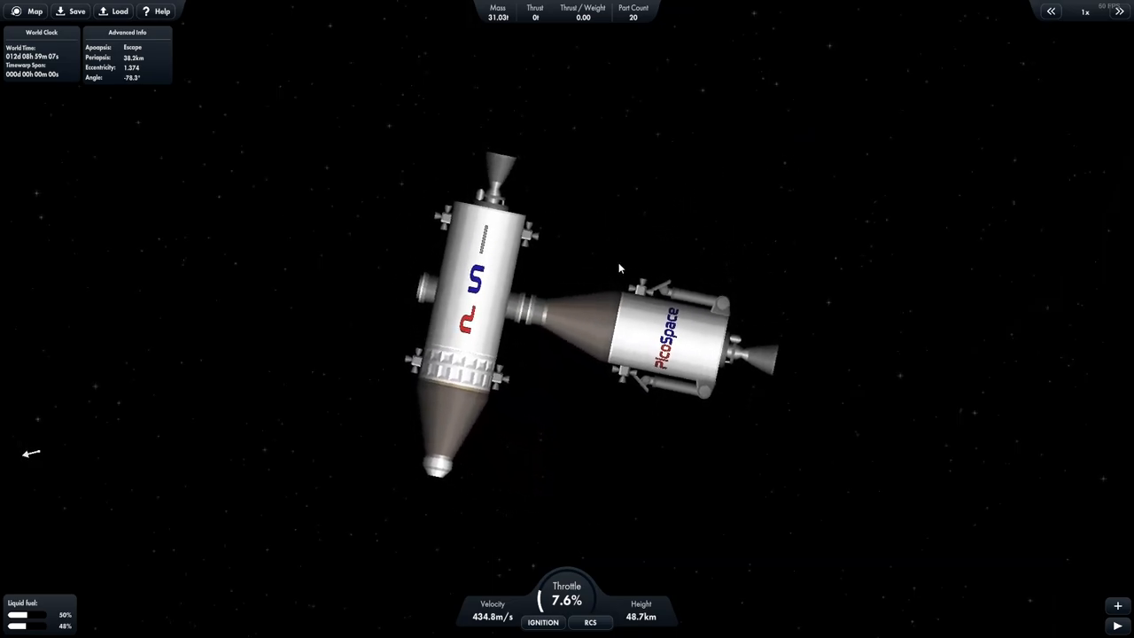
Ignite the engine for a low-throttle burn near the Moon, trimming periapsis to 38.1 km.
click(35, 11)
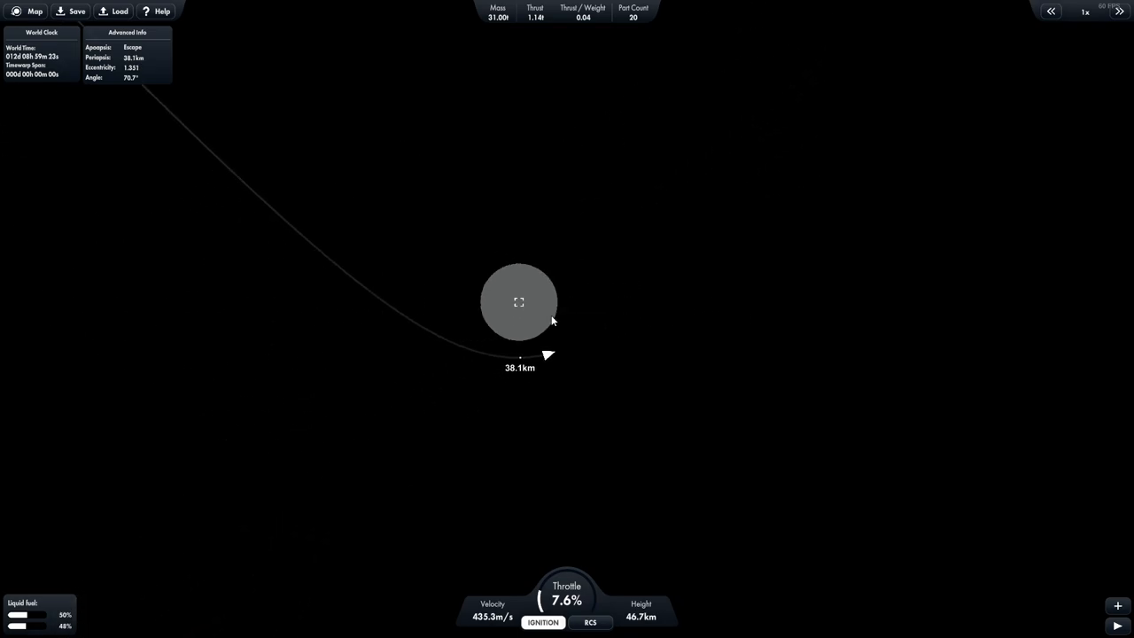
Zoom the map while burning to lower the orbit toward about 7.7 × 4.2 km.
scroll(up, 3)
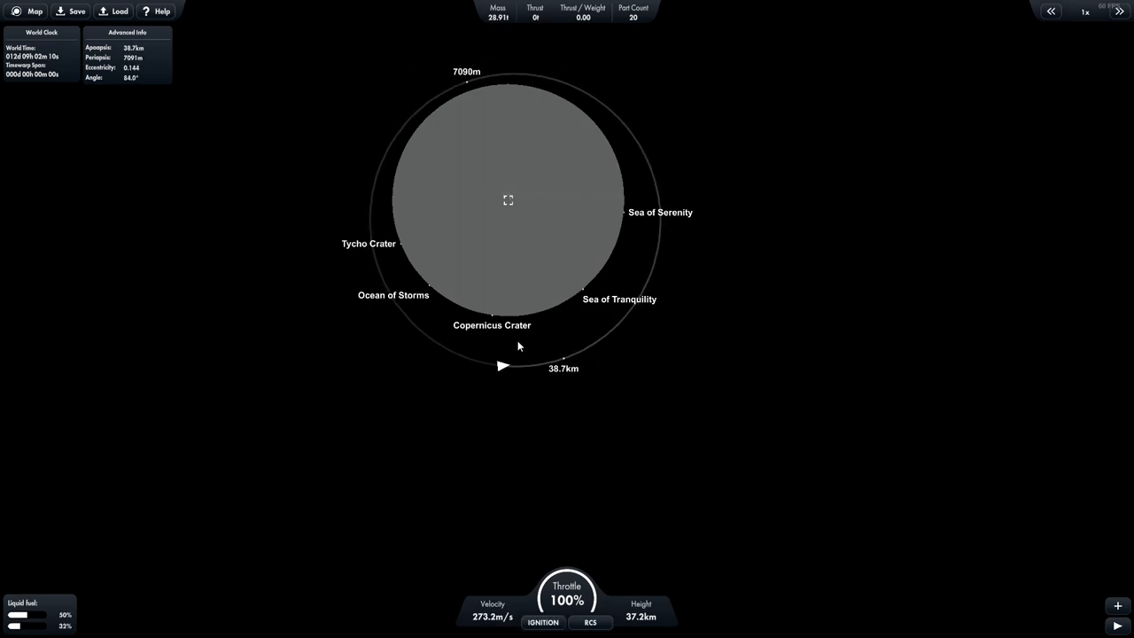
mouse_move(465, 84)
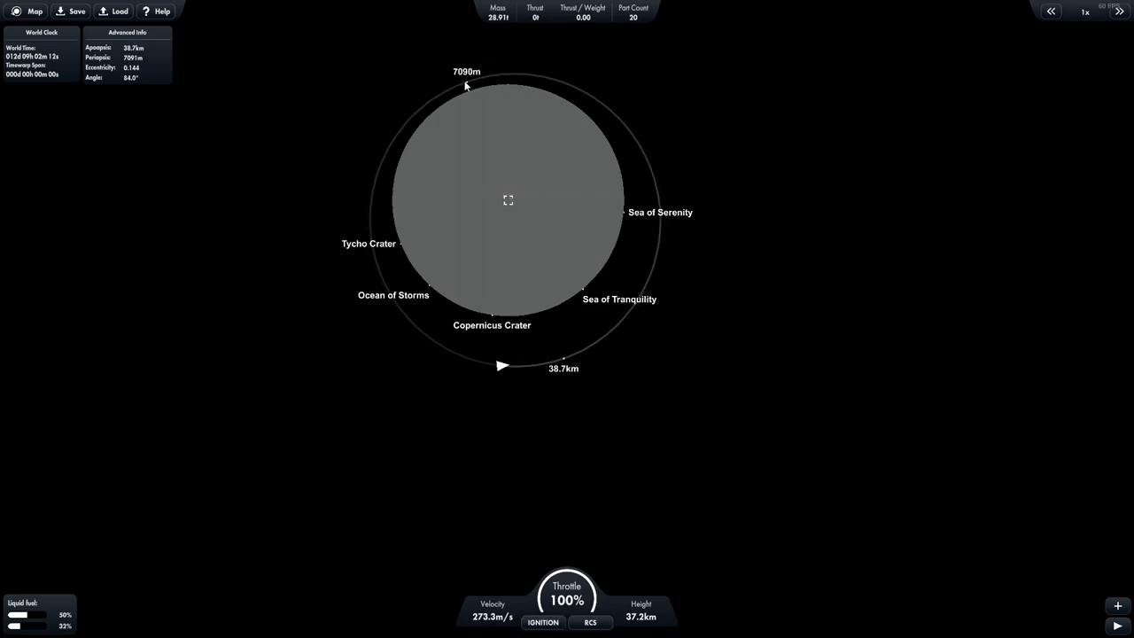
mouse_move(467, 86)
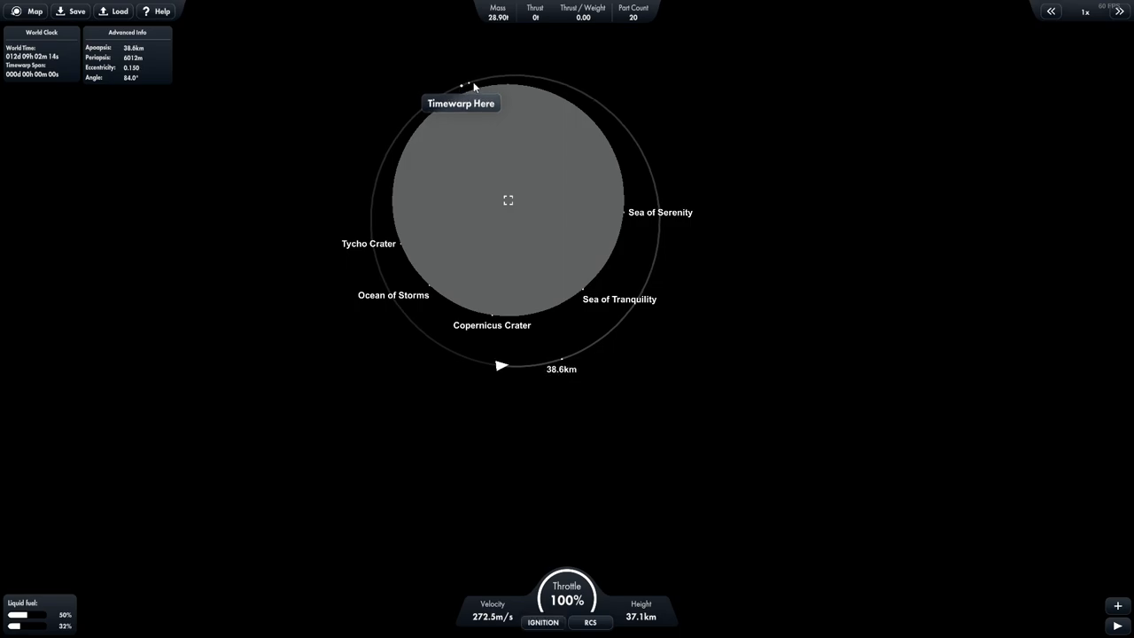
mouse_move(461, 87)
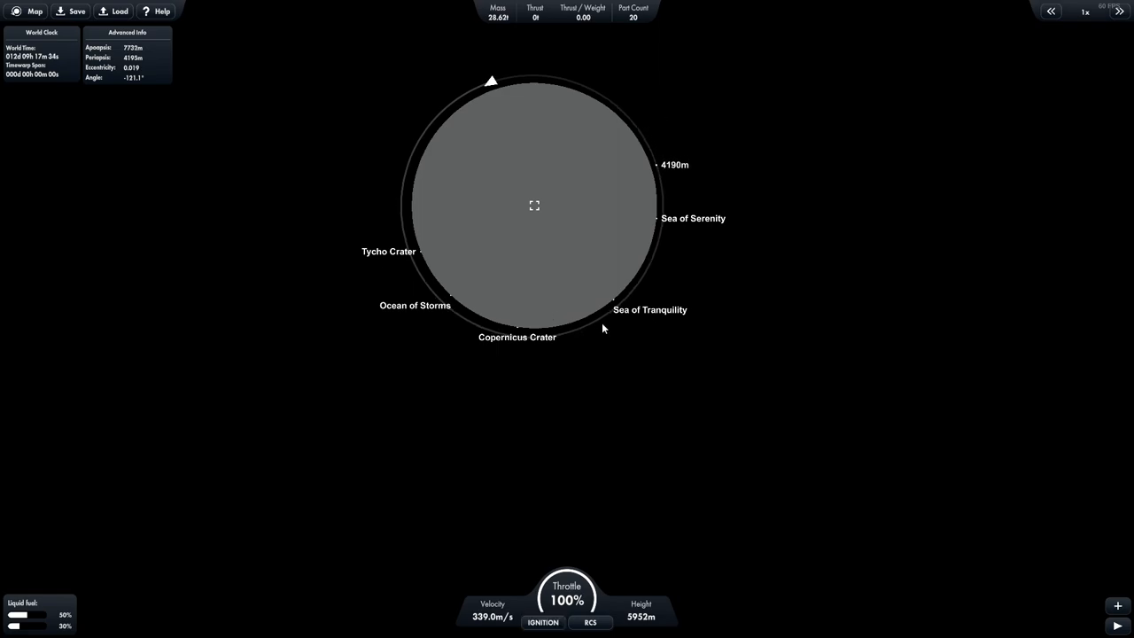
mouse_move(658, 241)
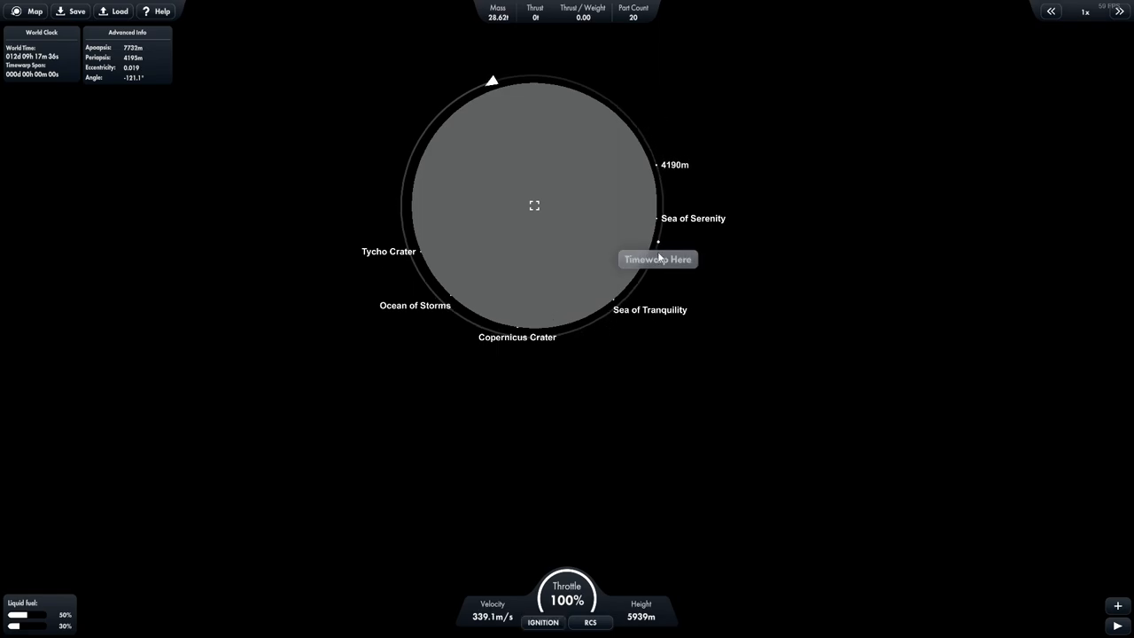
Warp time to 5x and then 25x while coasting in the low lunar orbit.
click(657, 259)
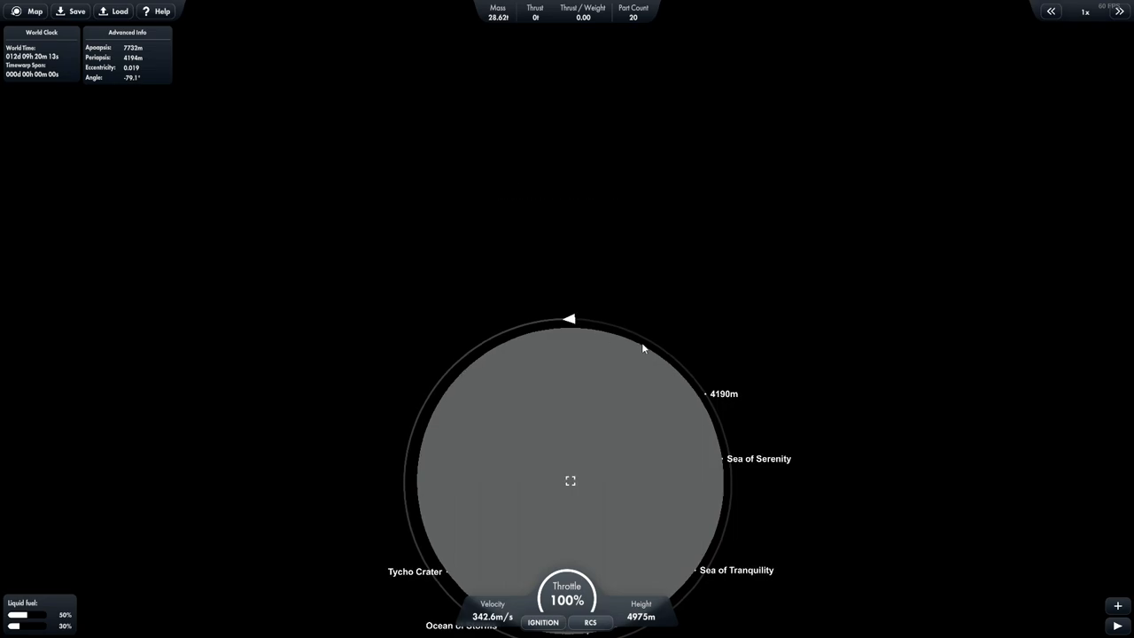
click(1119, 11)
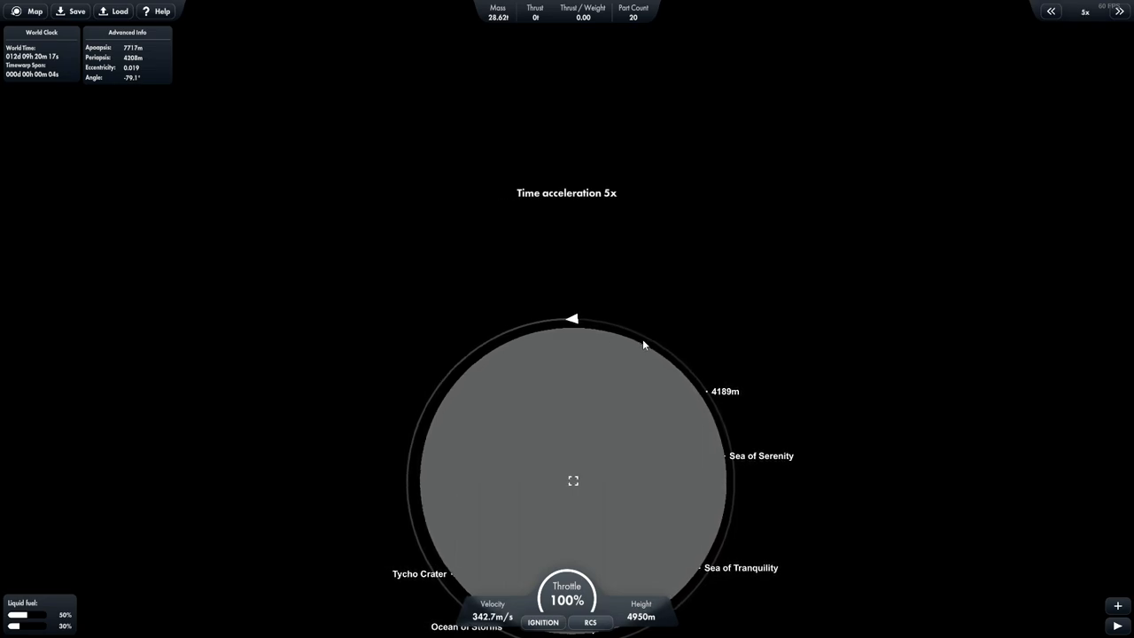
click(1118, 12)
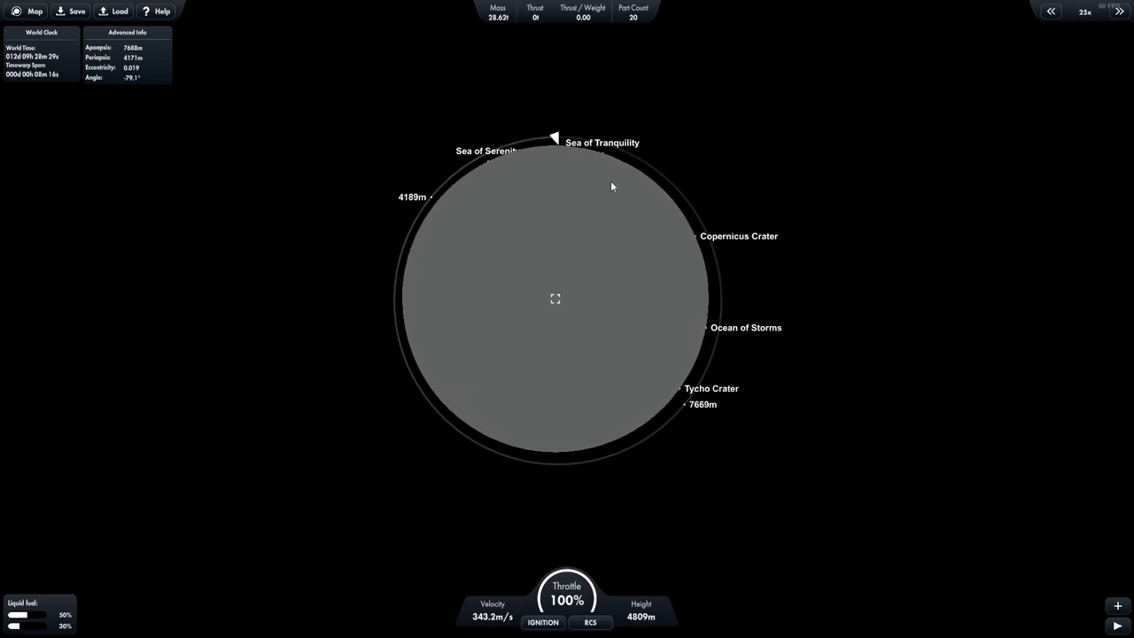
click(1051, 11)
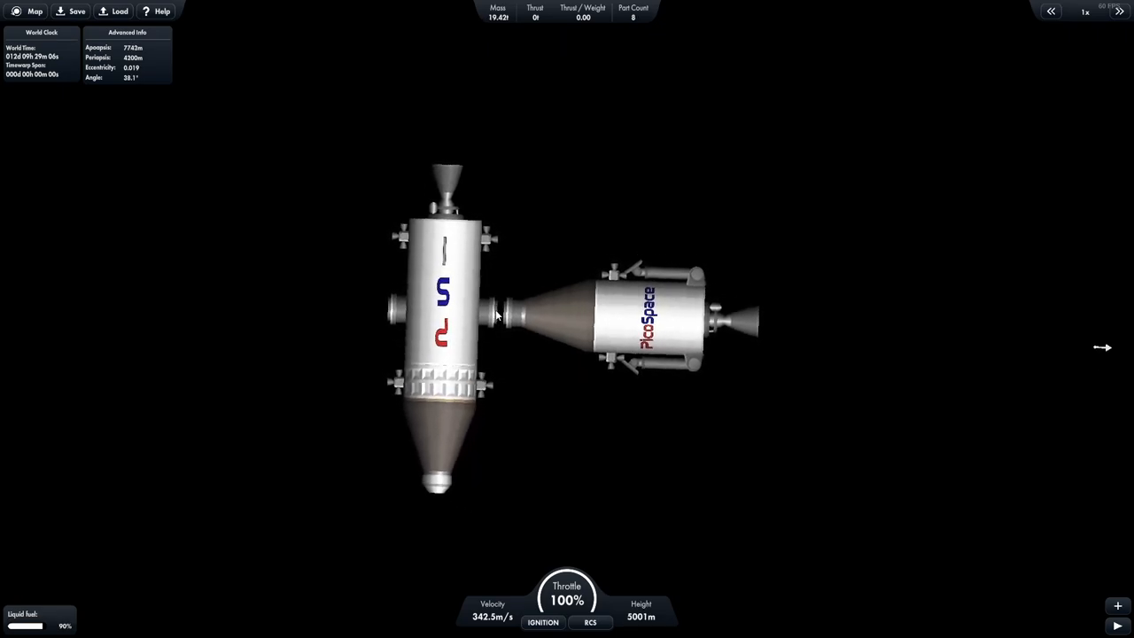
Enable RCS to reorient the lander, then burn to drop periapsis to 0 m.
click(590, 622)
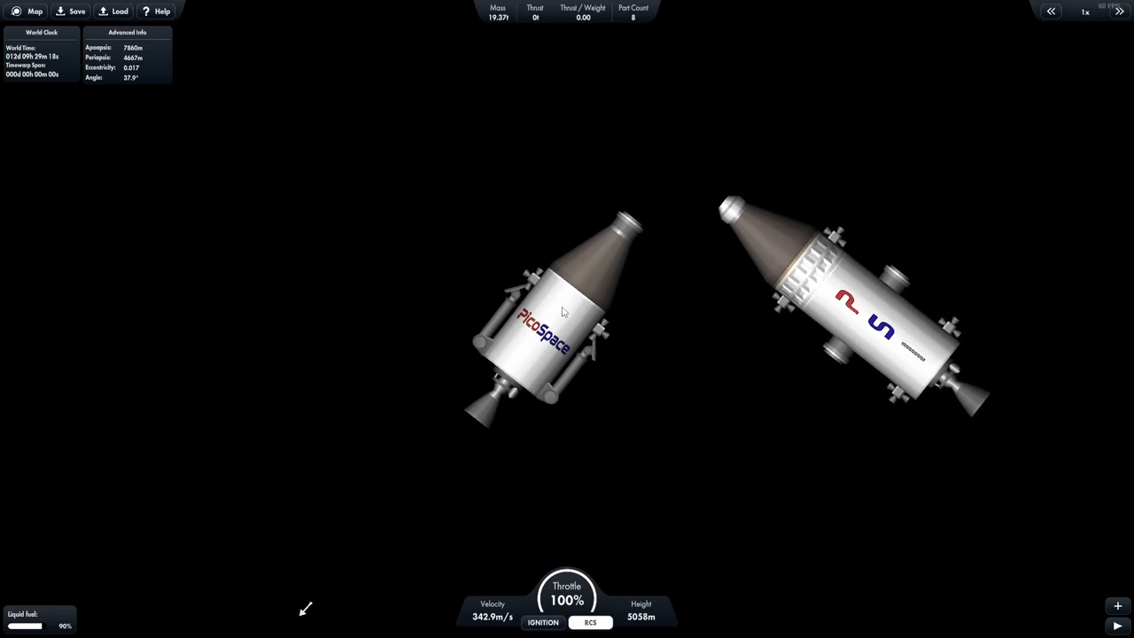
click(34, 11)
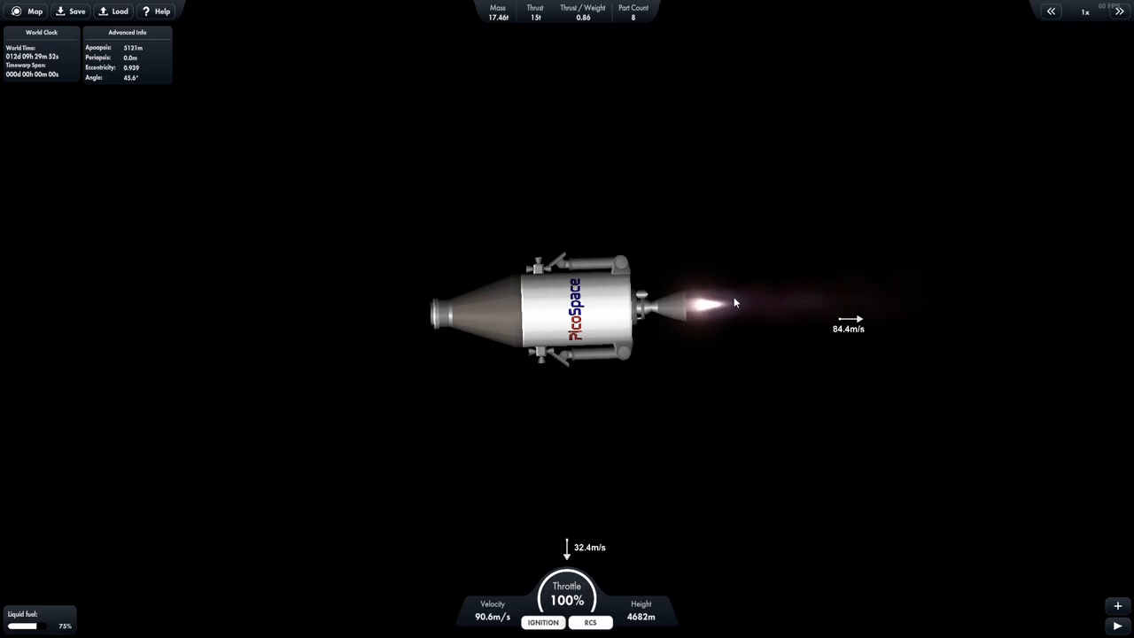
mouse_move(709, 416)
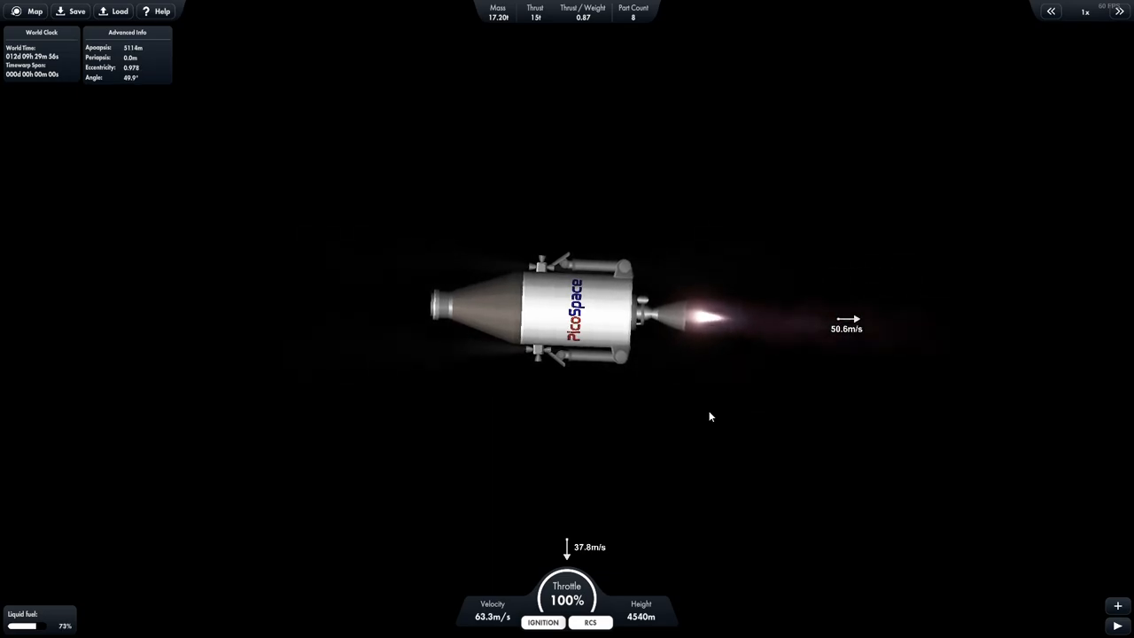
Bring the lander upright with legs extended, descending about 65 m/s from 3.4 km.
click(590, 622)
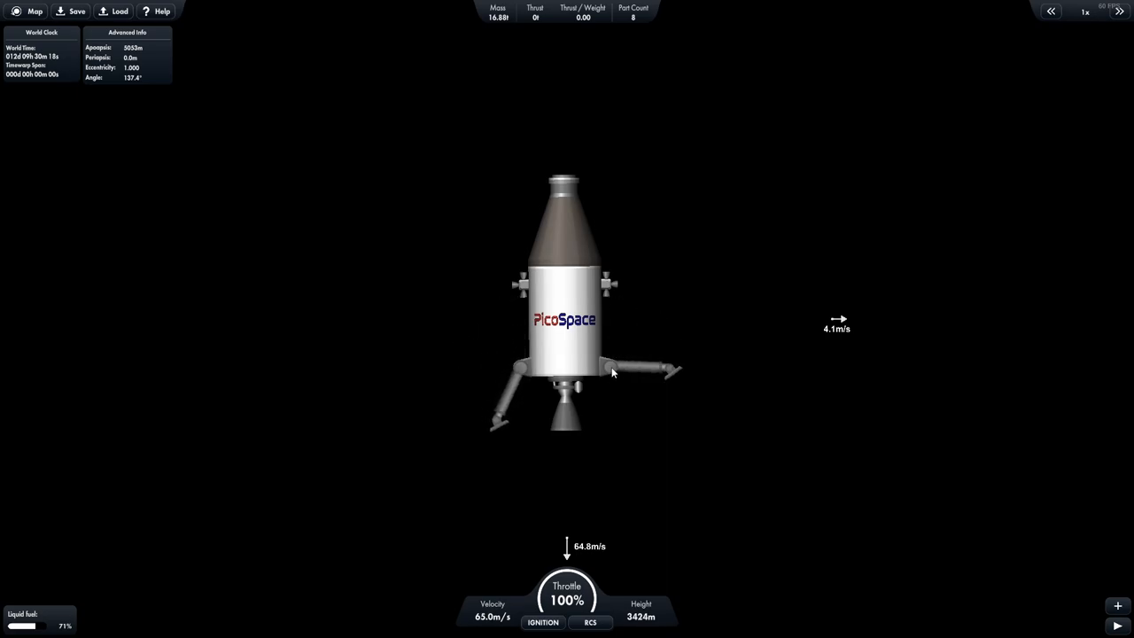
Coast down to about 1.1 km terrain height at 74 m/s, switching RCS on.
click(542, 622)
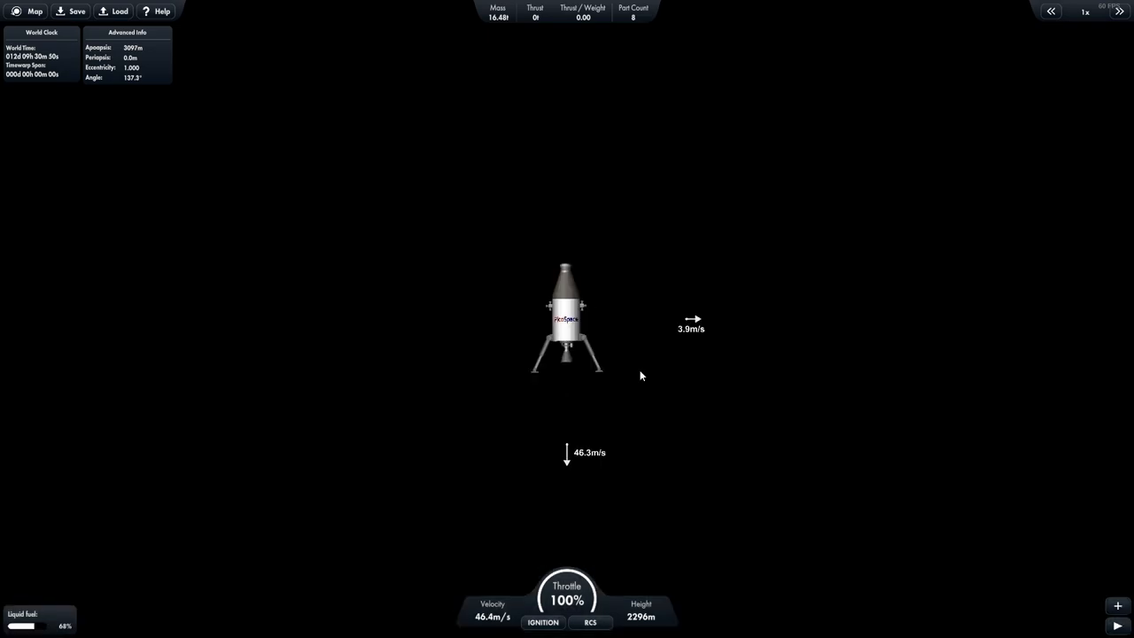
click(590, 622)
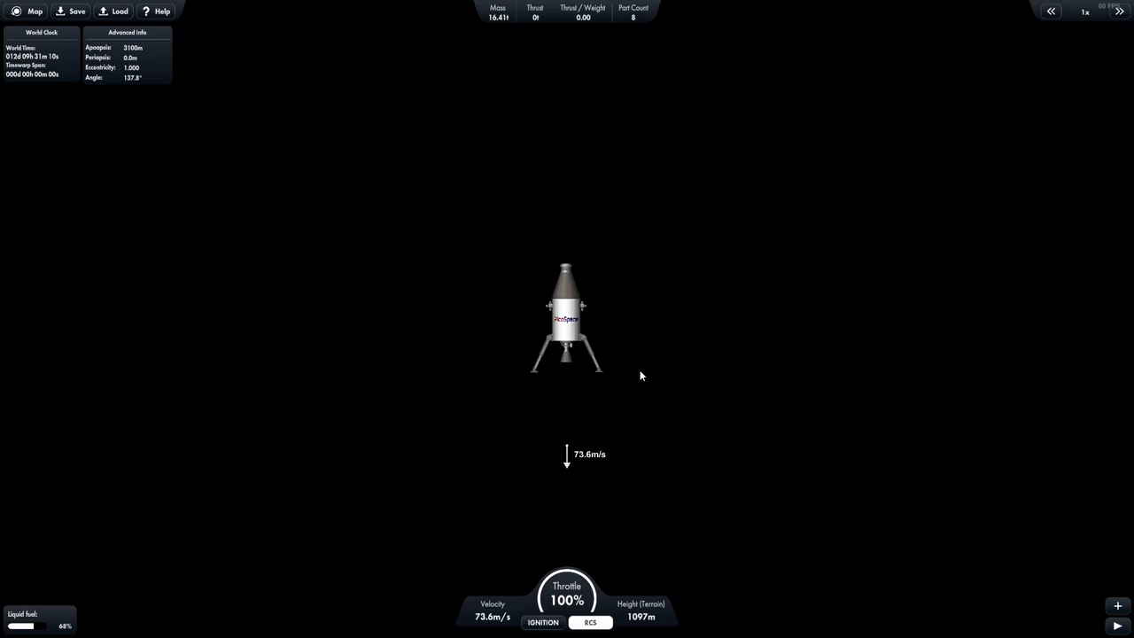
Fire the engine to brake the descent until the lander rests on the Moon.
click(542, 622)
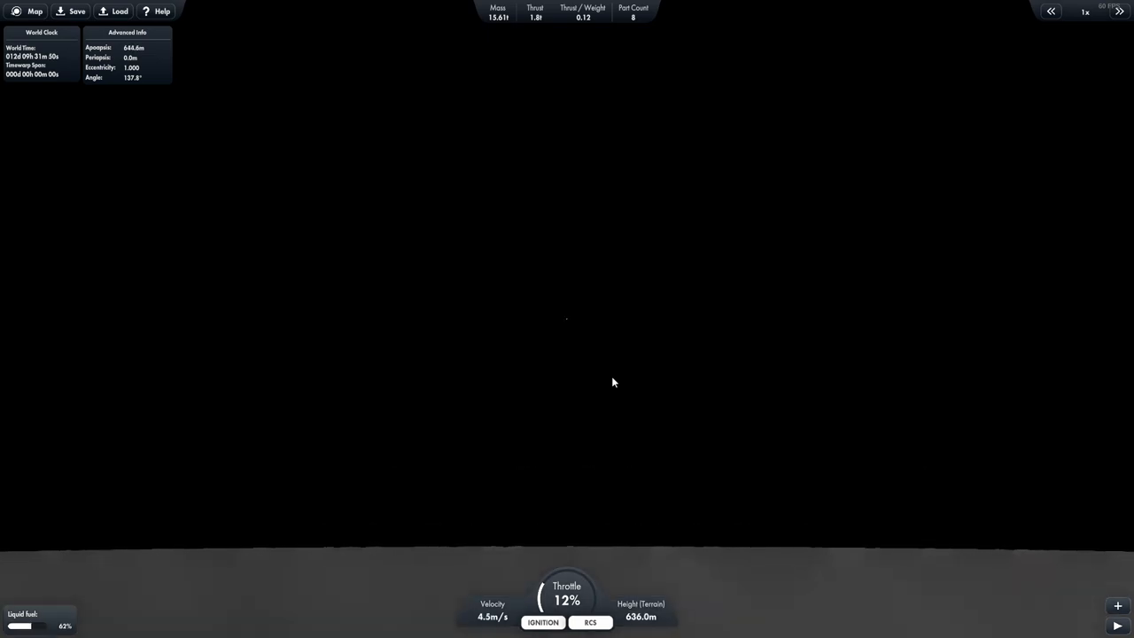
mouse_move(849, 558)
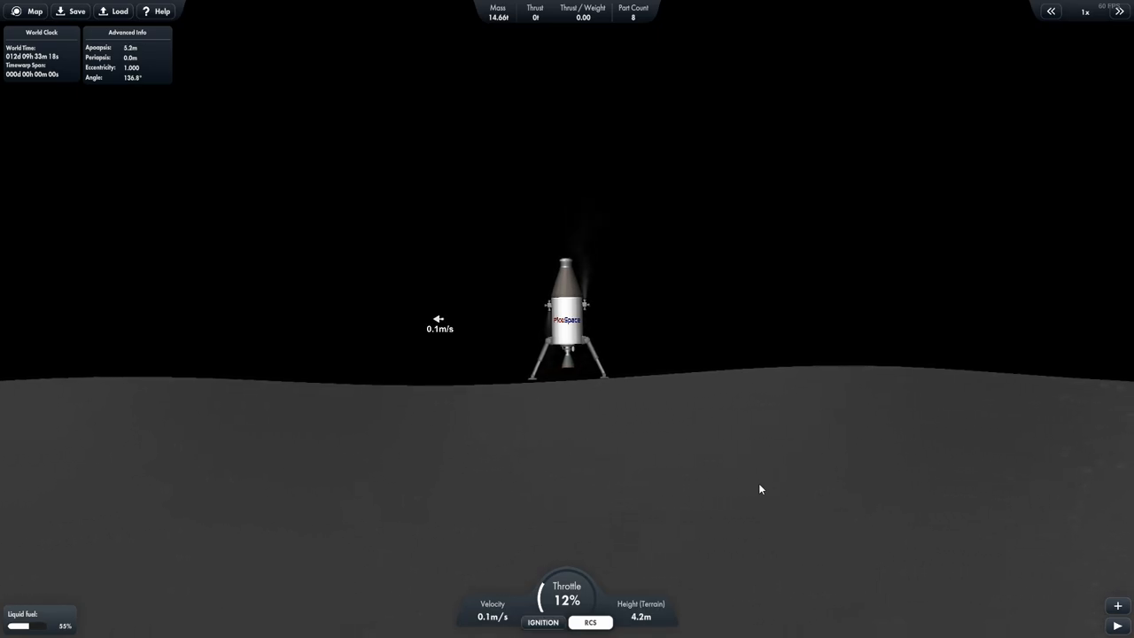
click(591, 622)
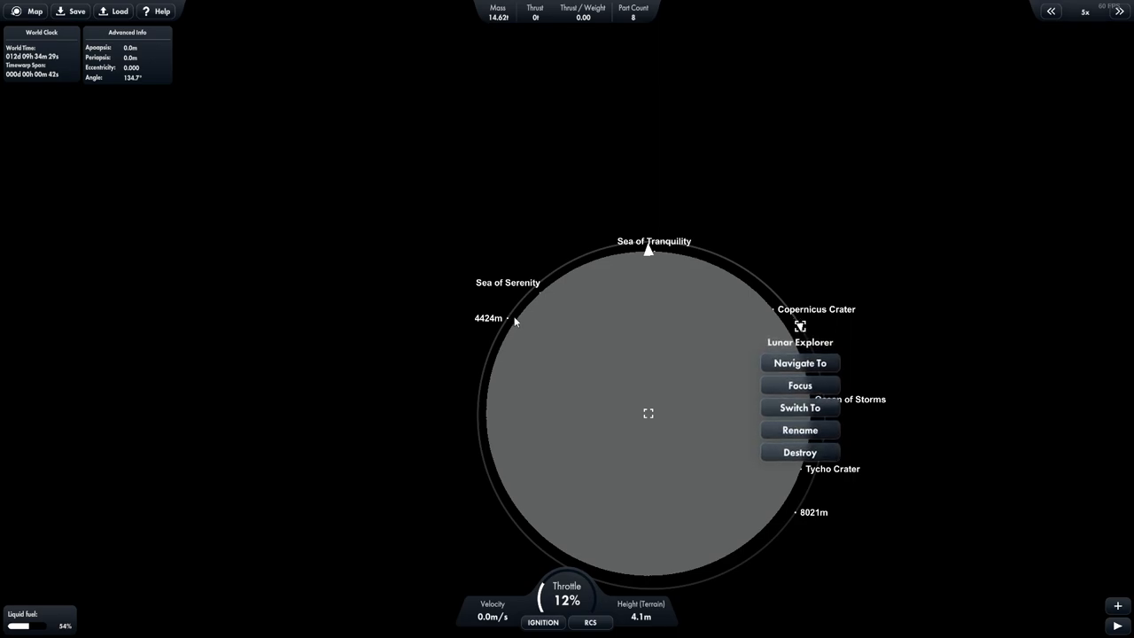
Warp time to 25x while landed, dismiss Lunar Explorer options, then lift off at full throttle.
click(1118, 12)
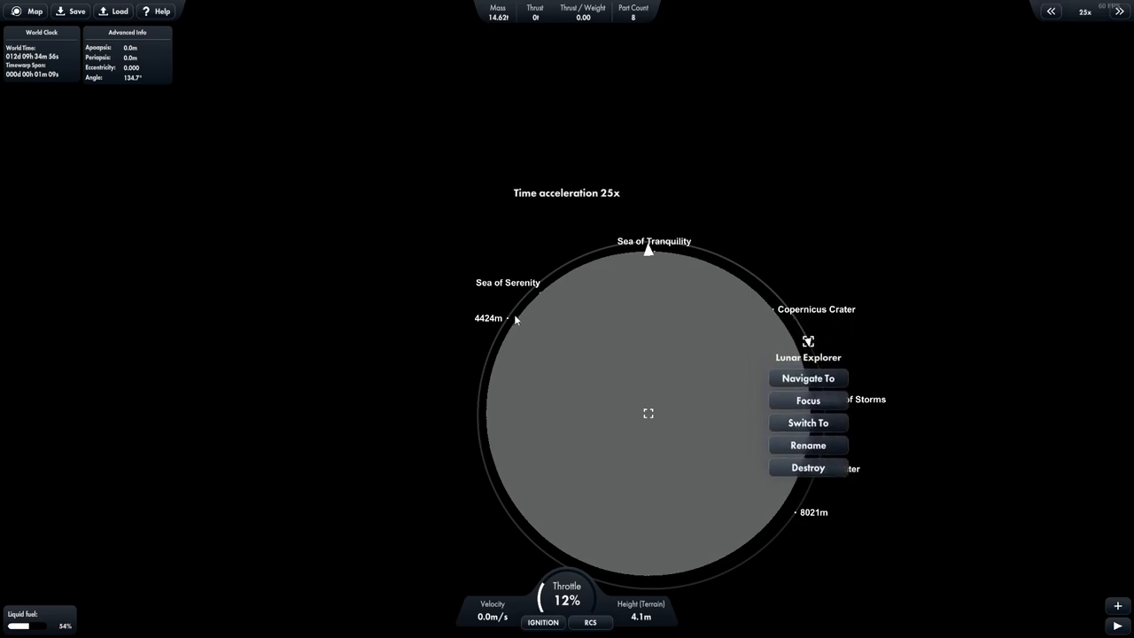
click(1119, 11)
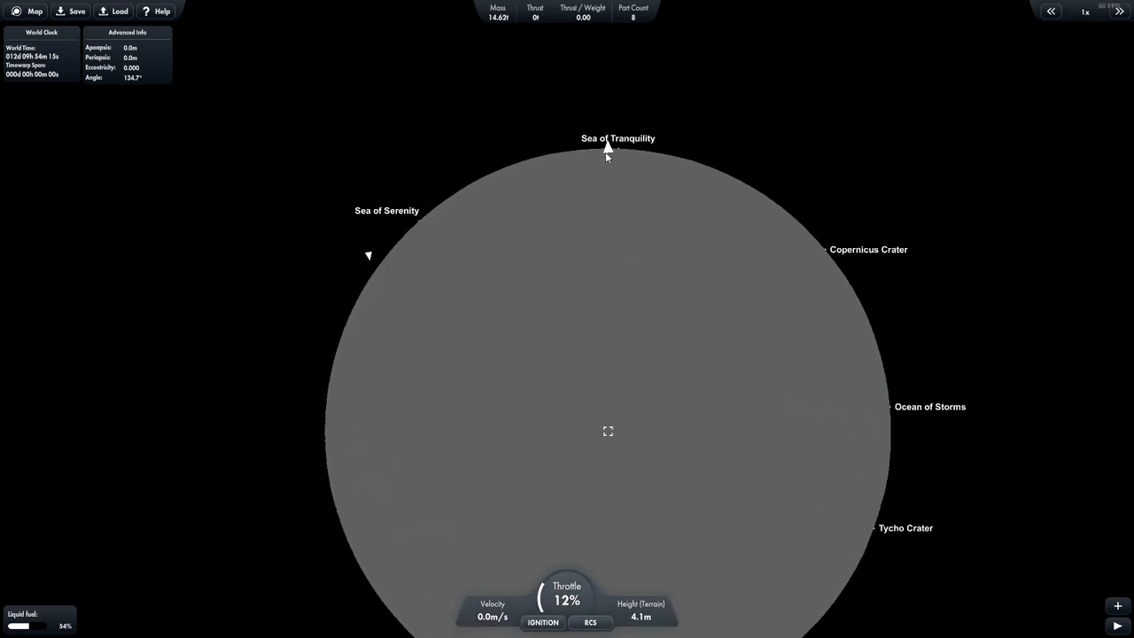
click(35, 11)
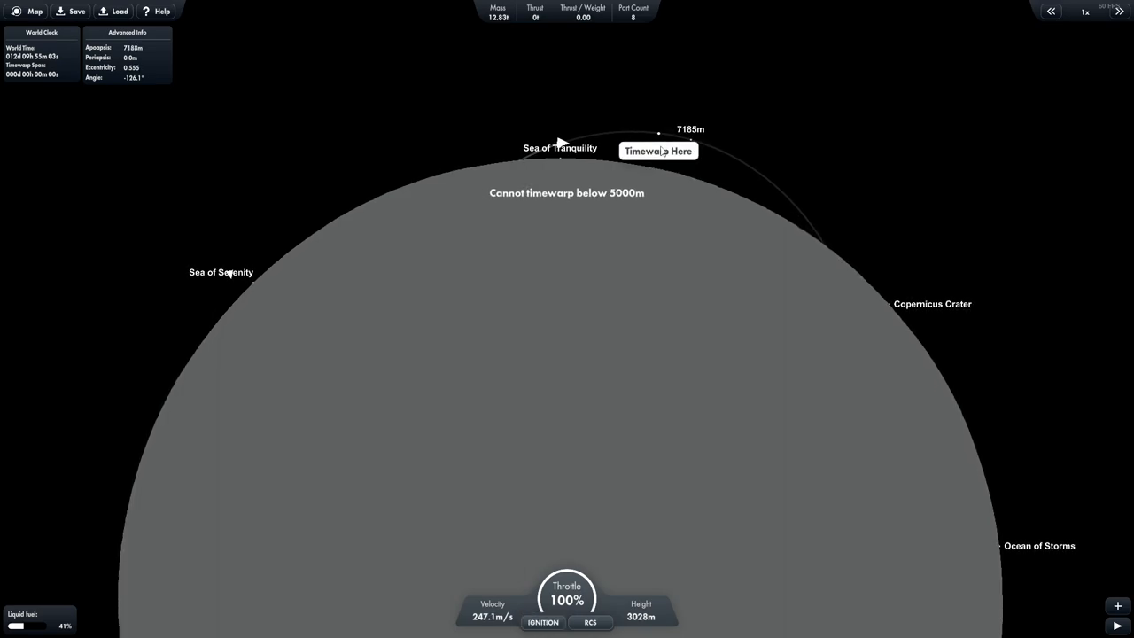
Warp the climb to 2x then 10x as the lander heads for 7.2 km apoapsis.
click(658, 151)
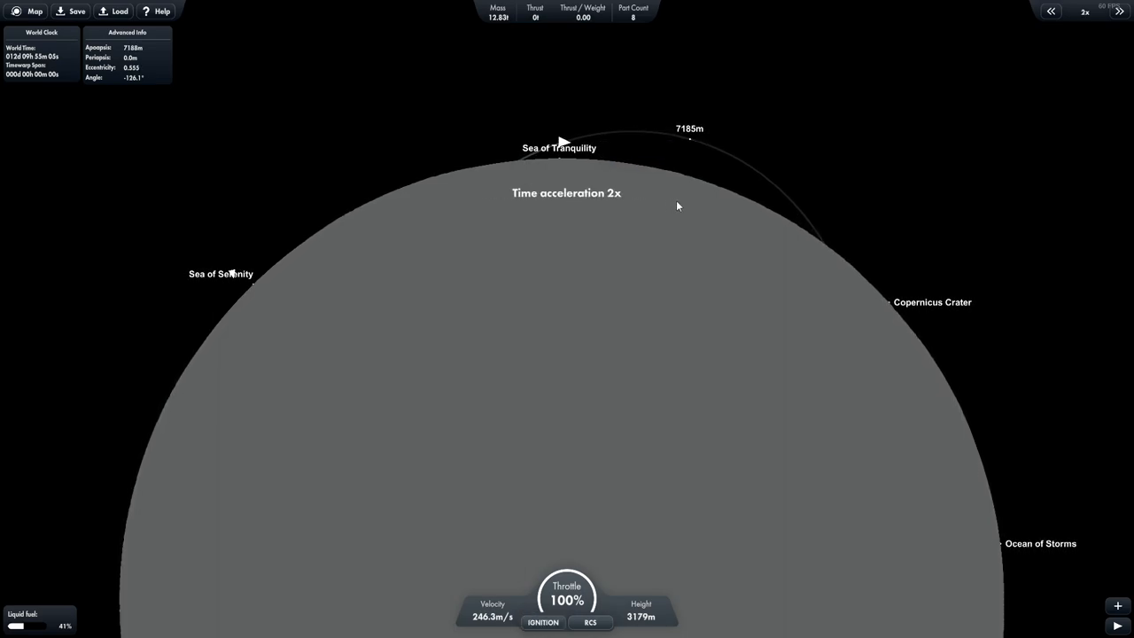
click(1118, 12)
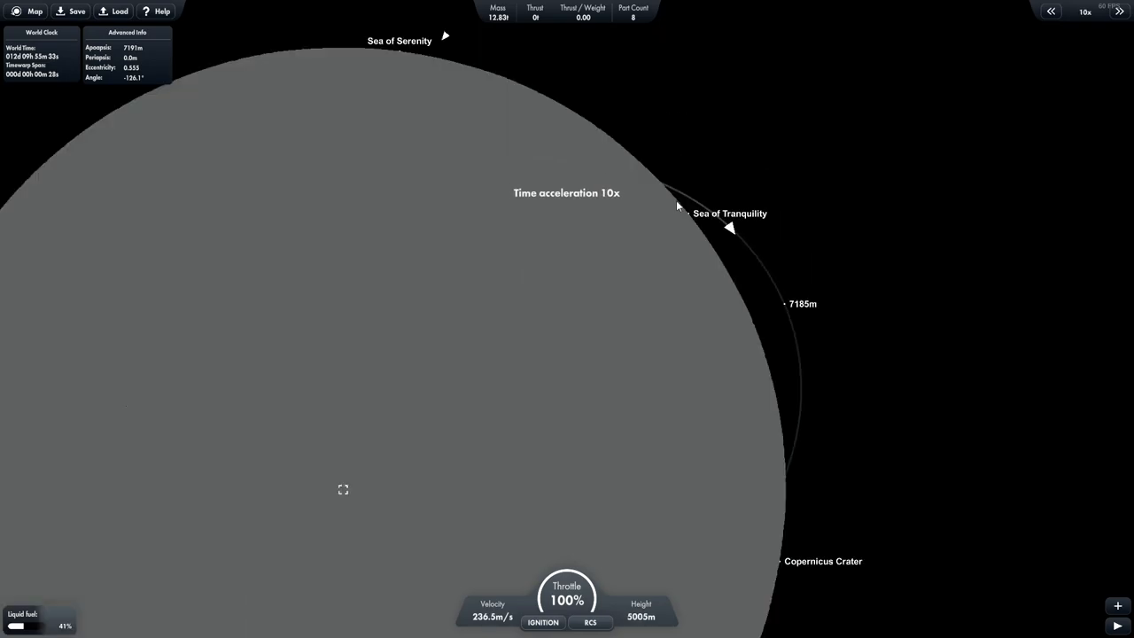
click(1051, 12)
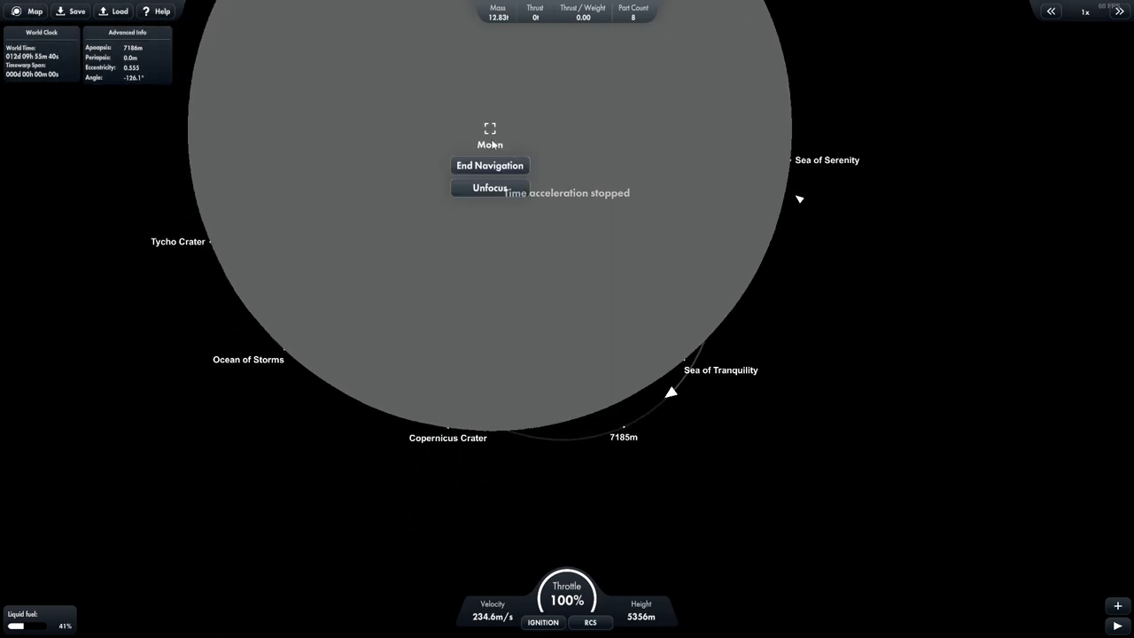
Pick Lunar Explorer on the Moon map and set it as the navigation target.
click(799, 199)
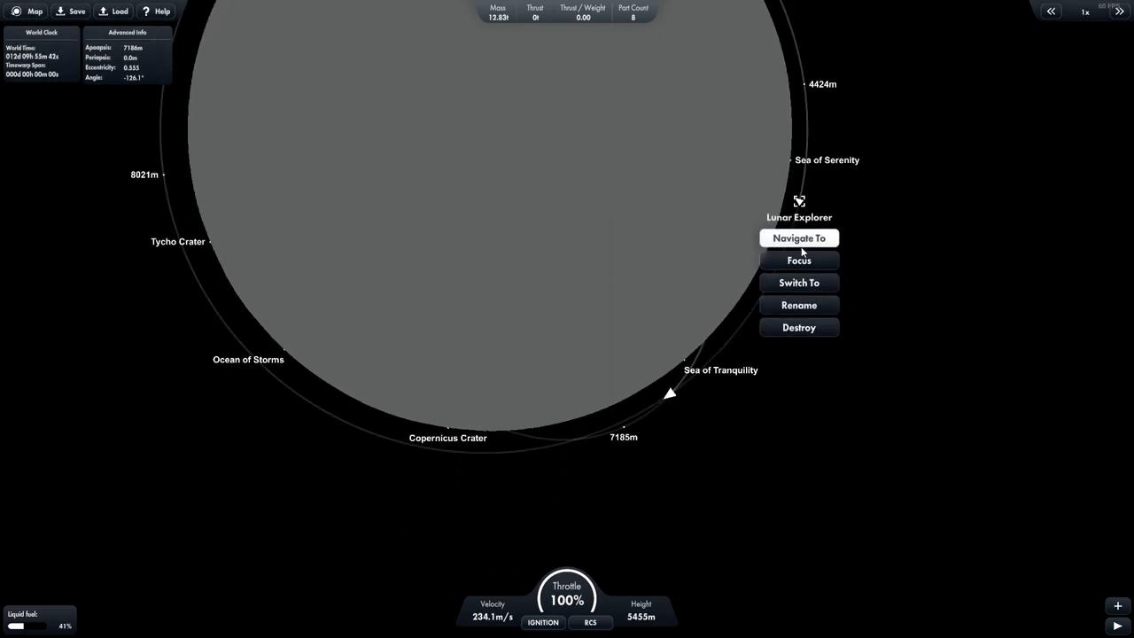
click(798, 238)
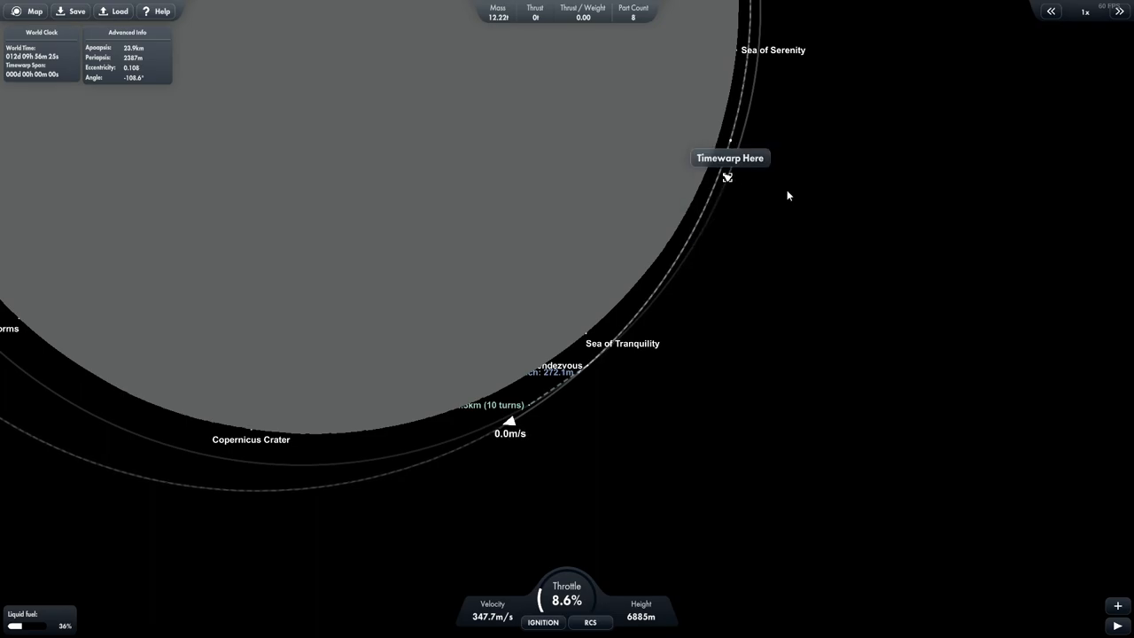
Time-warp the lunar orbit toward rendezvous, then resume normal time and switch RCS off.
scroll(down, 3)
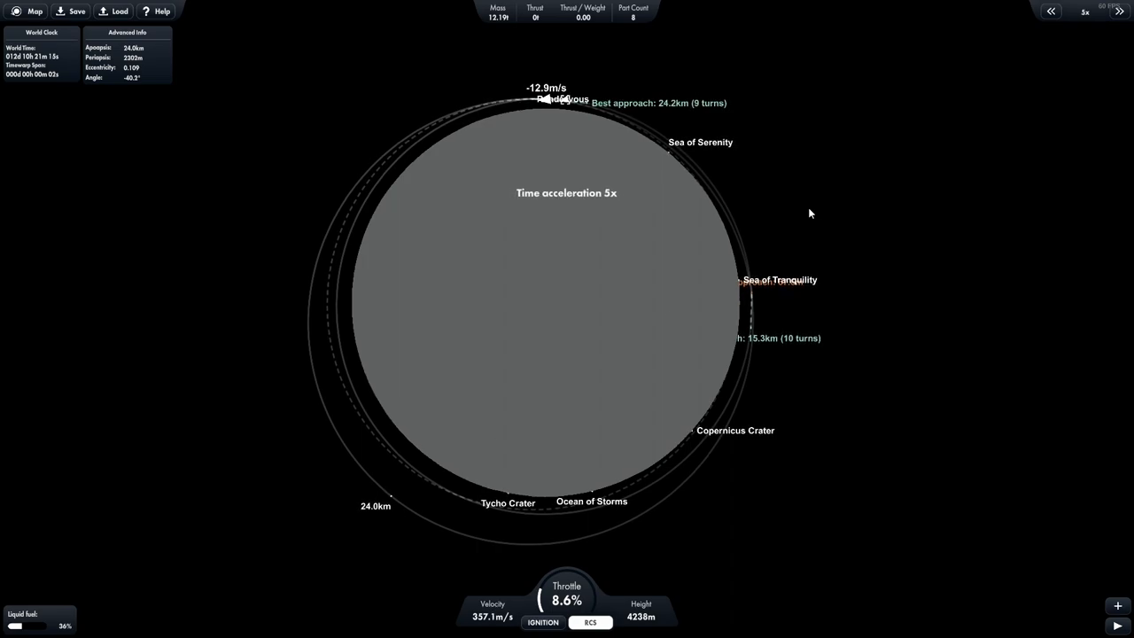
click(1118, 10)
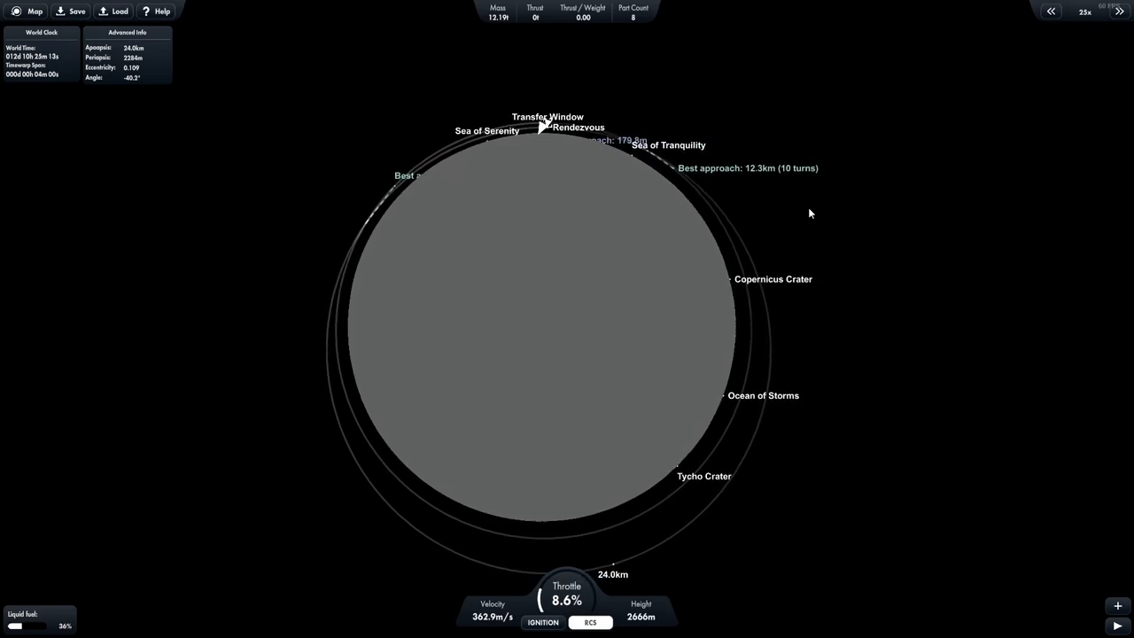
click(1051, 11)
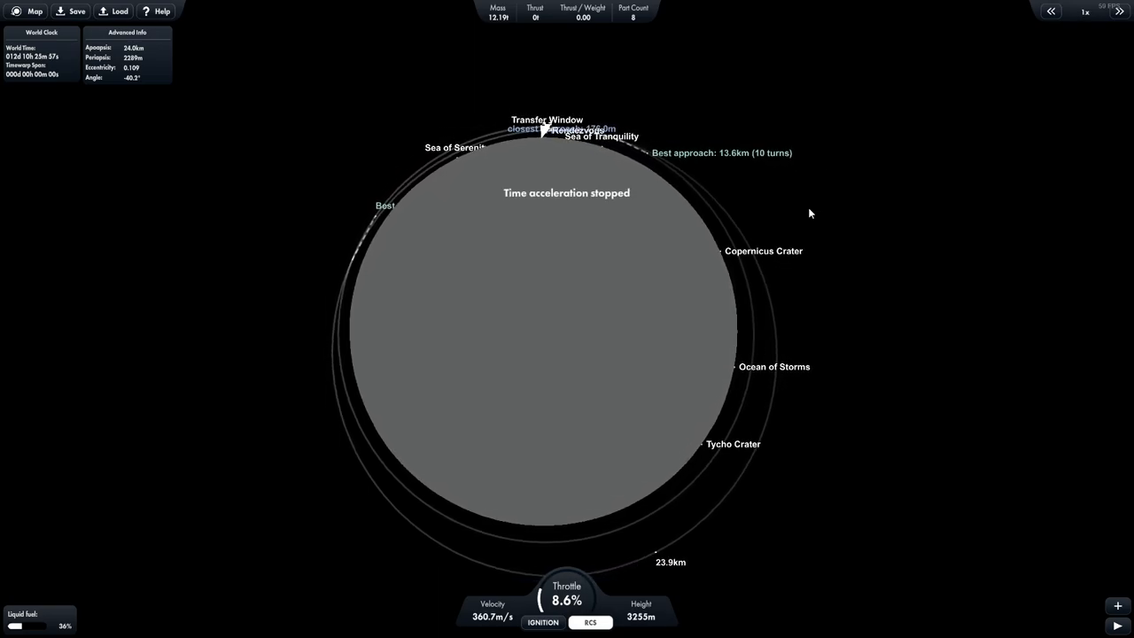
click(590, 622)
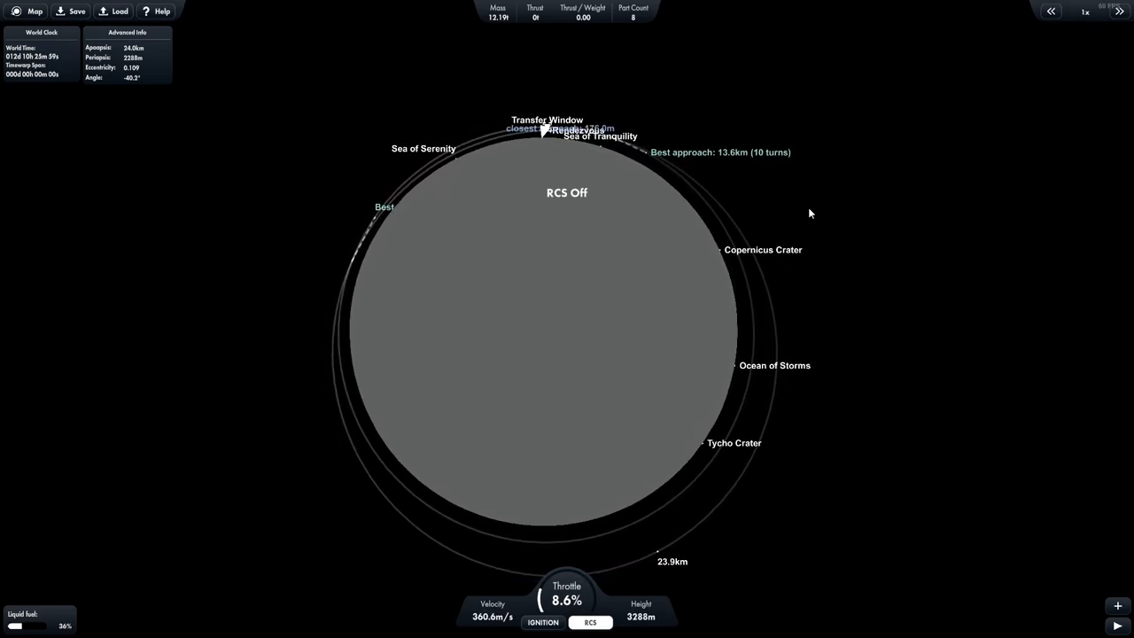
Return to flight view and burn at full throttle to lower periapsis to about 1.2 km.
click(28, 11)
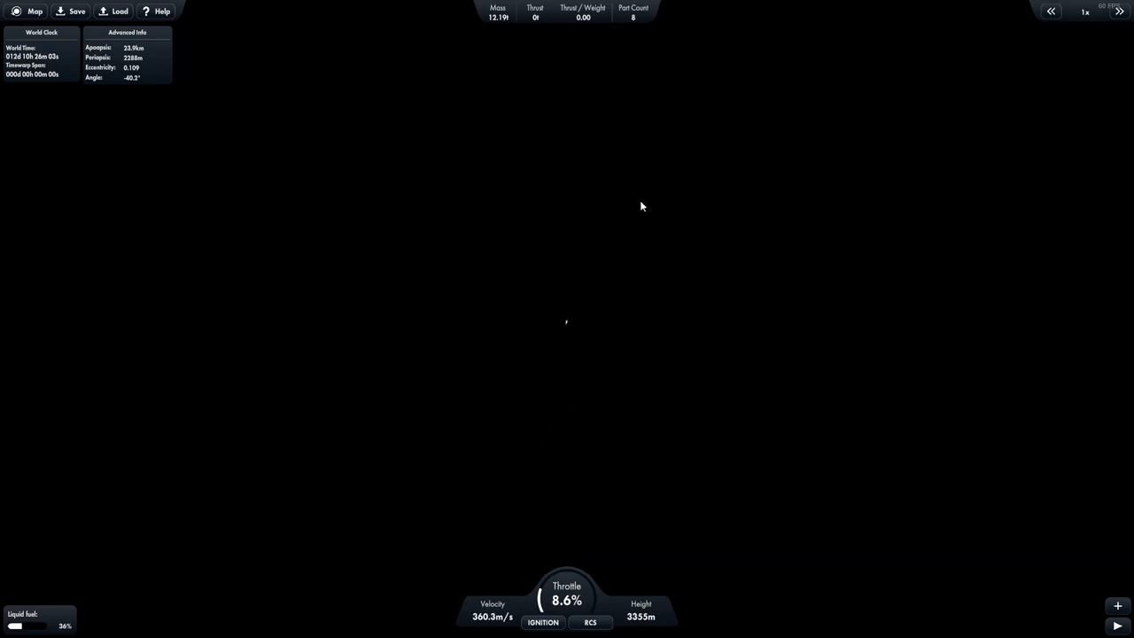
mouse_move(750, 112)
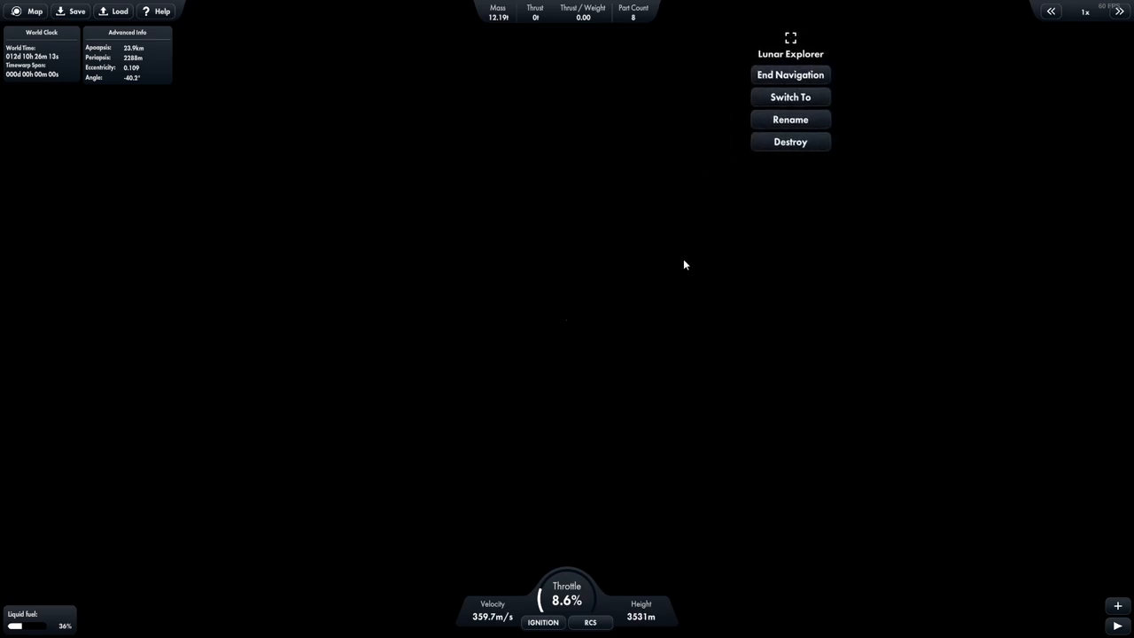
click(575, 325)
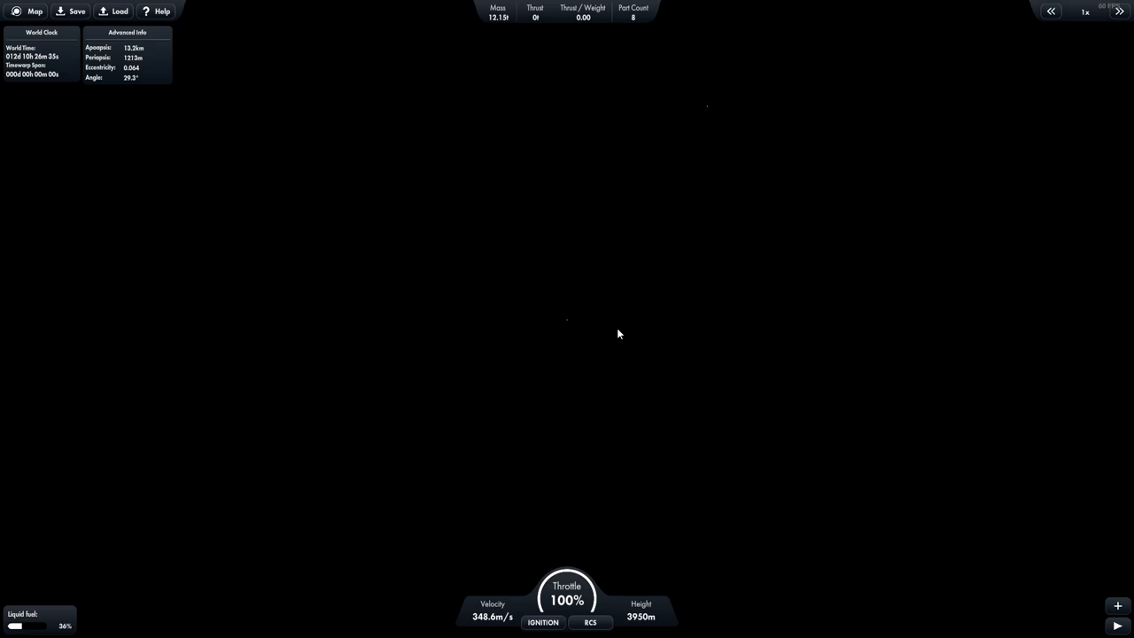
mouse_move(651, 381)
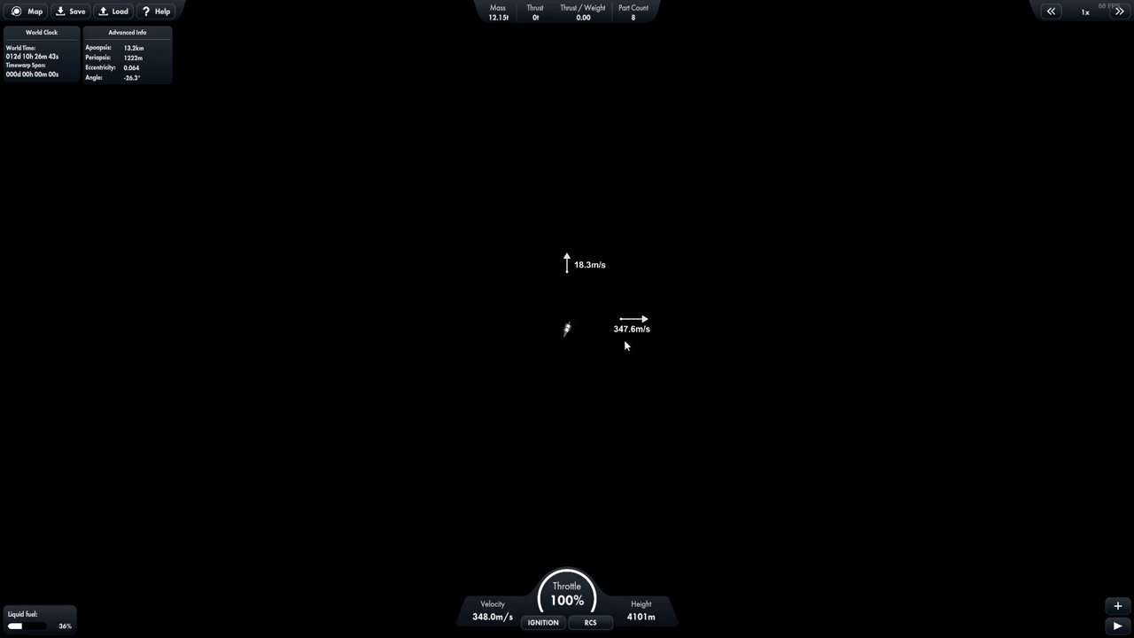
mouse_move(718, 194)
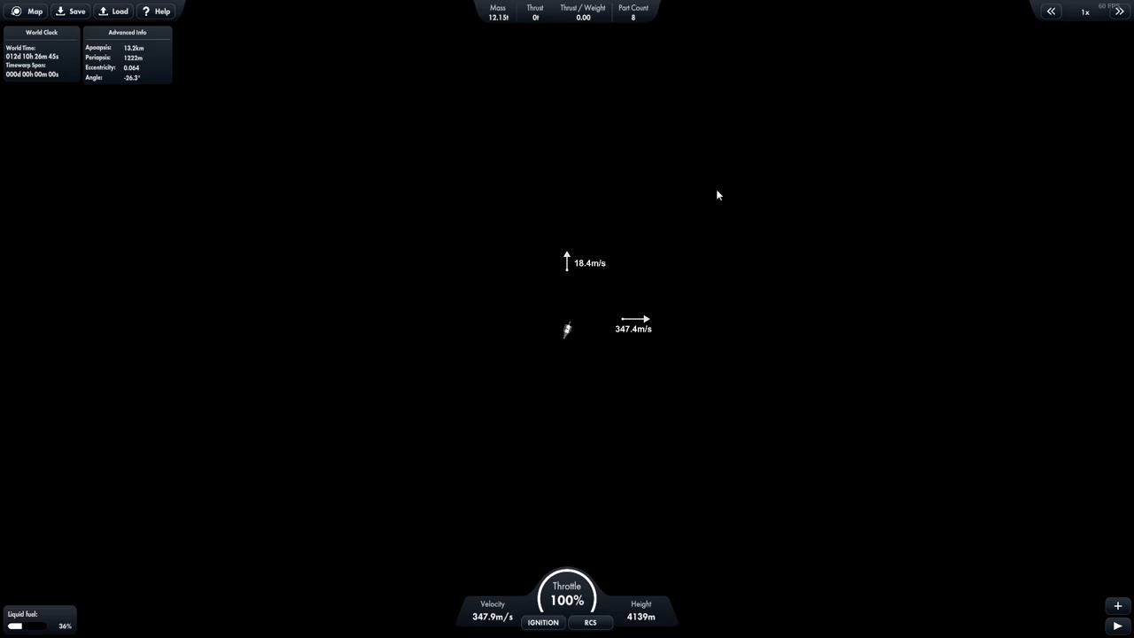
mouse_move(647, 350)
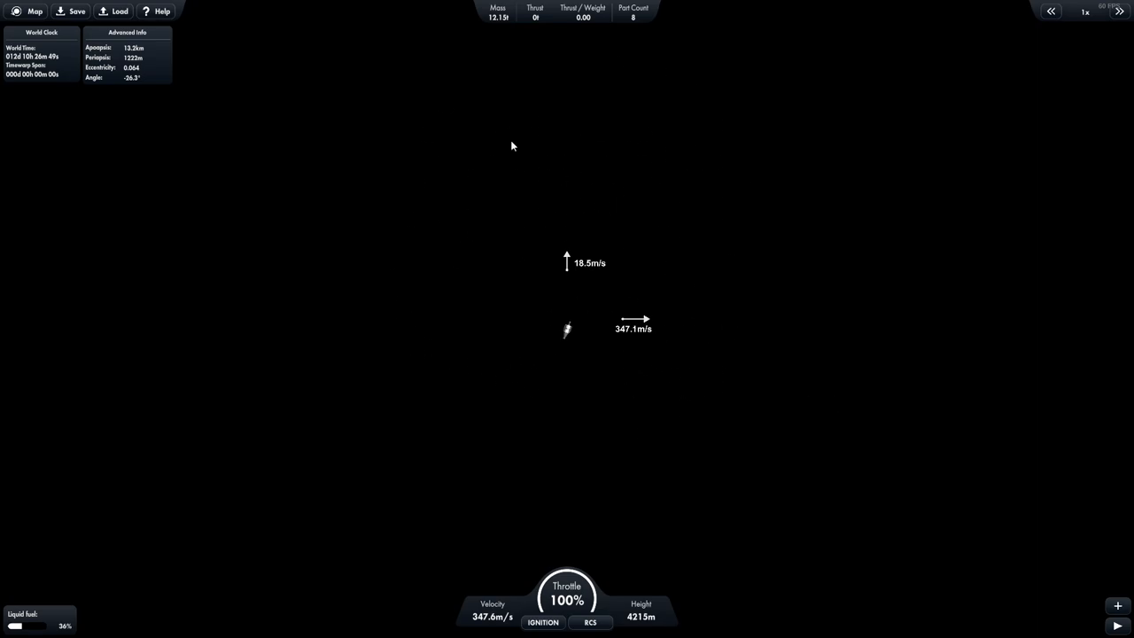
mouse_move(660, 411)
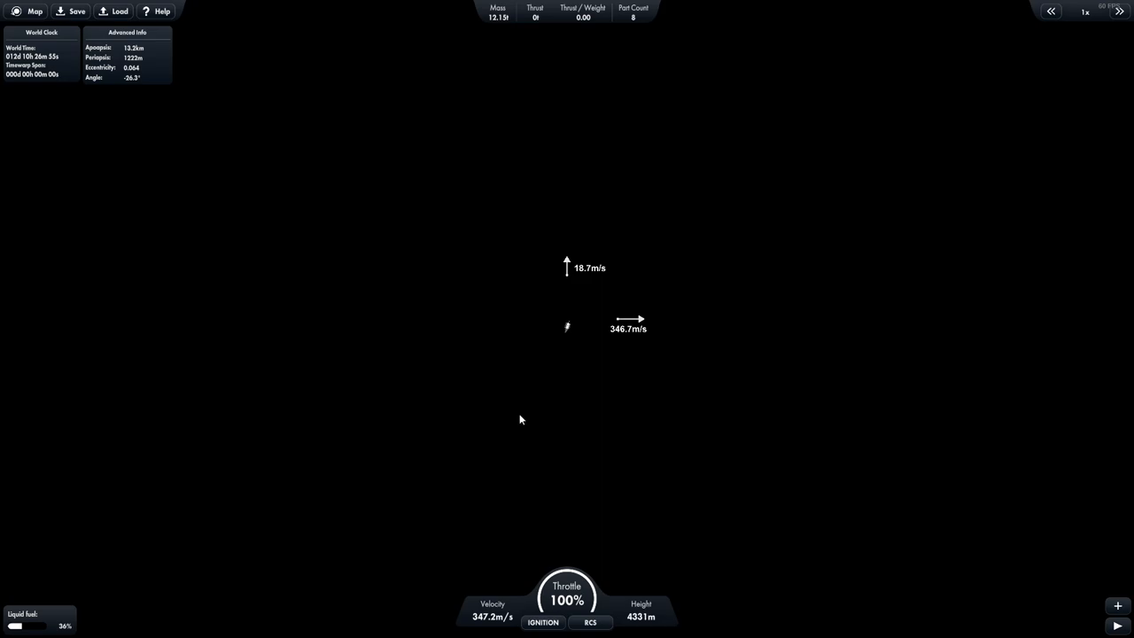
mouse_move(655, 443)
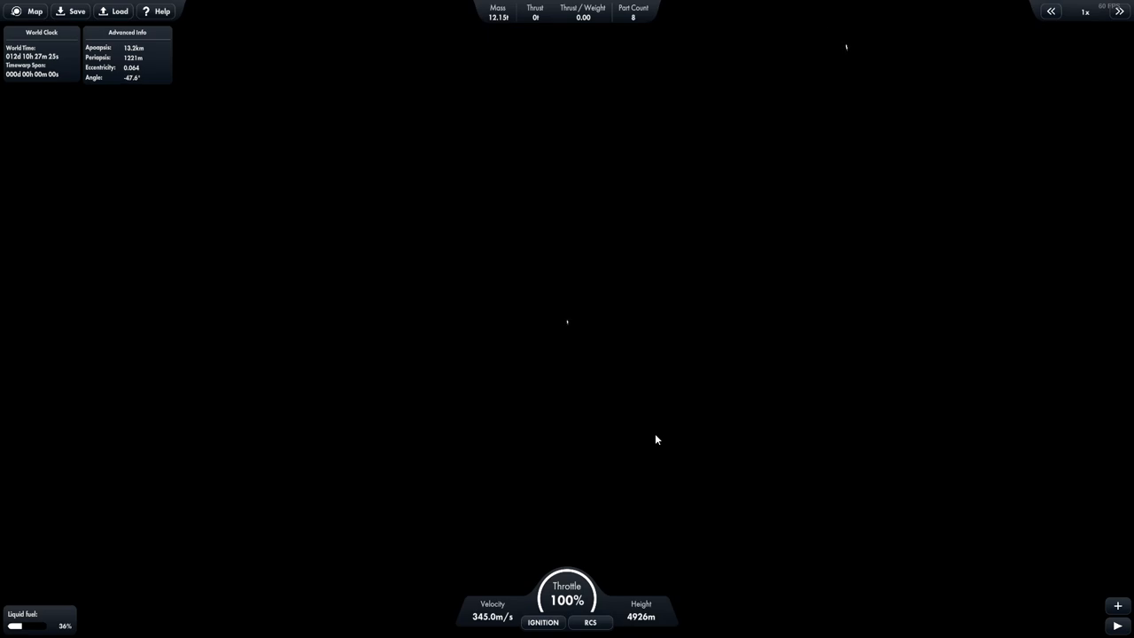
mouse_move(1006, 385)
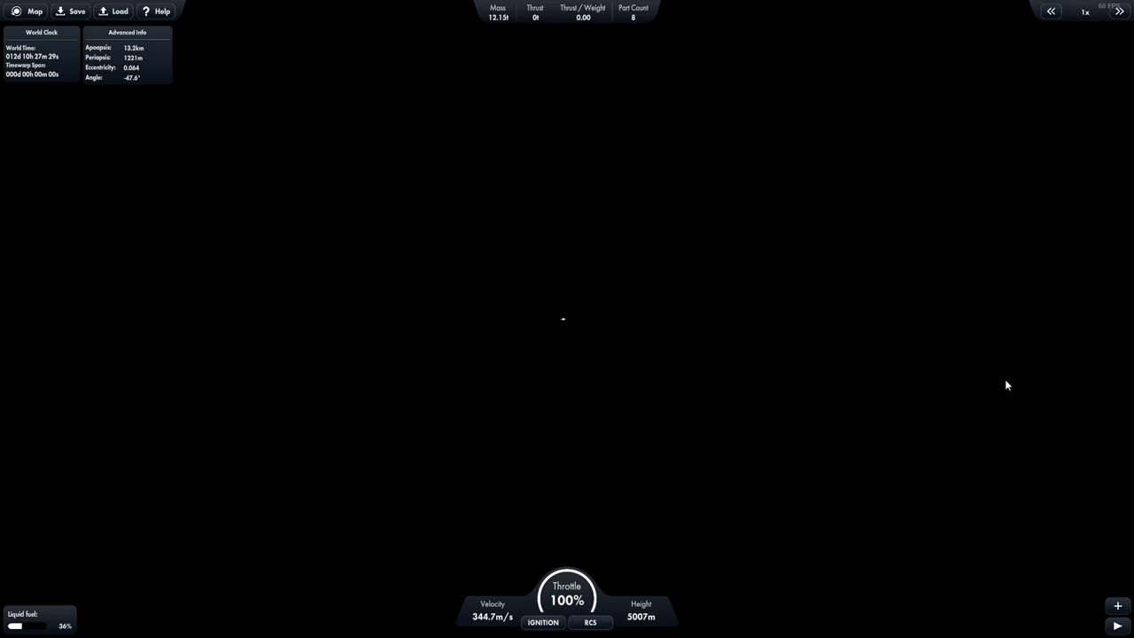
mouse_move(717, 442)
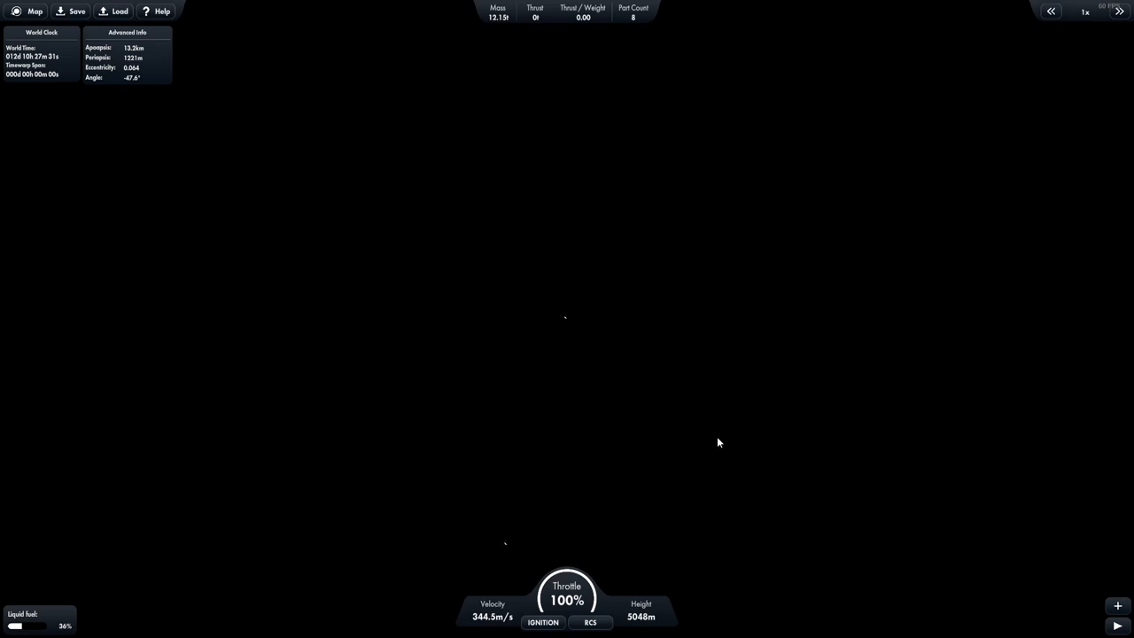
mouse_move(740, 367)
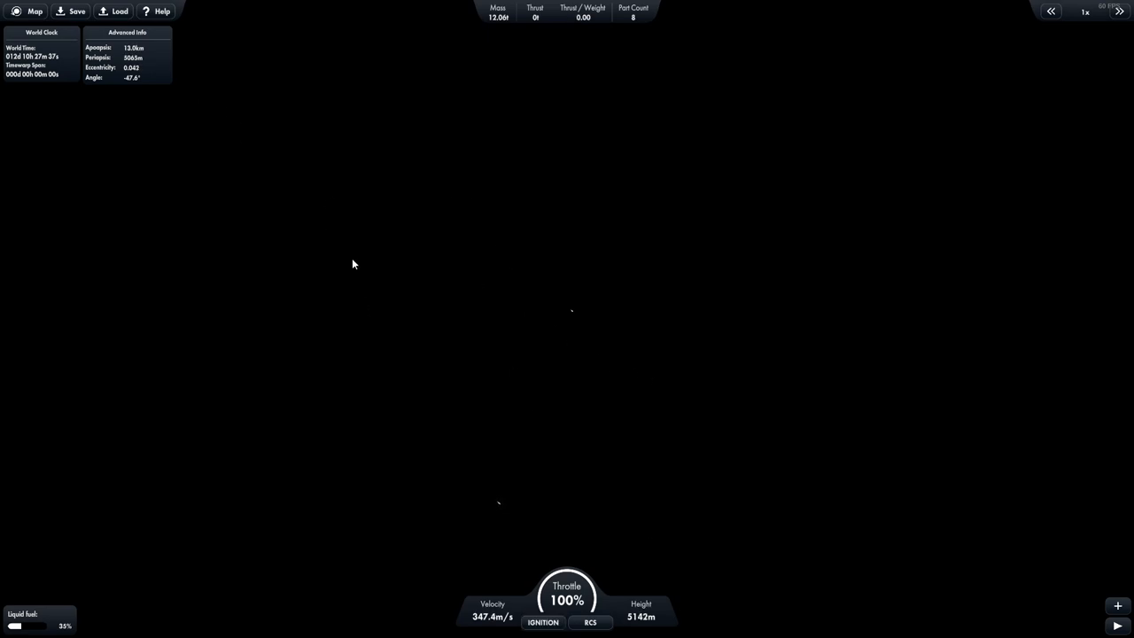
mouse_move(584, 481)
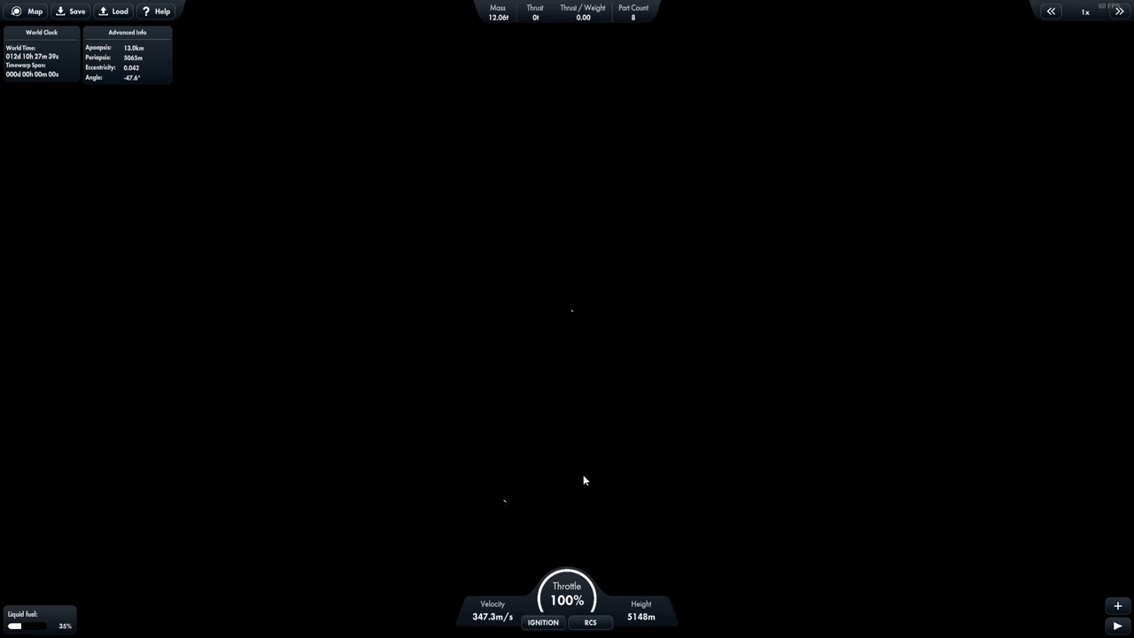
Switch RCS back on to manoeuvre toward the target vessel.
click(590, 621)
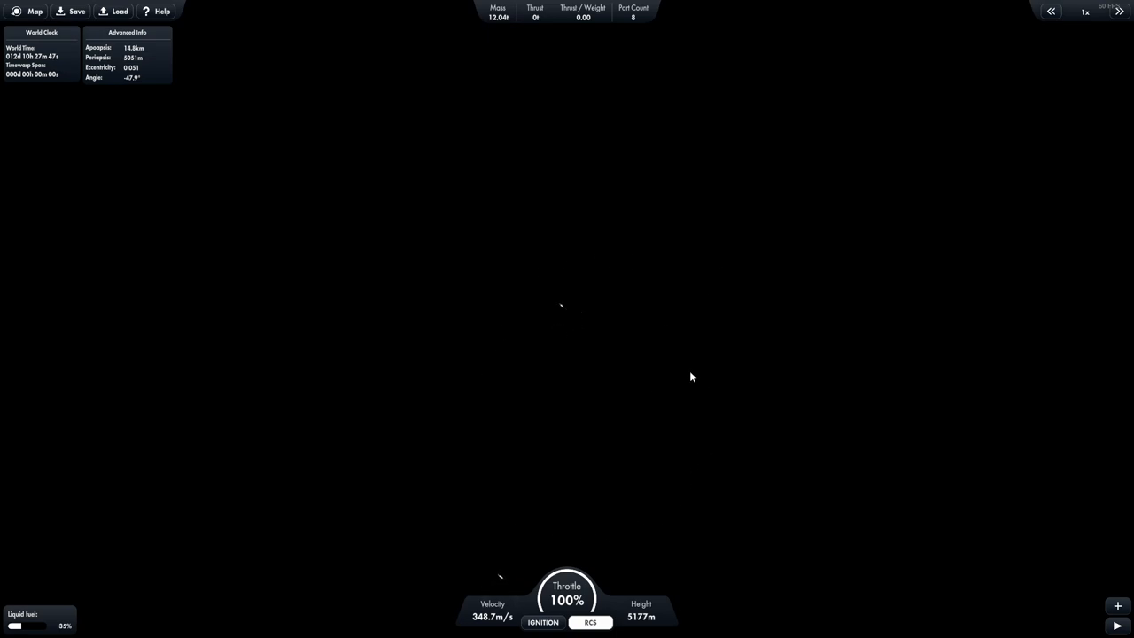
mouse_move(658, 421)
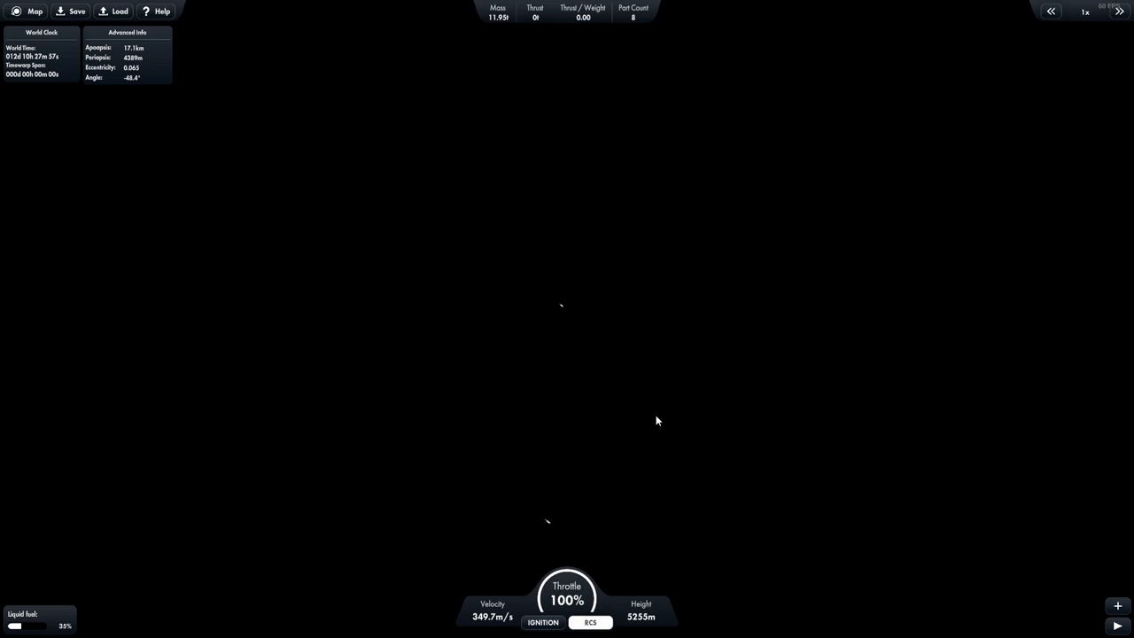
mouse_move(663, 335)
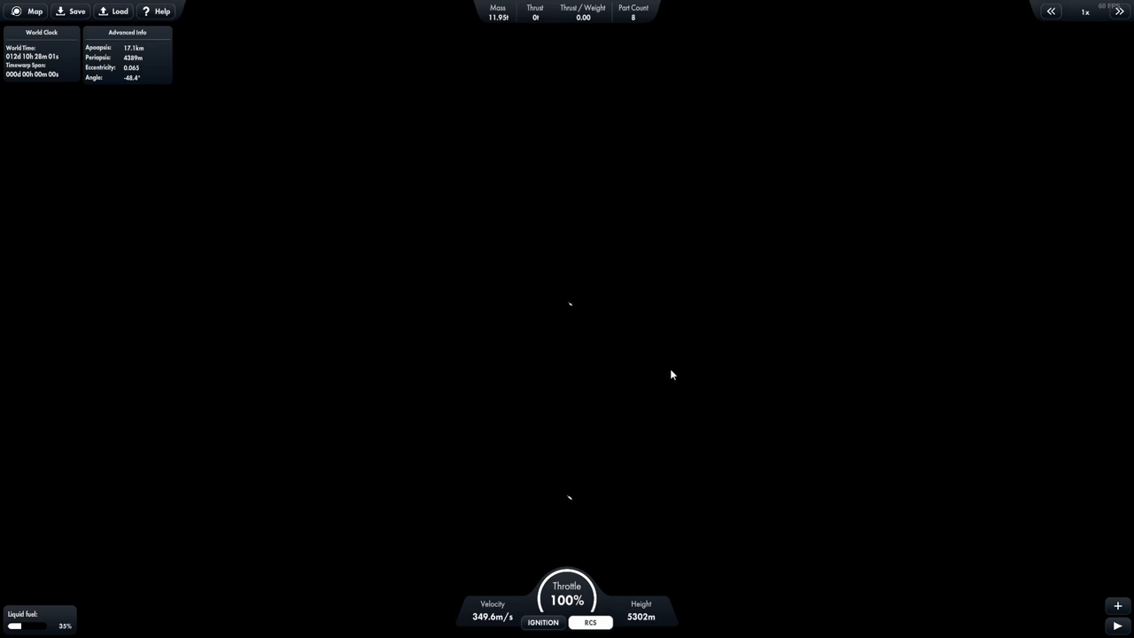
mouse_move(661, 388)
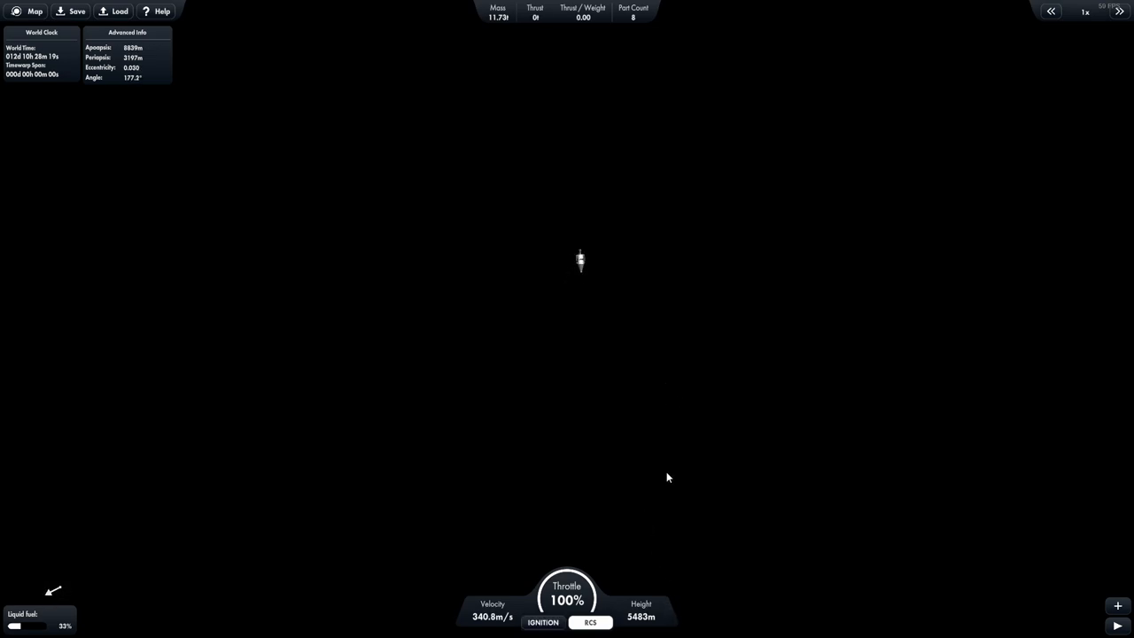
mouse_move(696, 385)
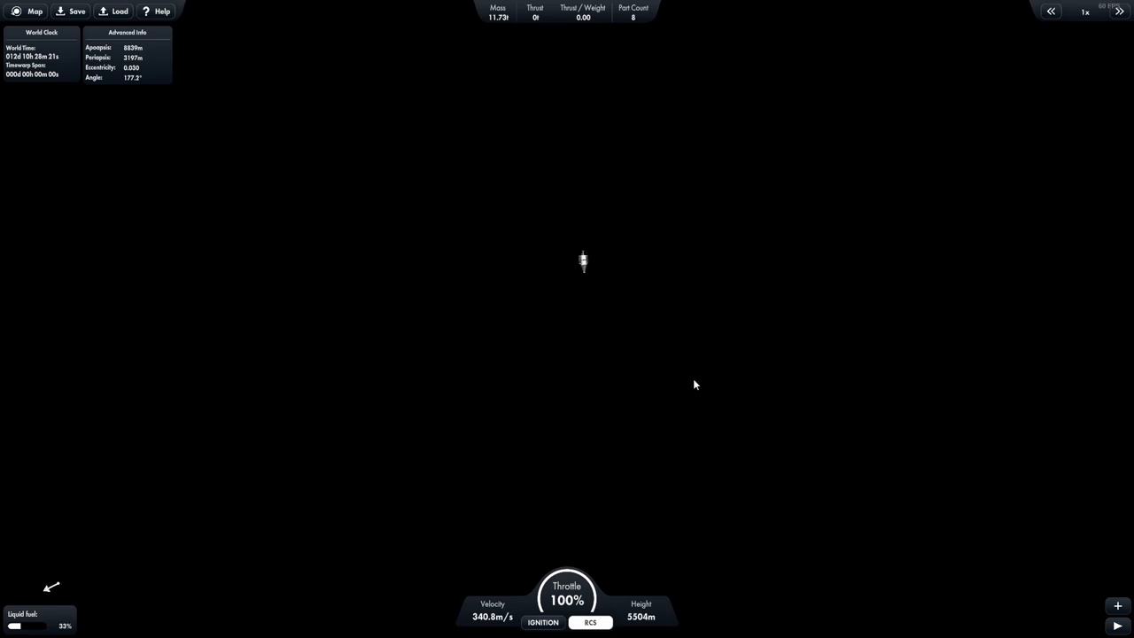
mouse_move(682, 417)
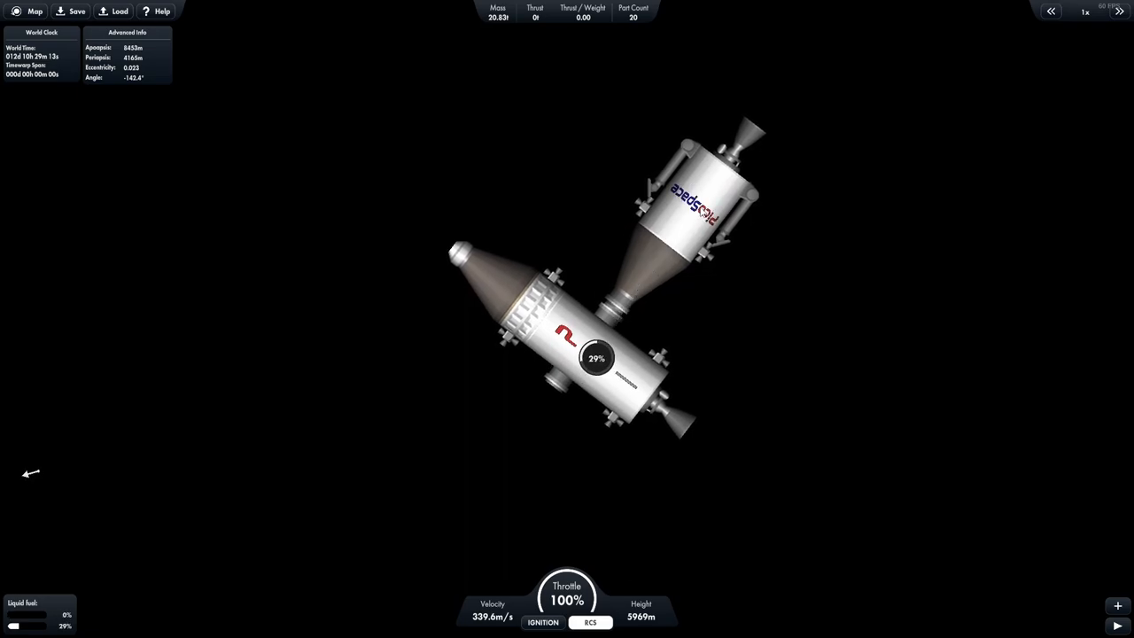
mouse_move(620, 312)
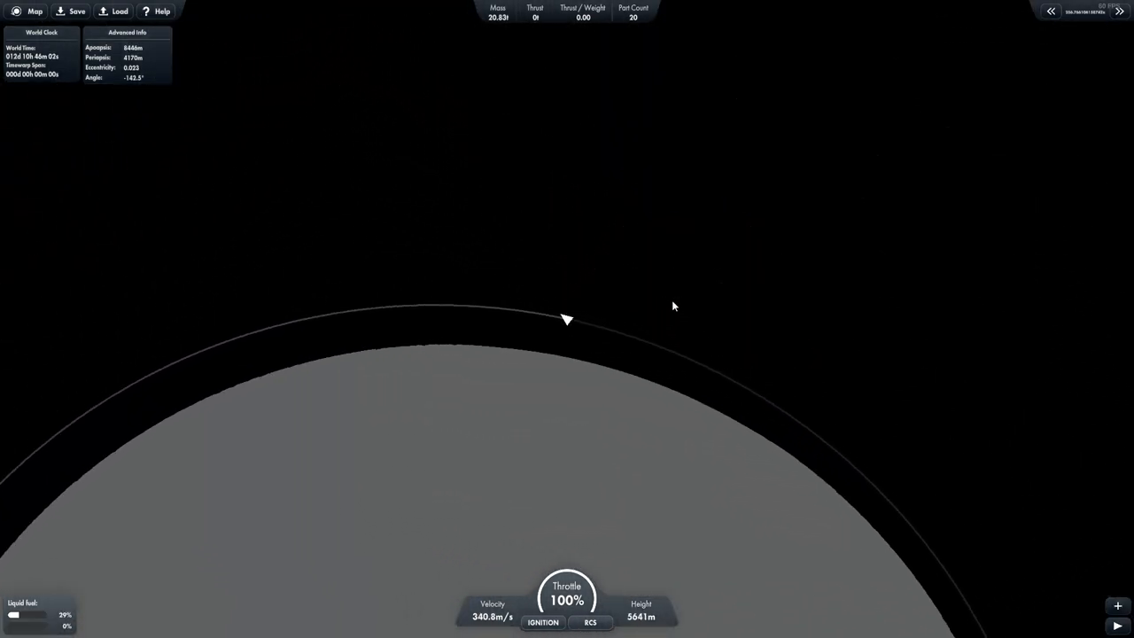
Raise time warp to reach the Moon departure window, then stop warping.
click(1119, 12)
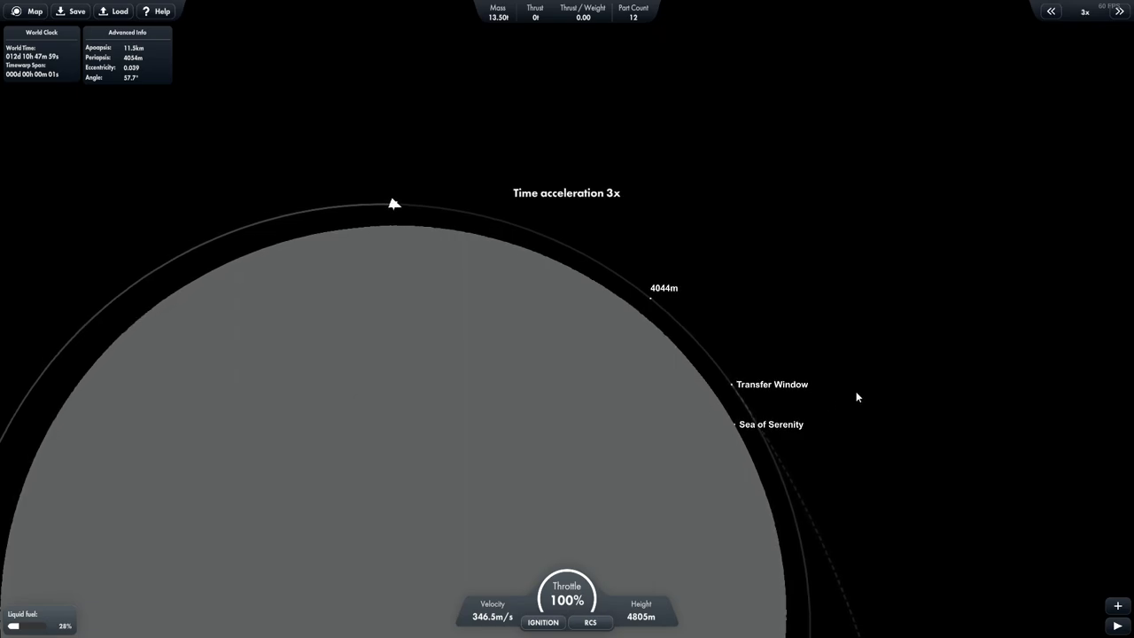
click(1119, 12)
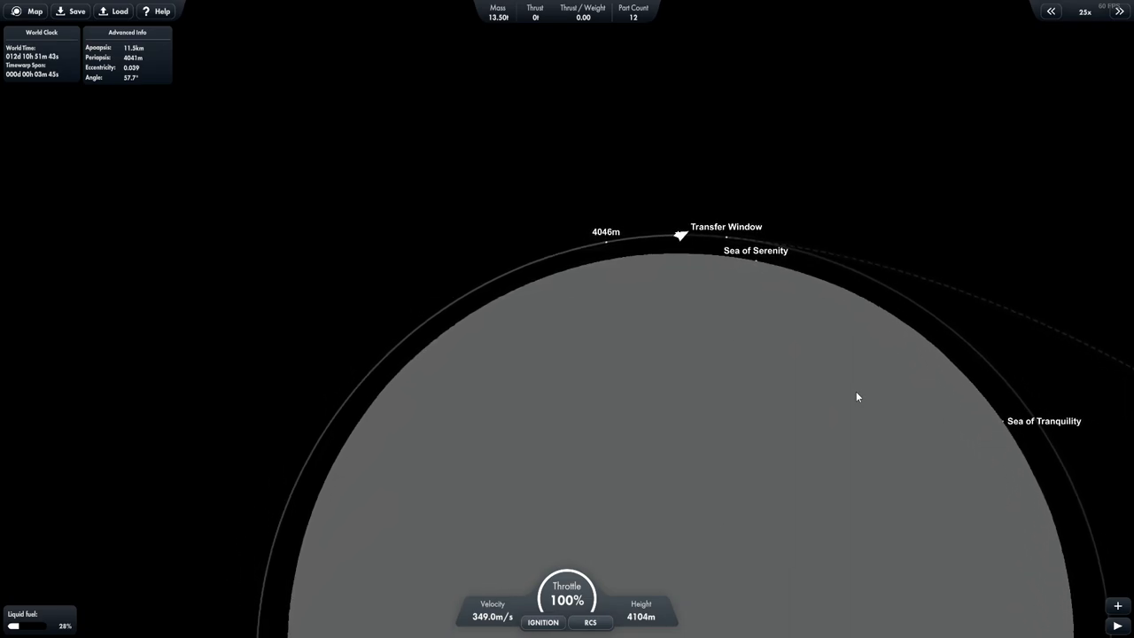
click(1051, 11)
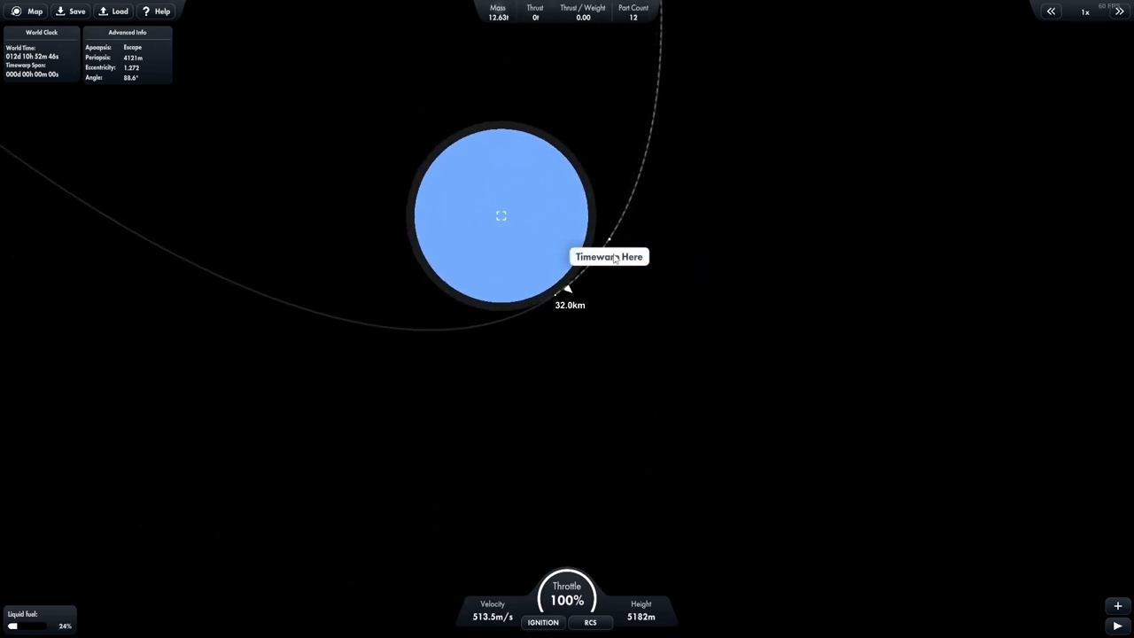
Warp ahead to the Earth approach and zoom the map in on it.
click(608, 256)
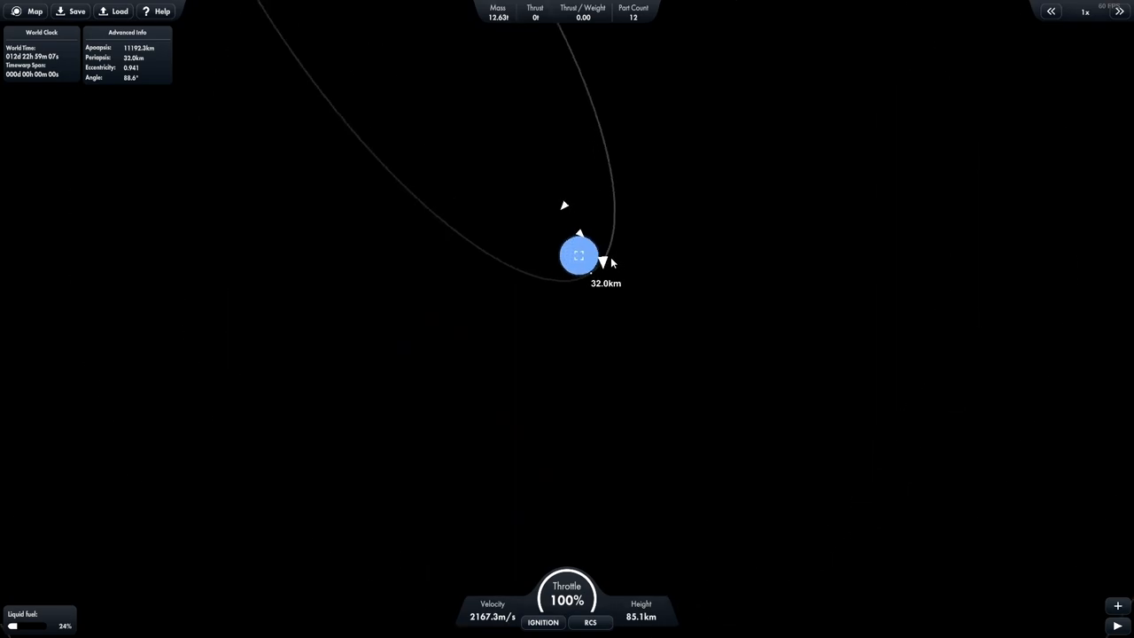
scroll(up, 3)
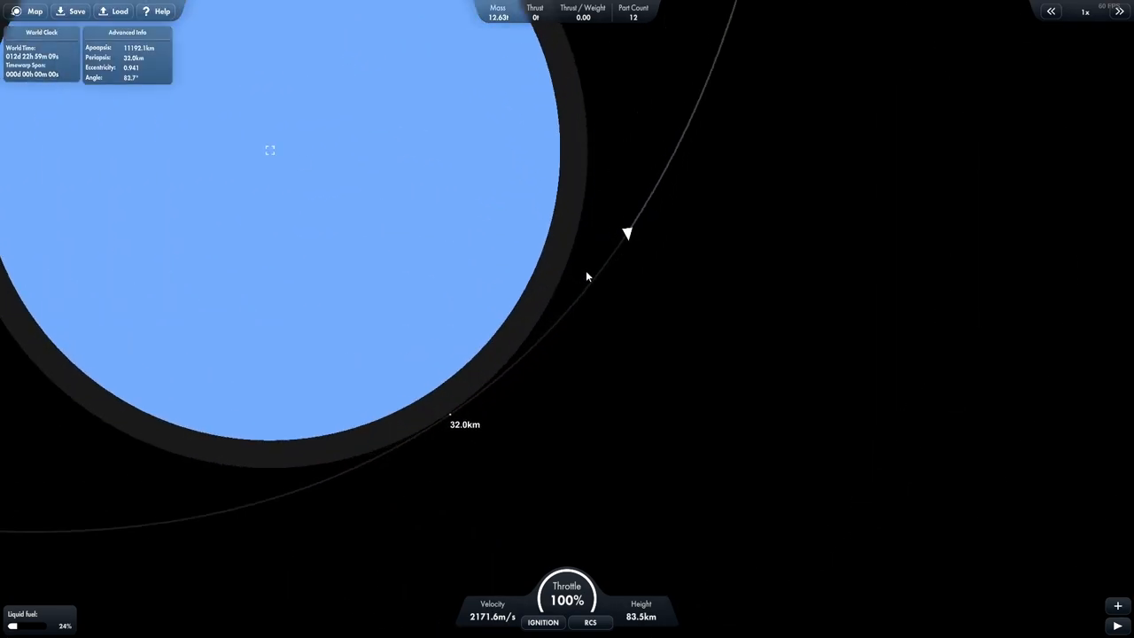
mouse_move(460, 411)
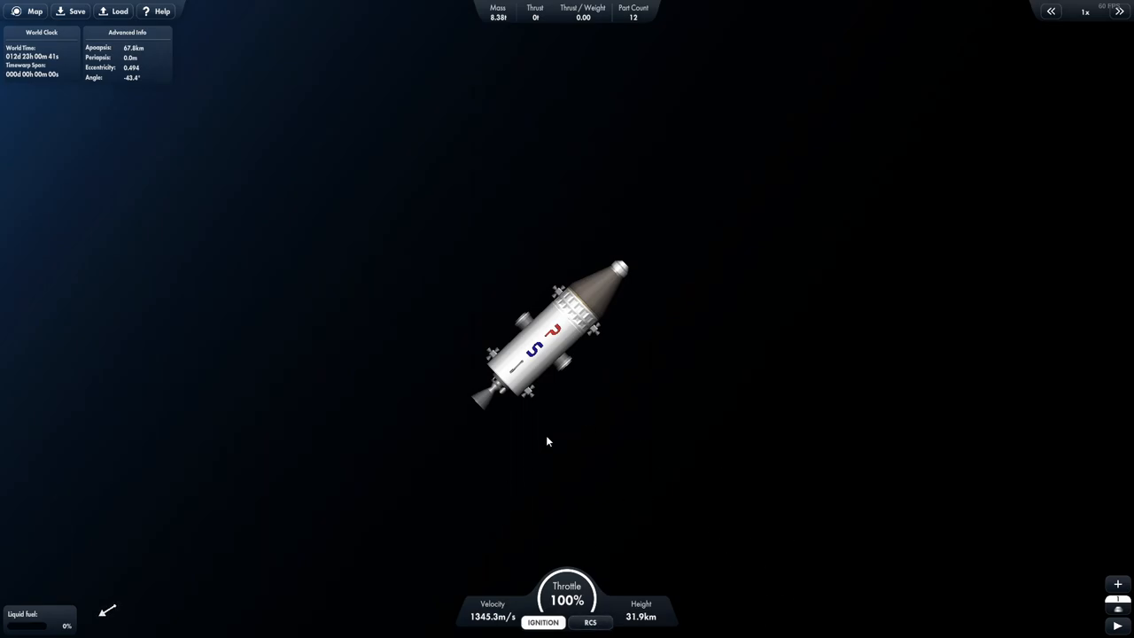
mouse_move(585, 500)
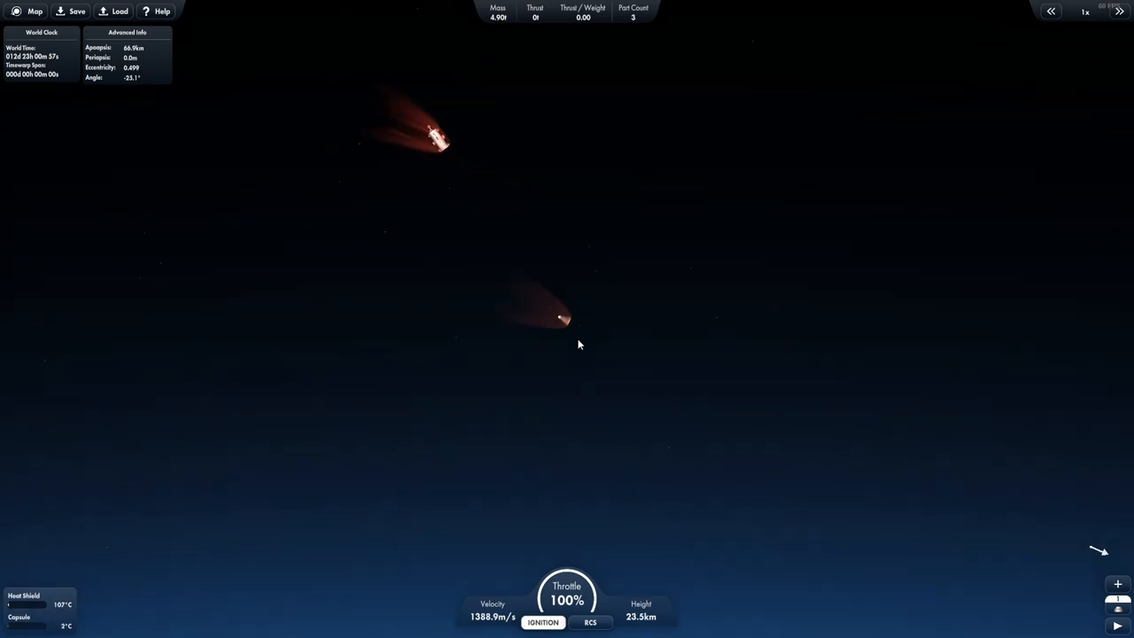
mouse_move(651, 338)
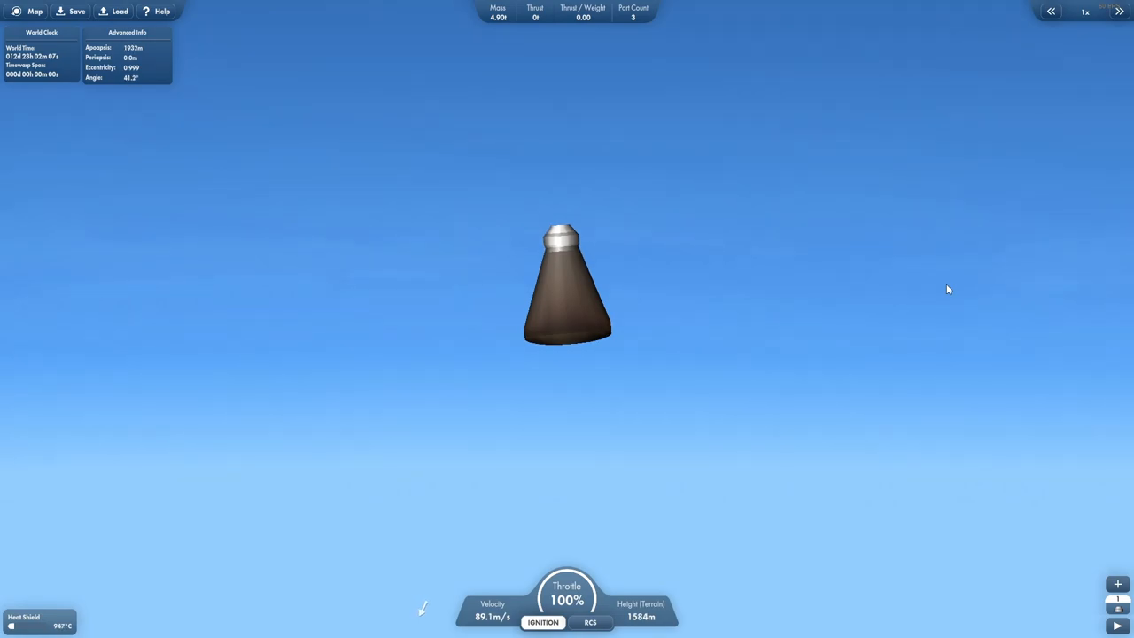
Deploy the capsule parachute and time-warp through the descent to landing.
click(1119, 11)
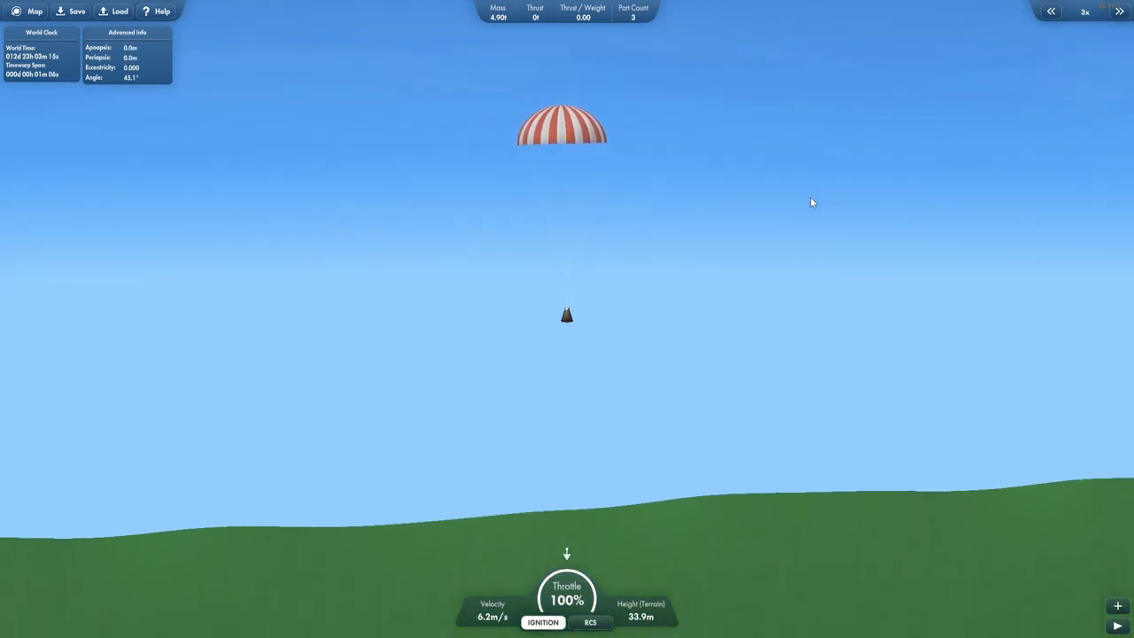
click(1051, 12)
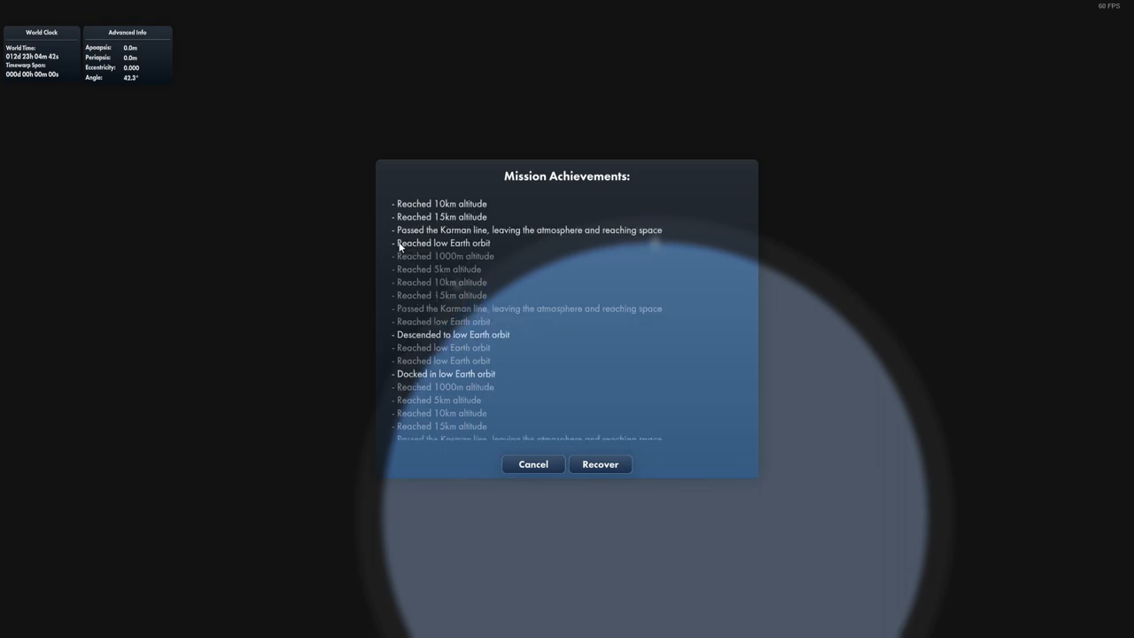
mouse_move(436, 257)
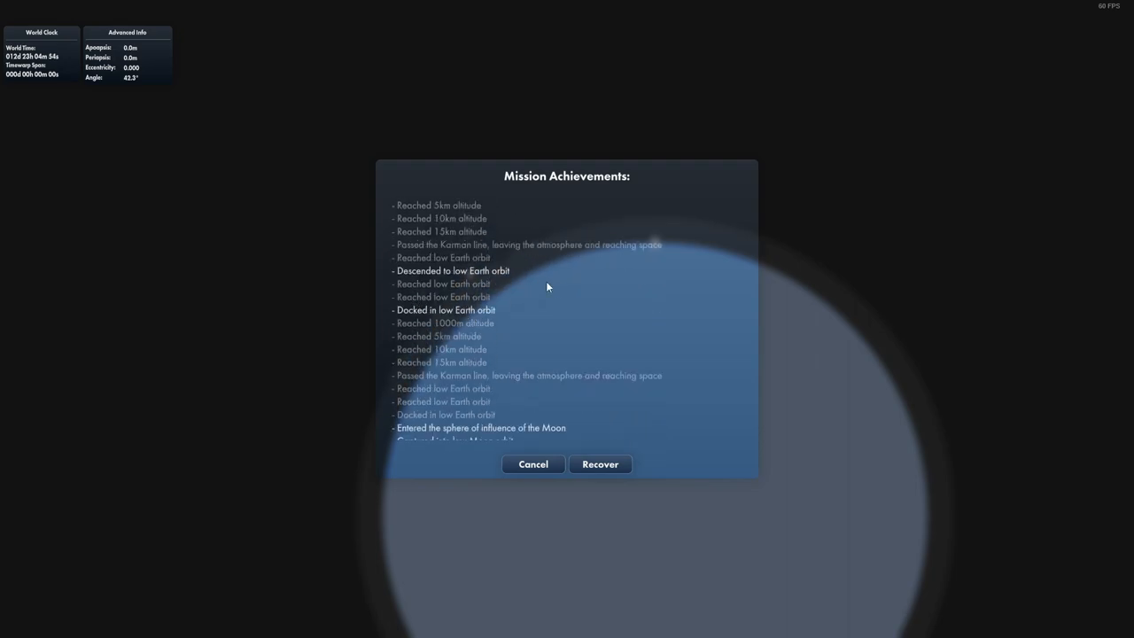
Scroll through the Mission Achievements list and recover the landed capsule.
scroll(up, 3)
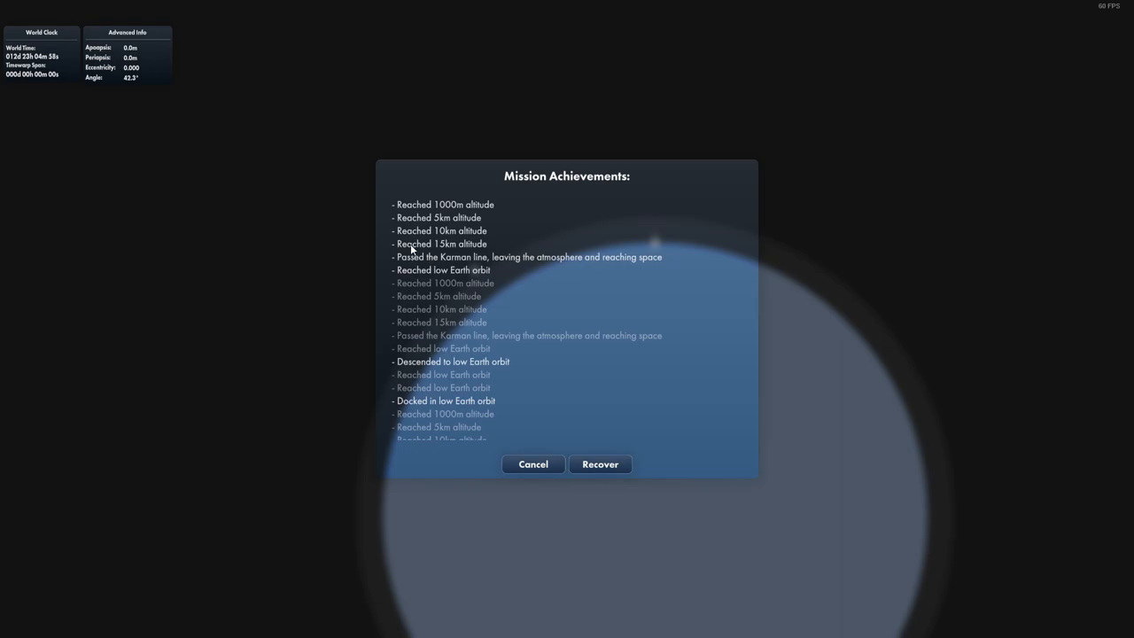
scroll(down, 3)
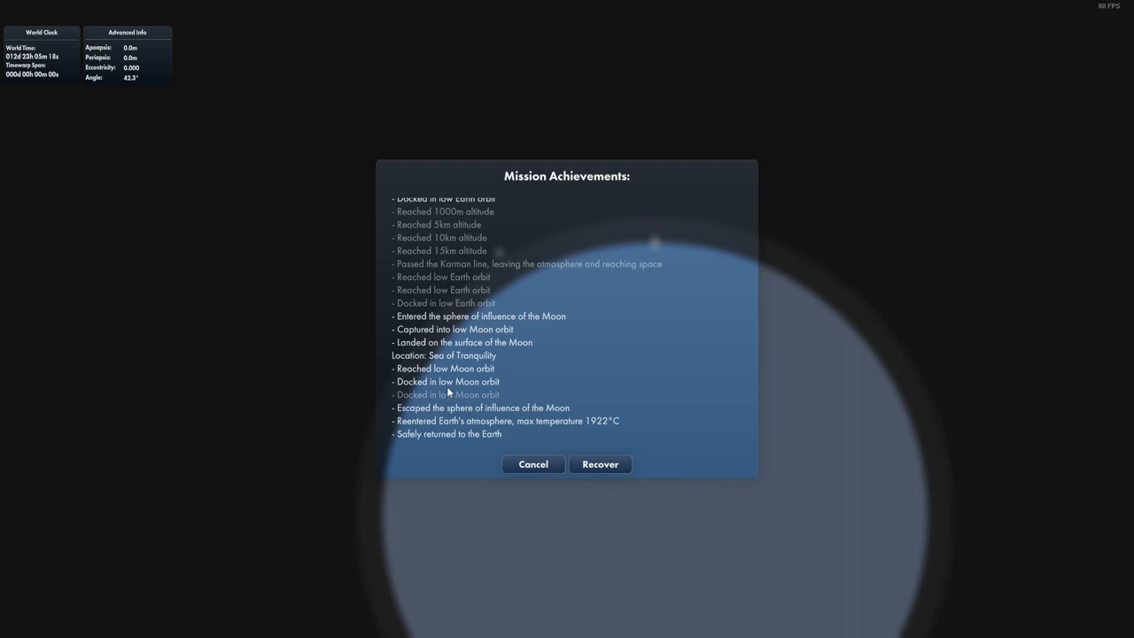
mouse_move(459, 369)
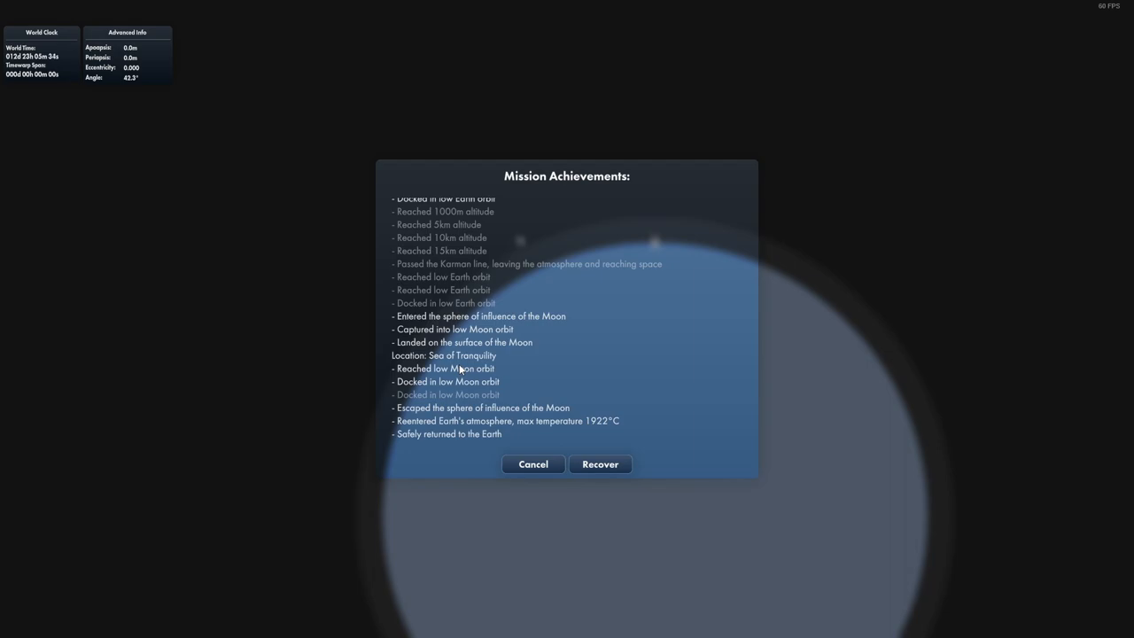
mouse_move(542, 308)
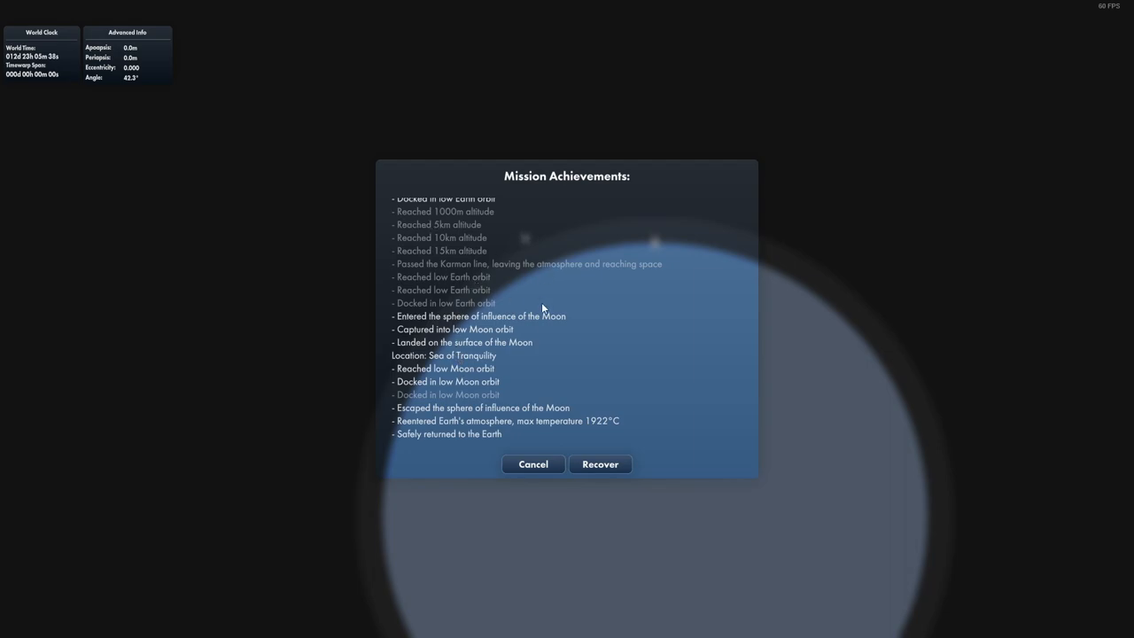
mouse_move(600, 465)
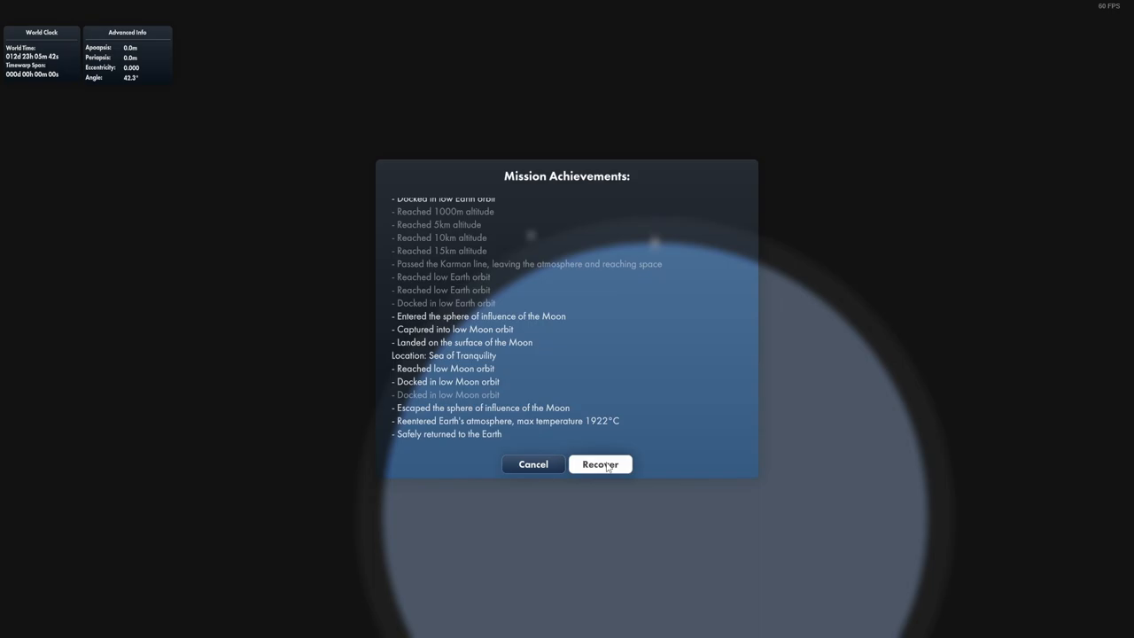
click(599, 463)
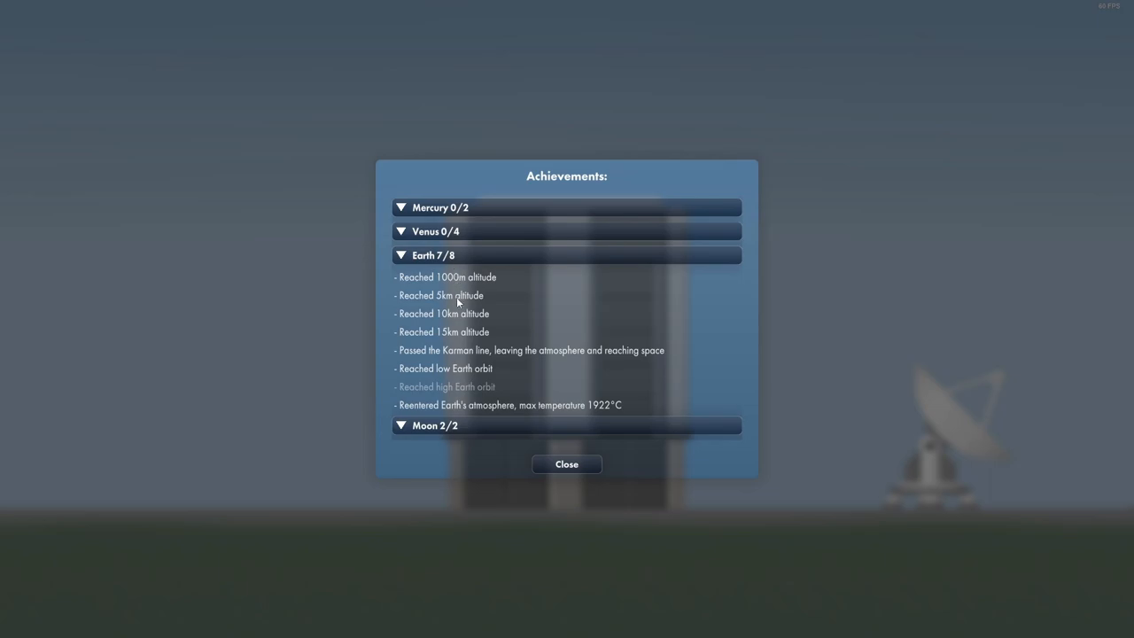
mouse_move(453, 403)
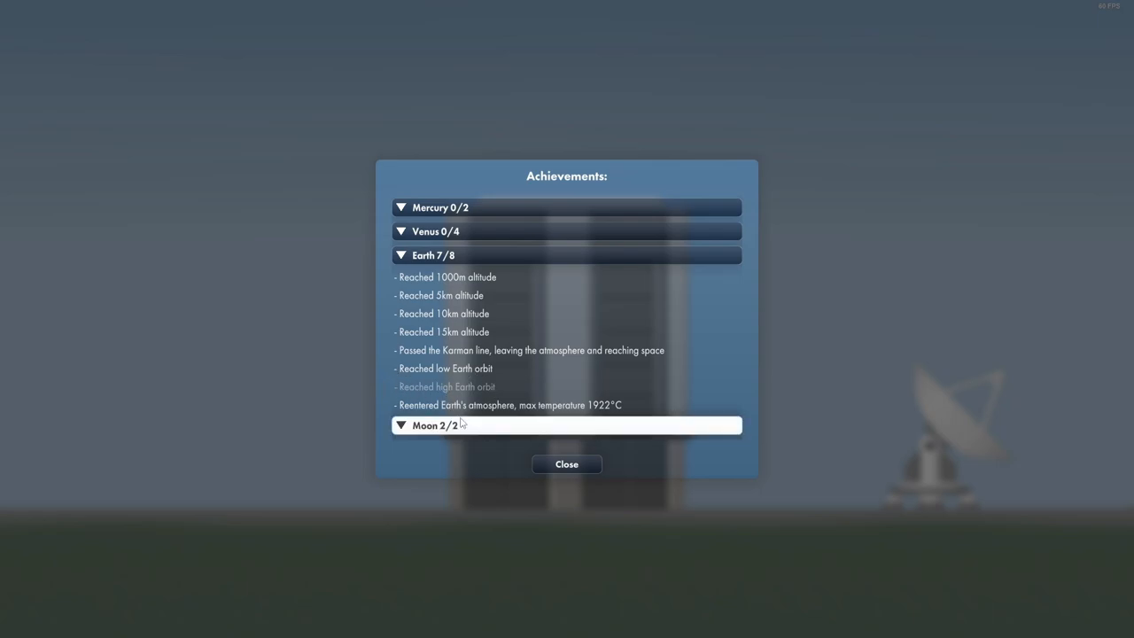
Scroll the Achievements summary to confirm Moon 2/2, then close it.
scroll(down, 3)
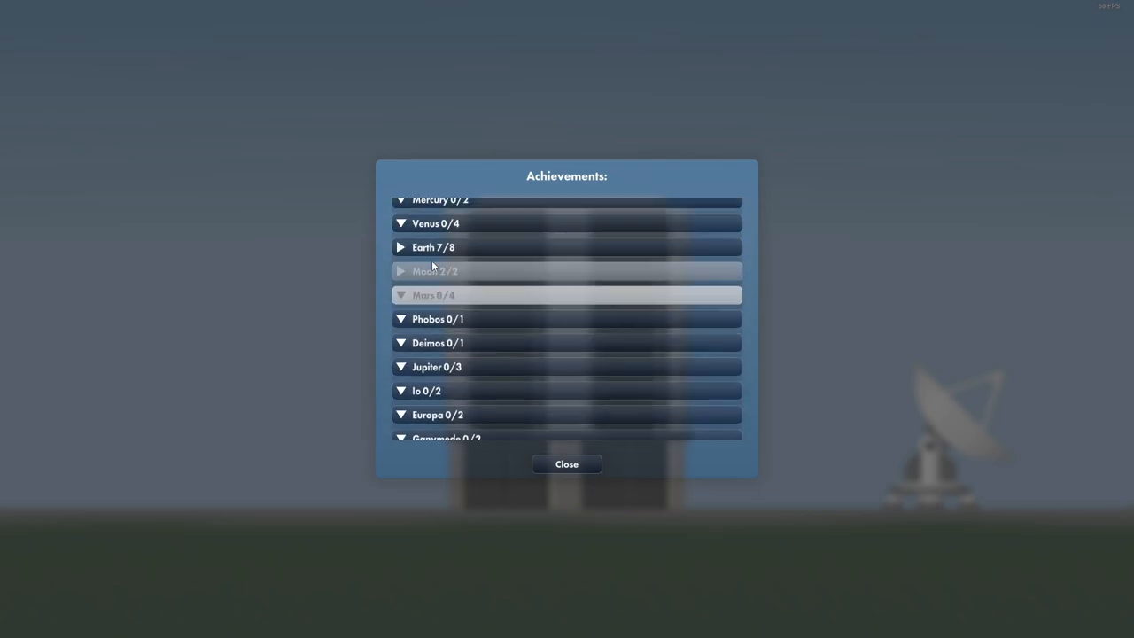
scroll(down, 3)
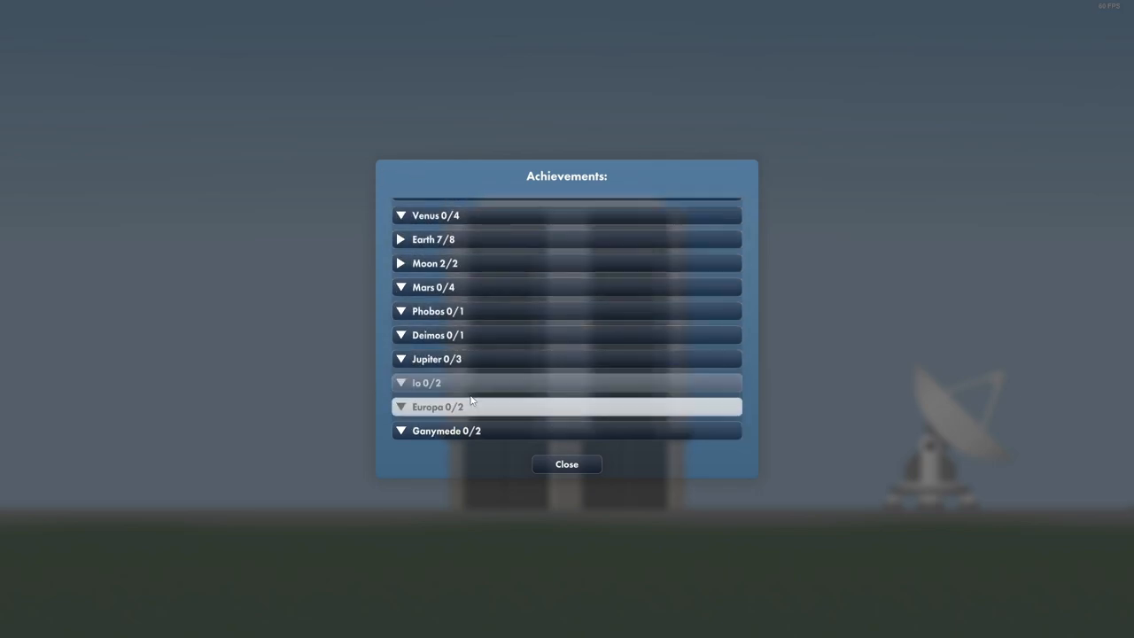
click(566, 463)
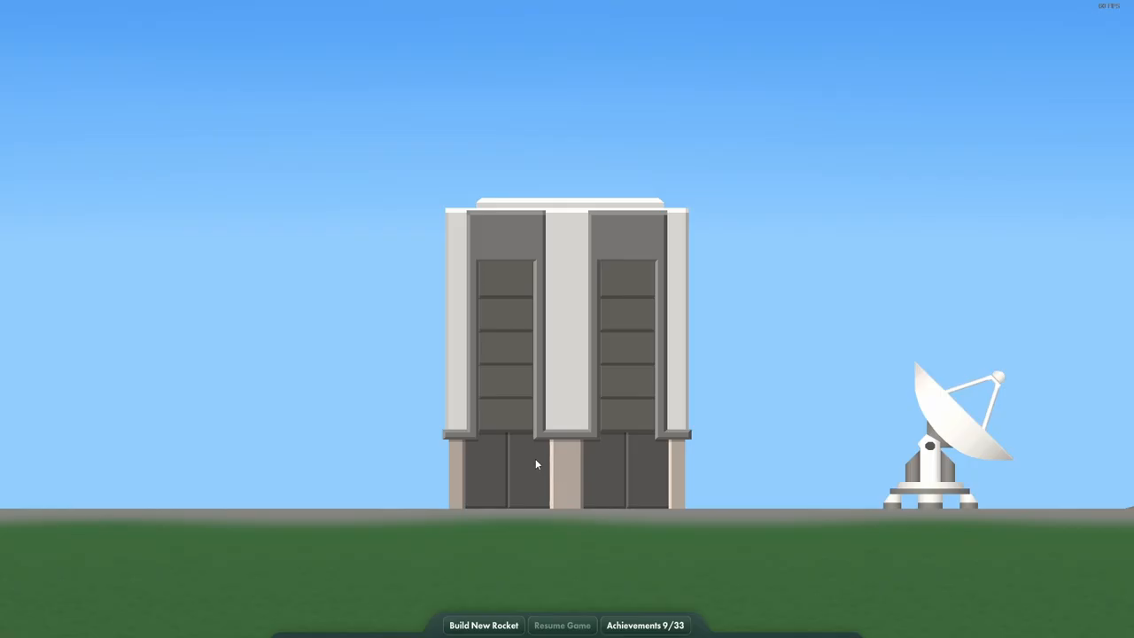